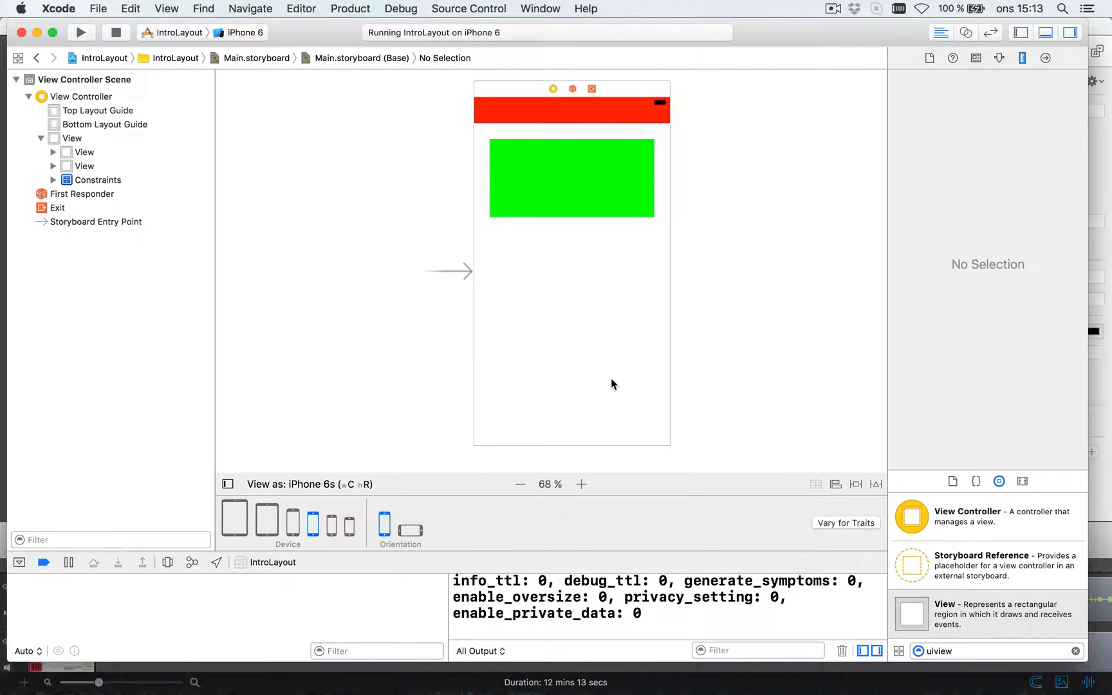
{"action": "mouse_move", "coordinate": [587, 148]}
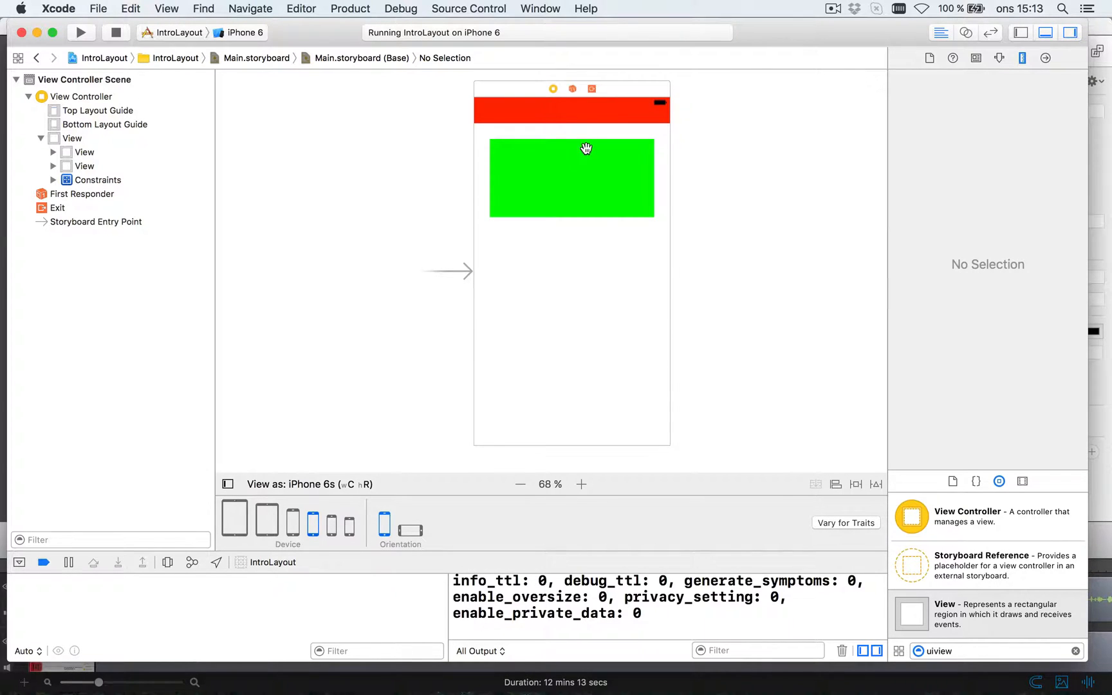
{"action": "mouse_move", "coordinate": [599, 156]}
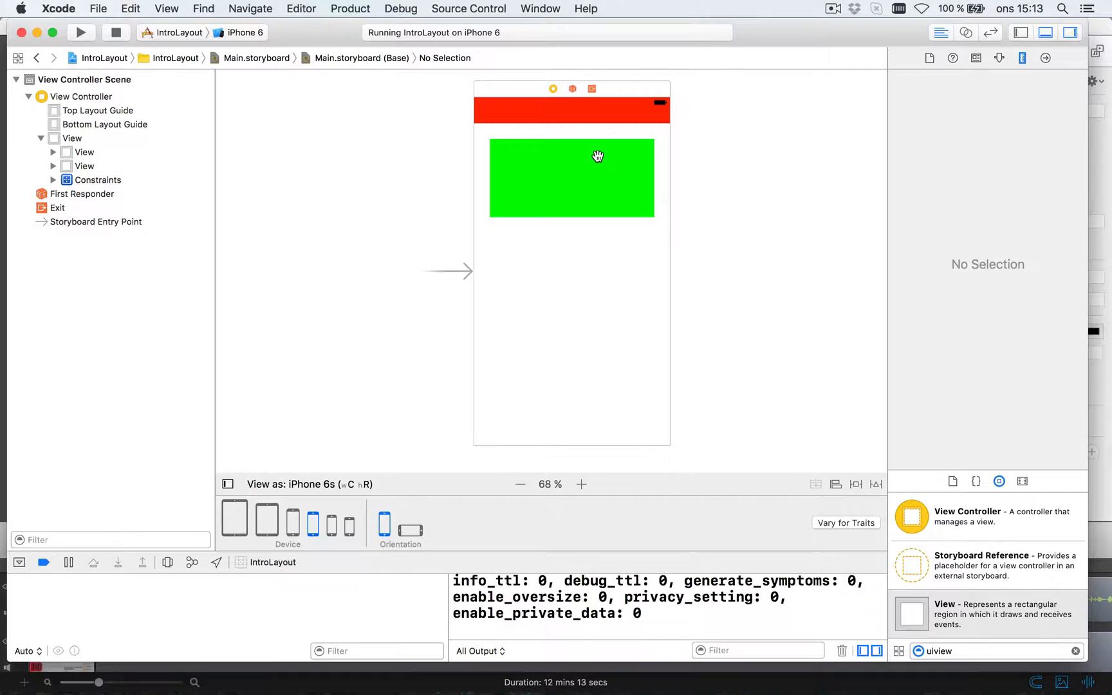
{"action": "mouse_move", "coordinate": [692, 184]}
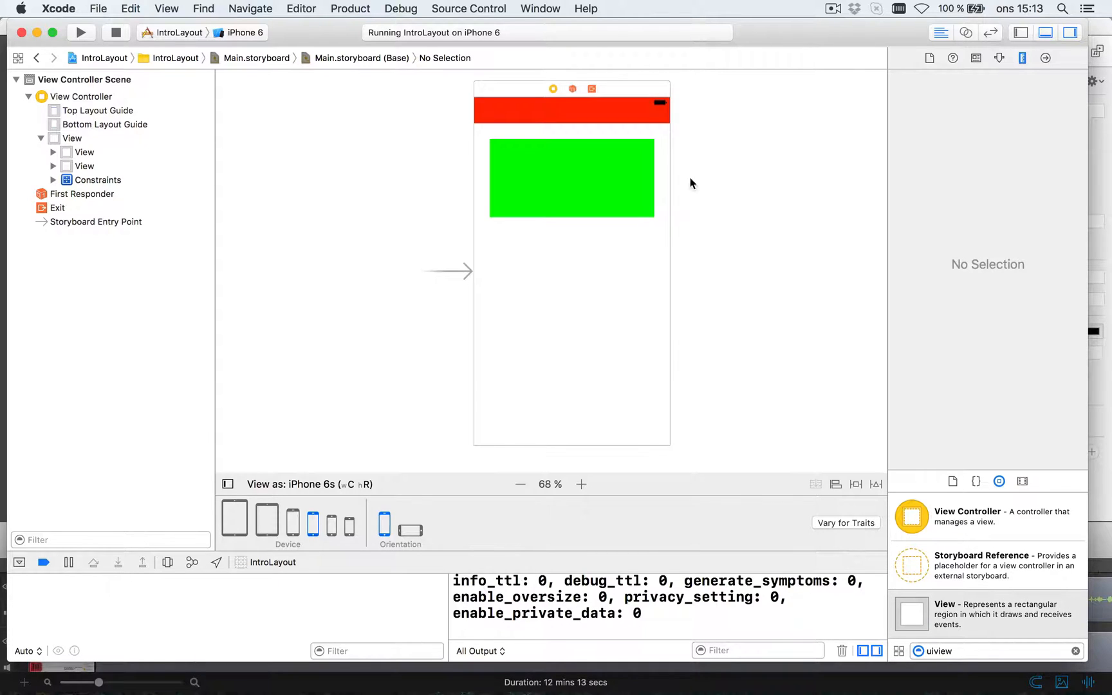
{"action": "mouse_move", "coordinate": [915, 516]}
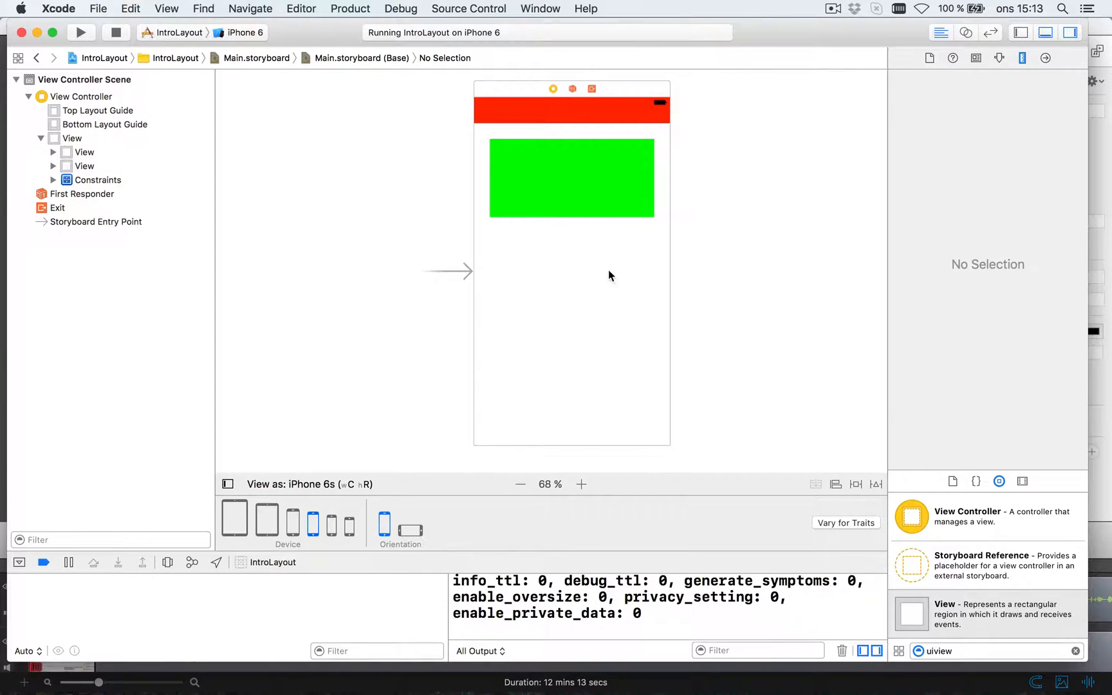
{"action": "mouse_move", "coordinate": [499, 140]}
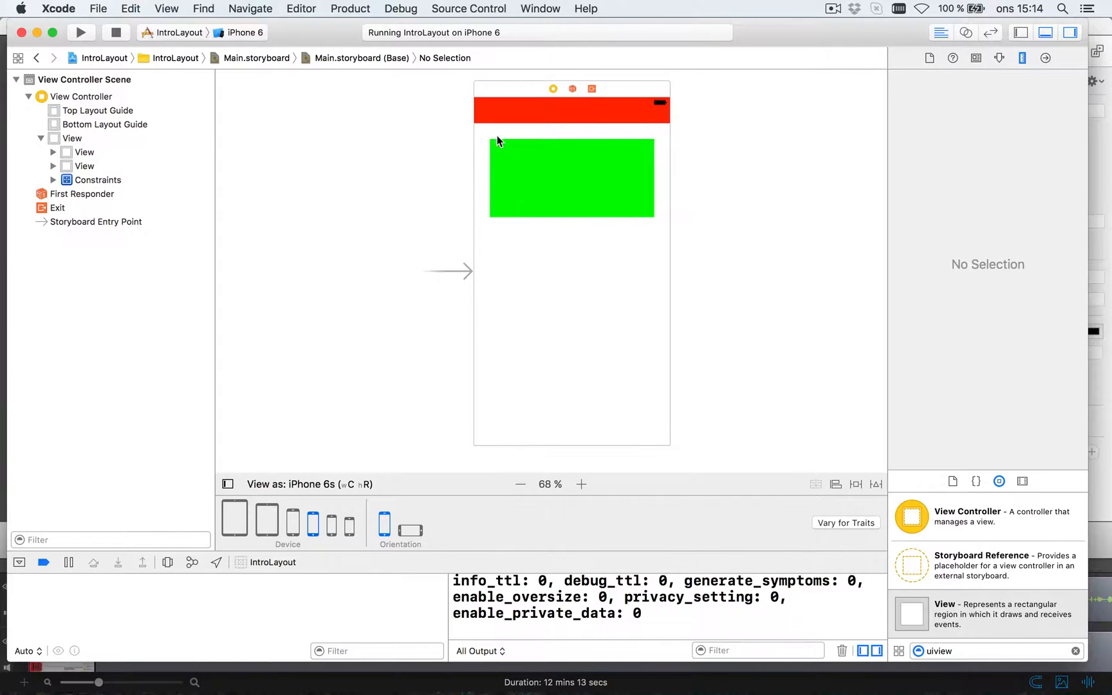
{"action": "mouse_move", "coordinate": [560, 176]}
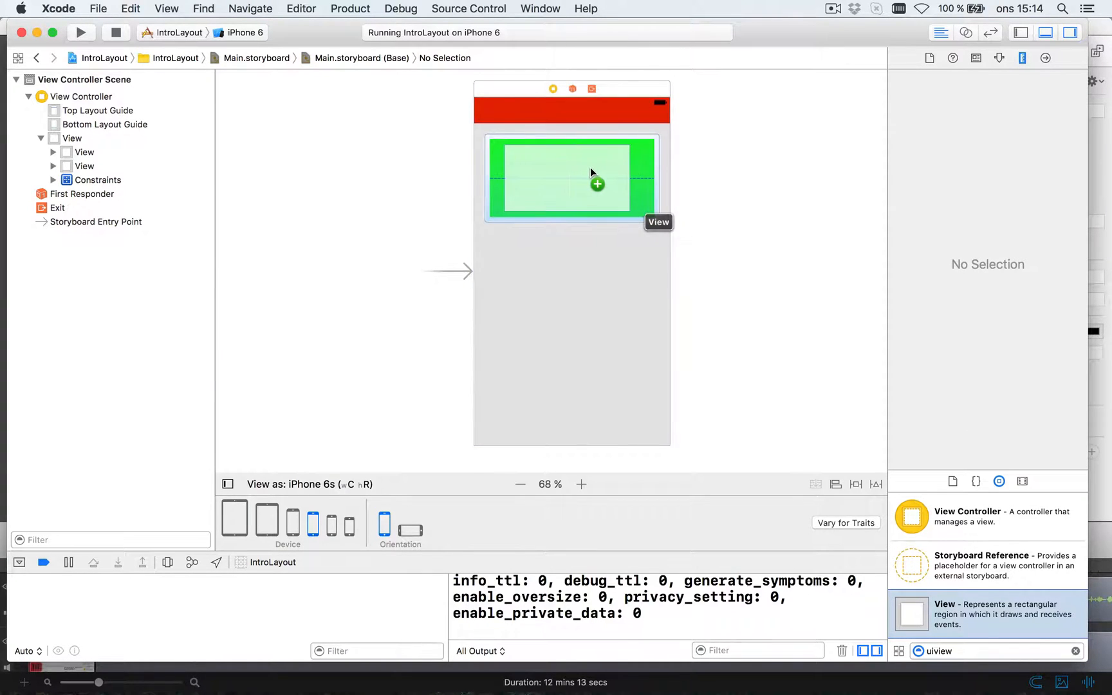
Step: Drop the new white view into the green box and check the header, box and subview nesting in the outline
{"action": "left_click", "coordinate": [572, 177]}
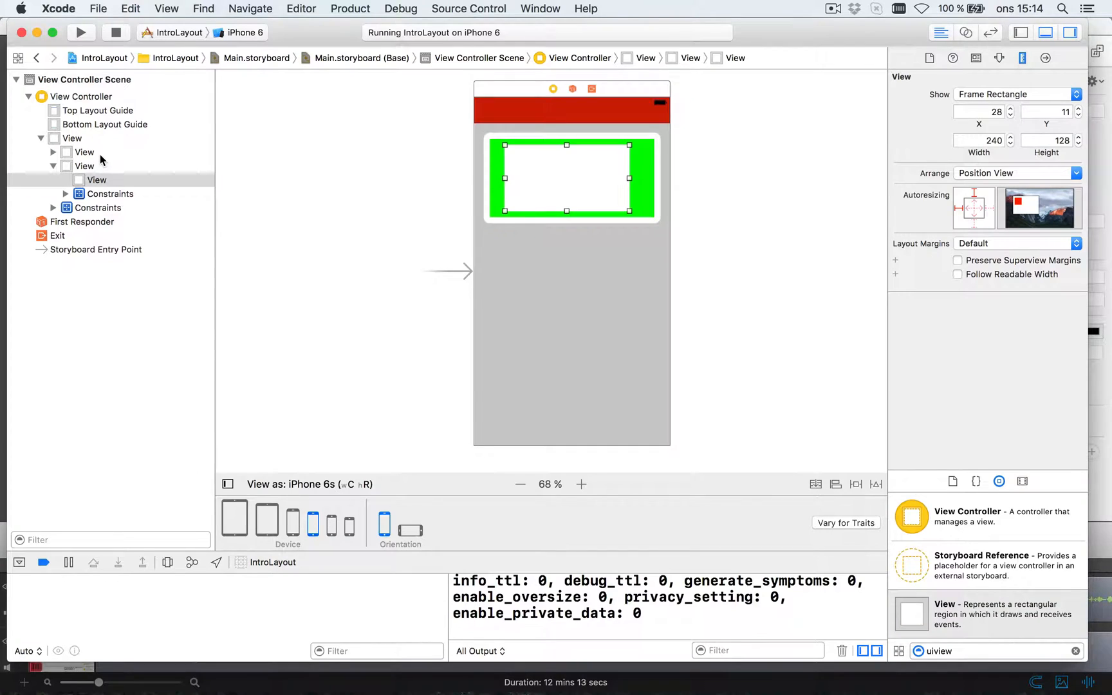
{"action": "left_click", "coordinate": [84, 152]}
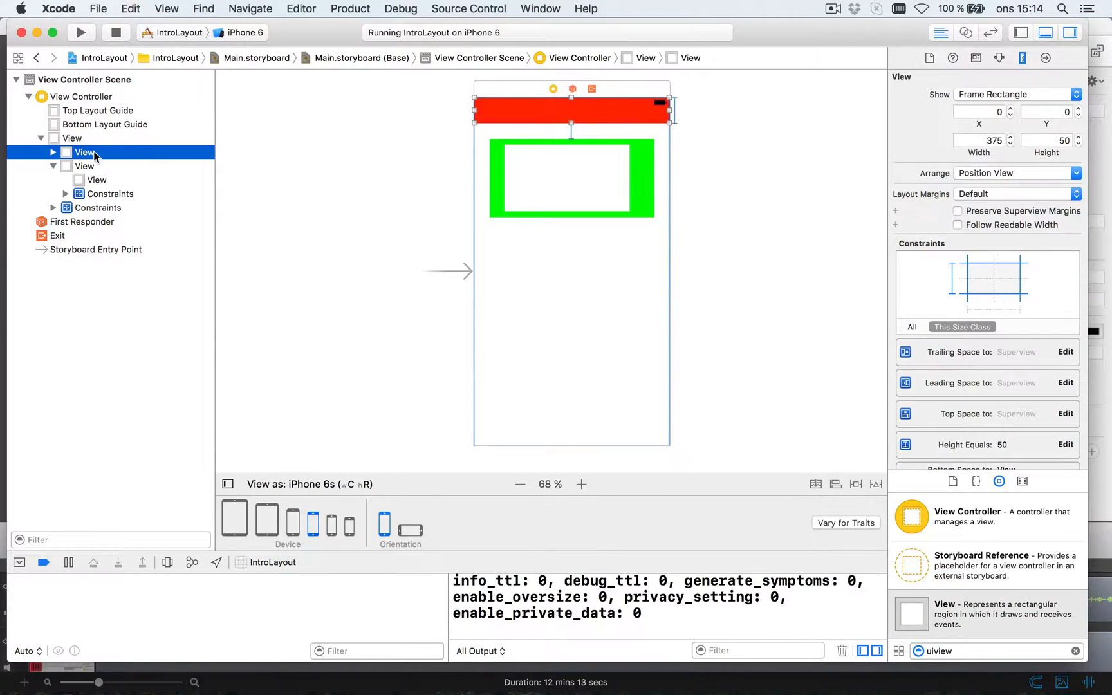
{"action": "left_click", "coordinate": [85, 166]}
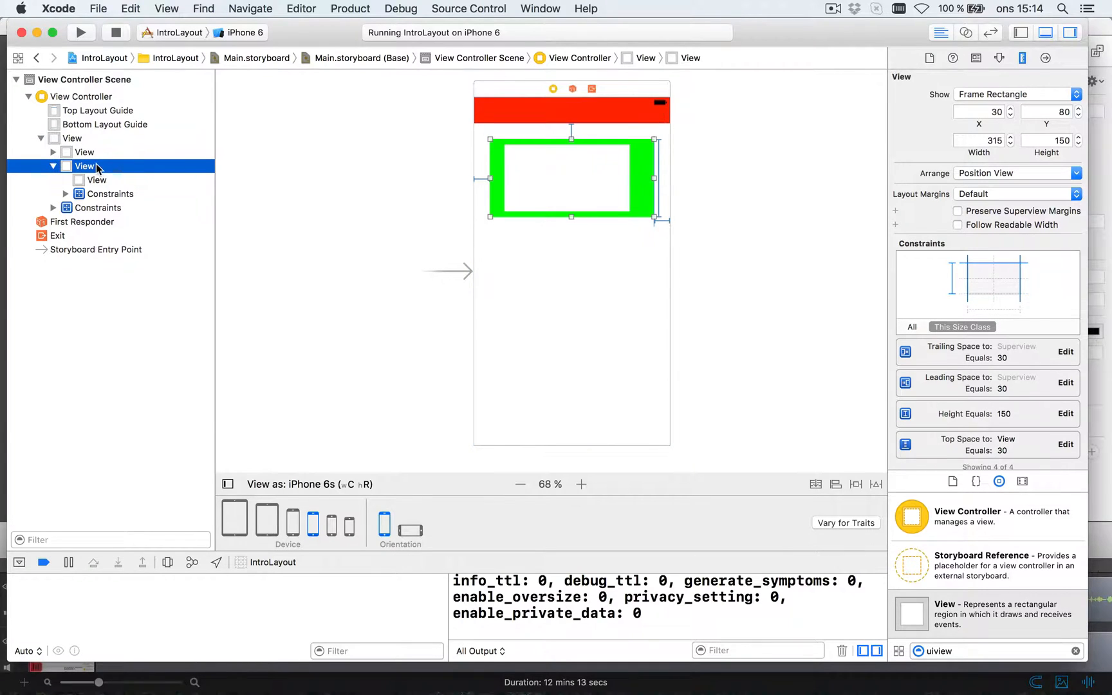
{"action": "left_click", "coordinate": [97, 180]}
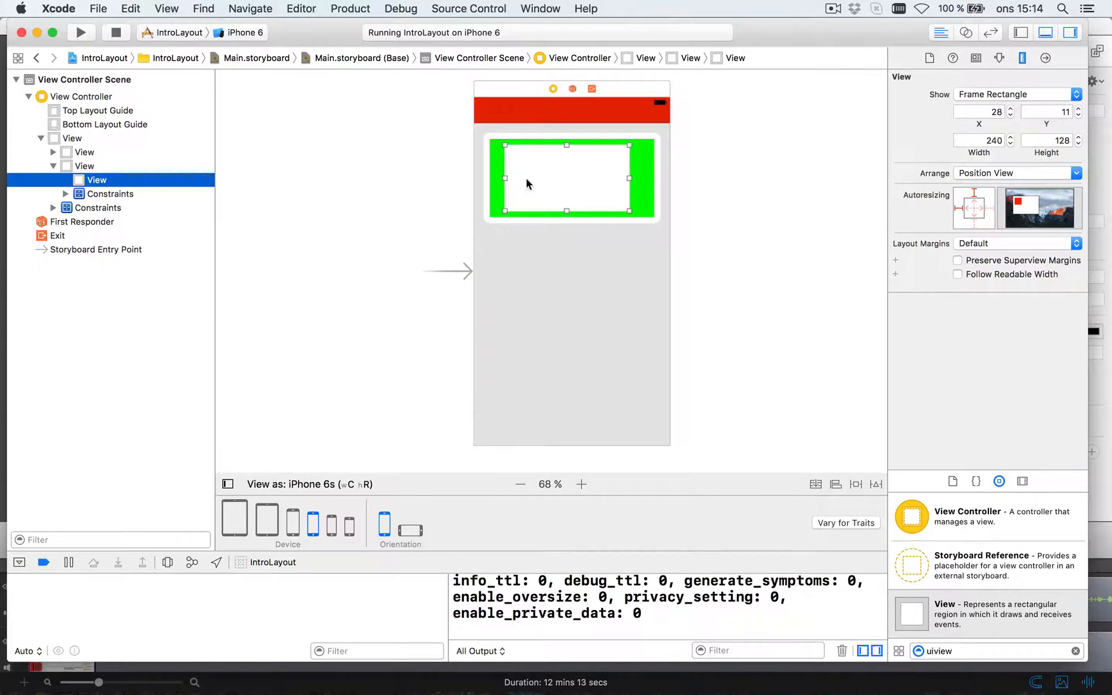
Step: Set the new view's background to blue in the Attributes inspector
{"action": "left_click", "coordinate": [997, 58]}
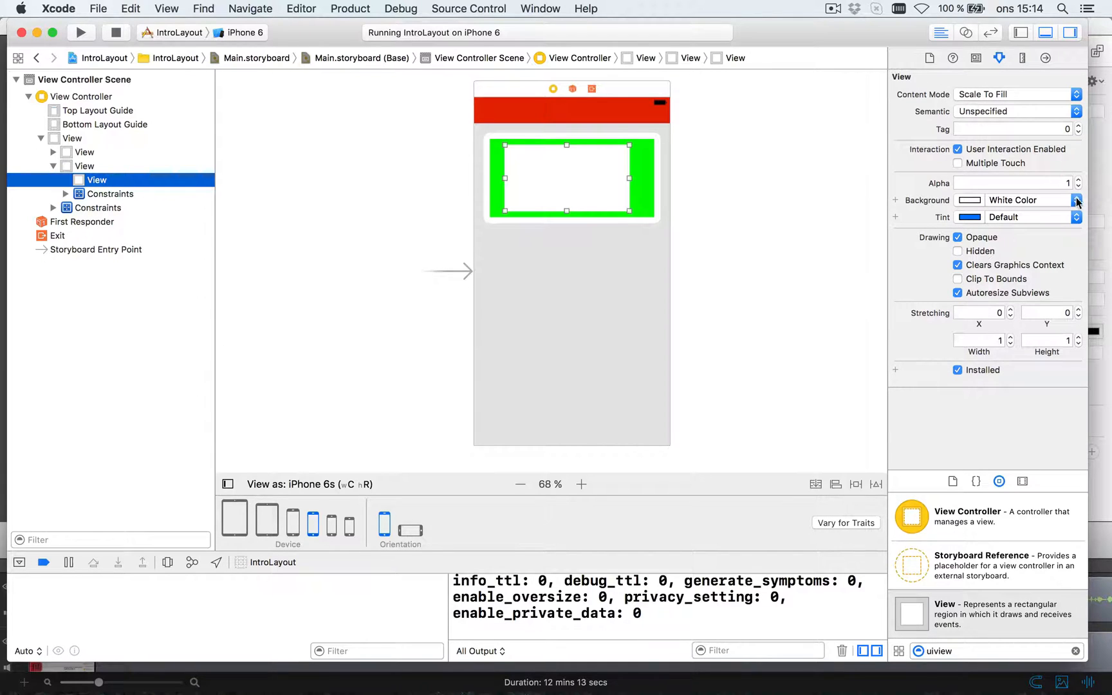
{"action": "left_click", "coordinate": [1076, 199]}
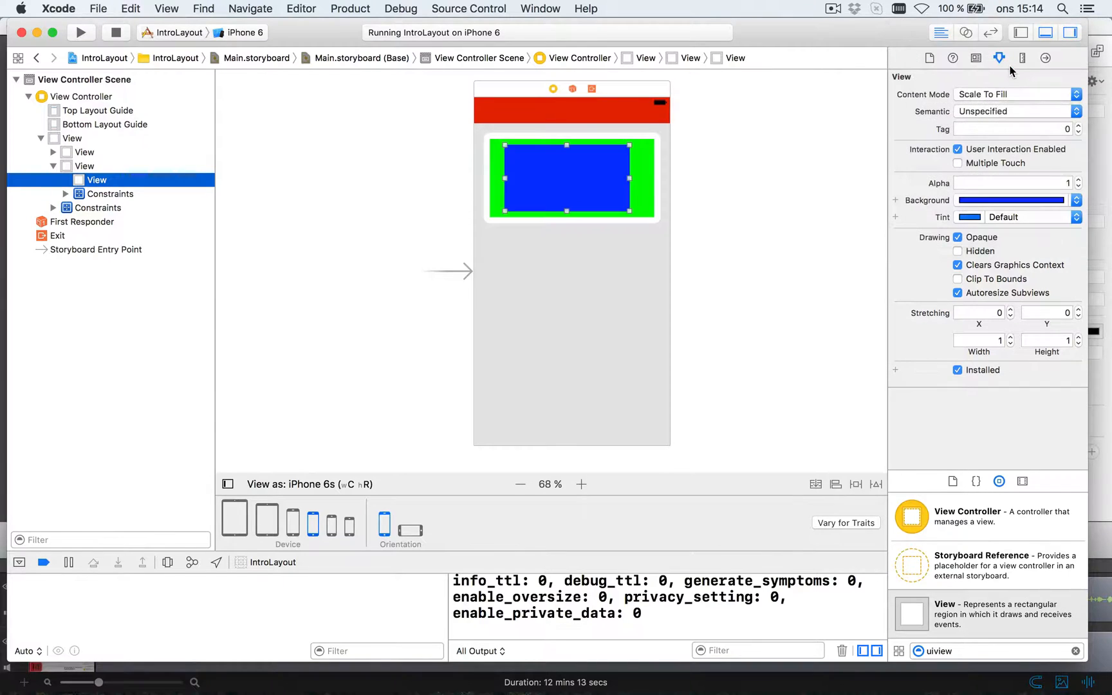
{"action": "mouse_move", "coordinate": [999, 57]}
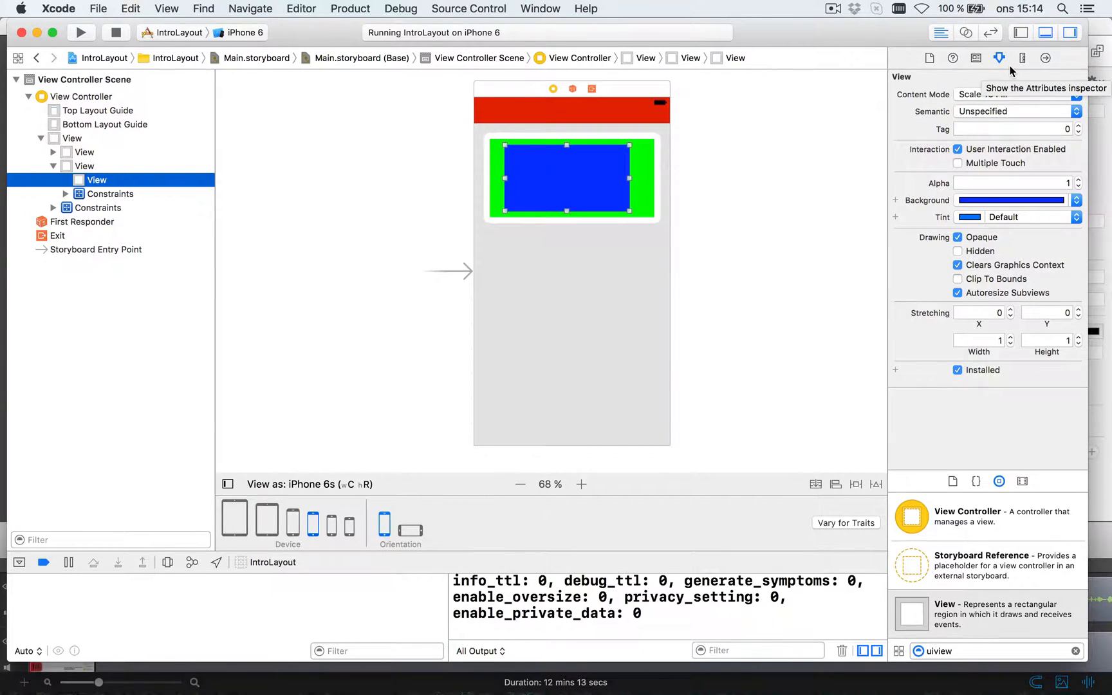
{"action": "mouse_move", "coordinate": [694, 97]}
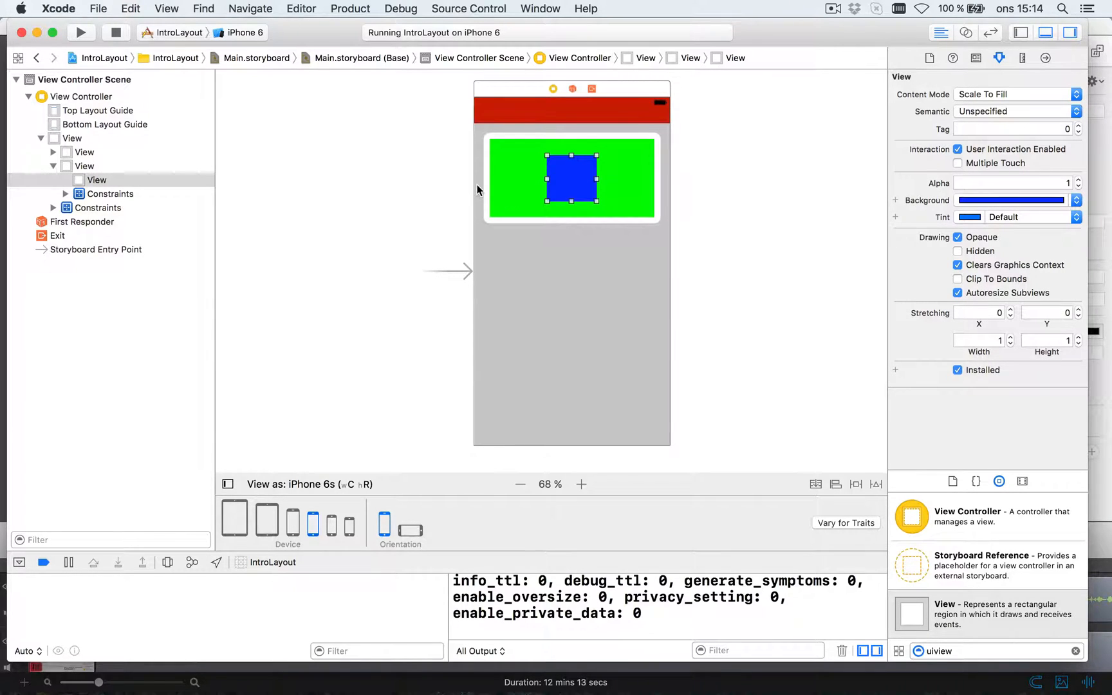
{"action": "mouse_move", "coordinate": [557, 127]}
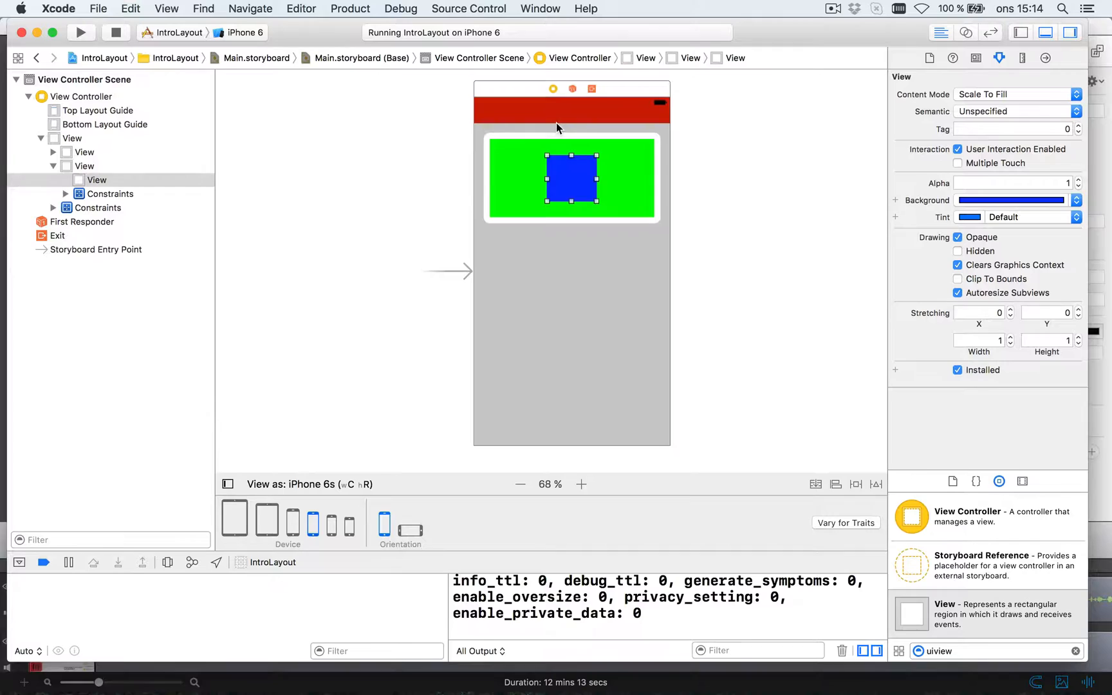
{"action": "mouse_move", "coordinate": [659, 175]}
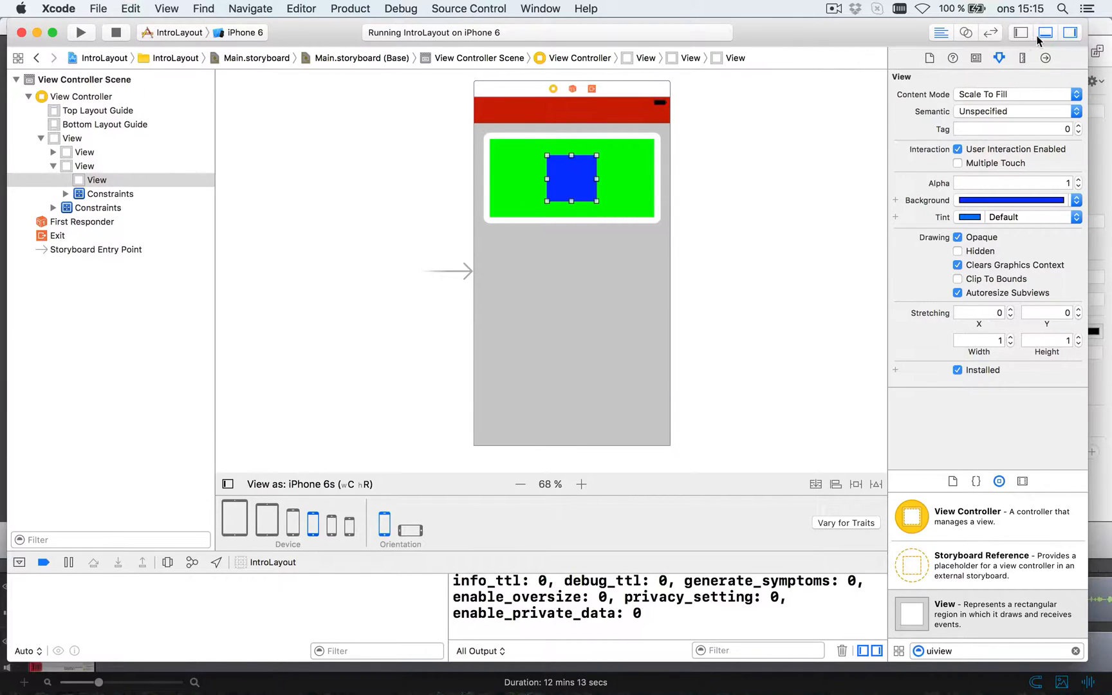
Step: Set the blue square to X 122, Y 40, width 70, height 70 in the Size inspector
{"action": "left_click", "coordinate": [1022, 58]}
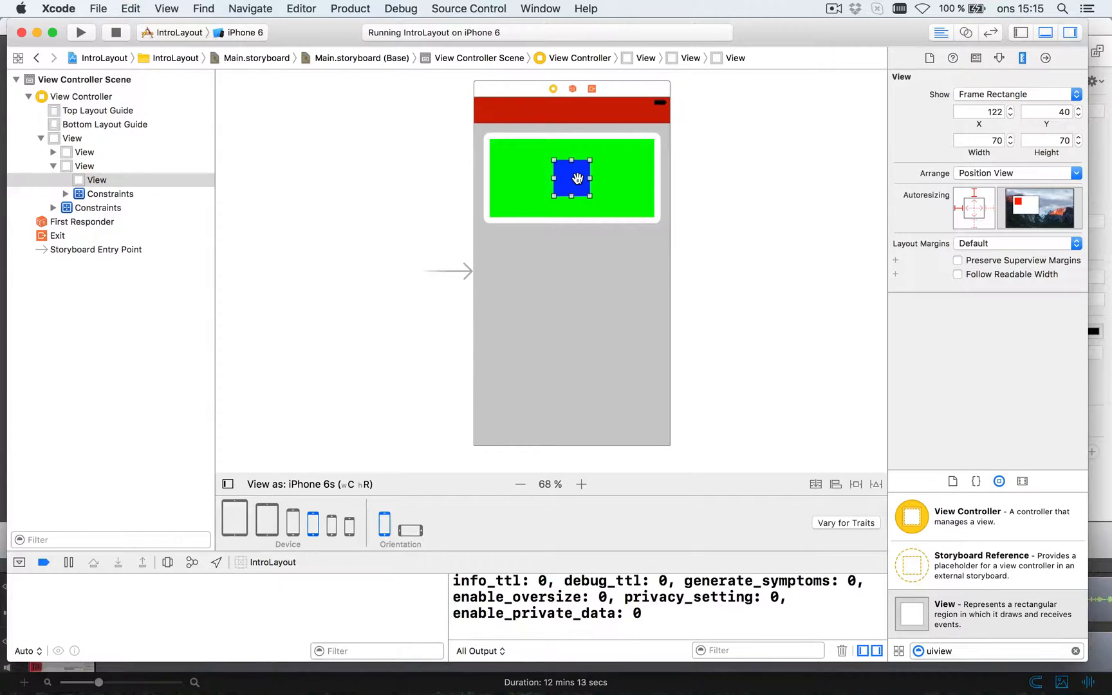
{"action": "mouse_move", "coordinate": [734, 311]}
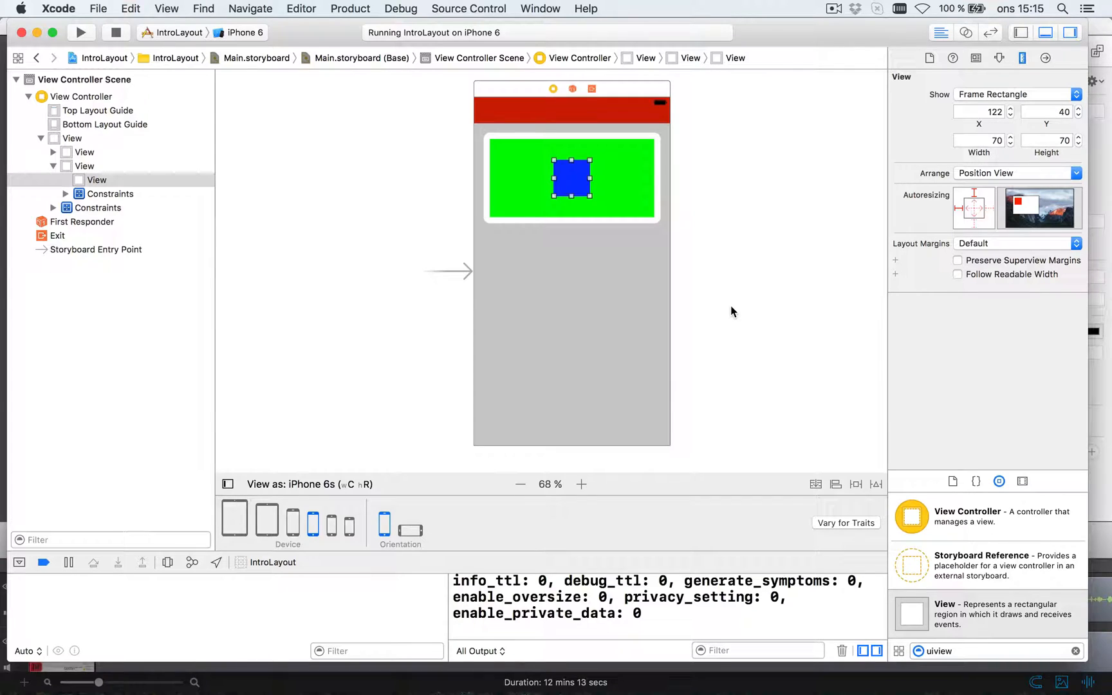
{"action": "mouse_move", "coordinate": [782, 356]}
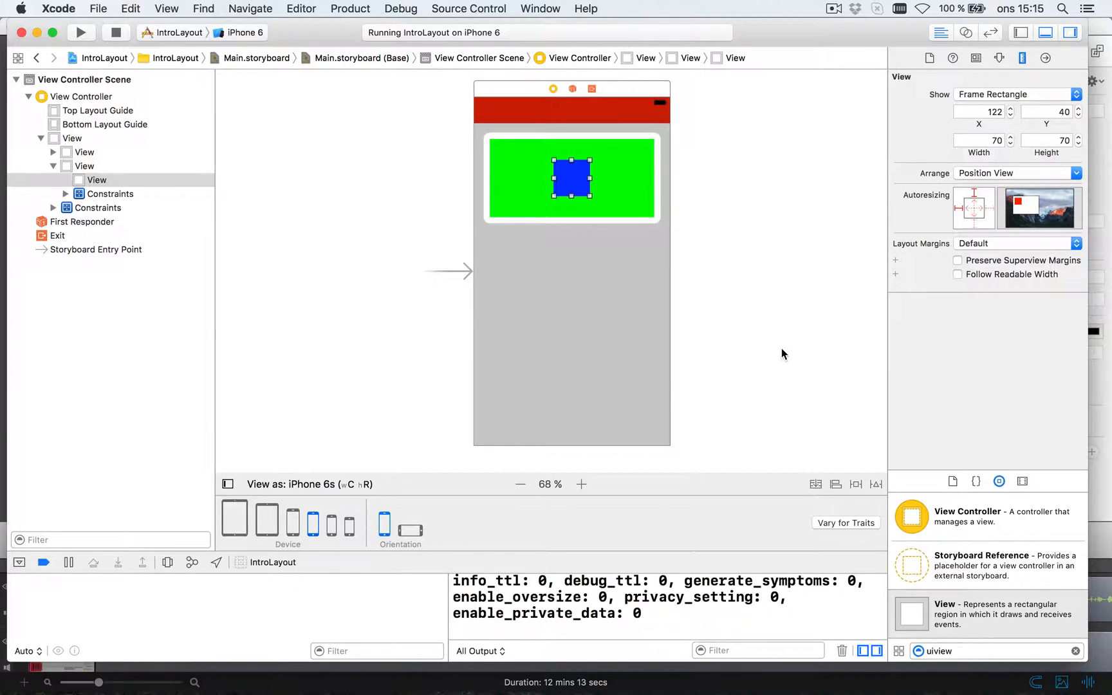
{"action": "mouse_move", "coordinate": [858, 485]}
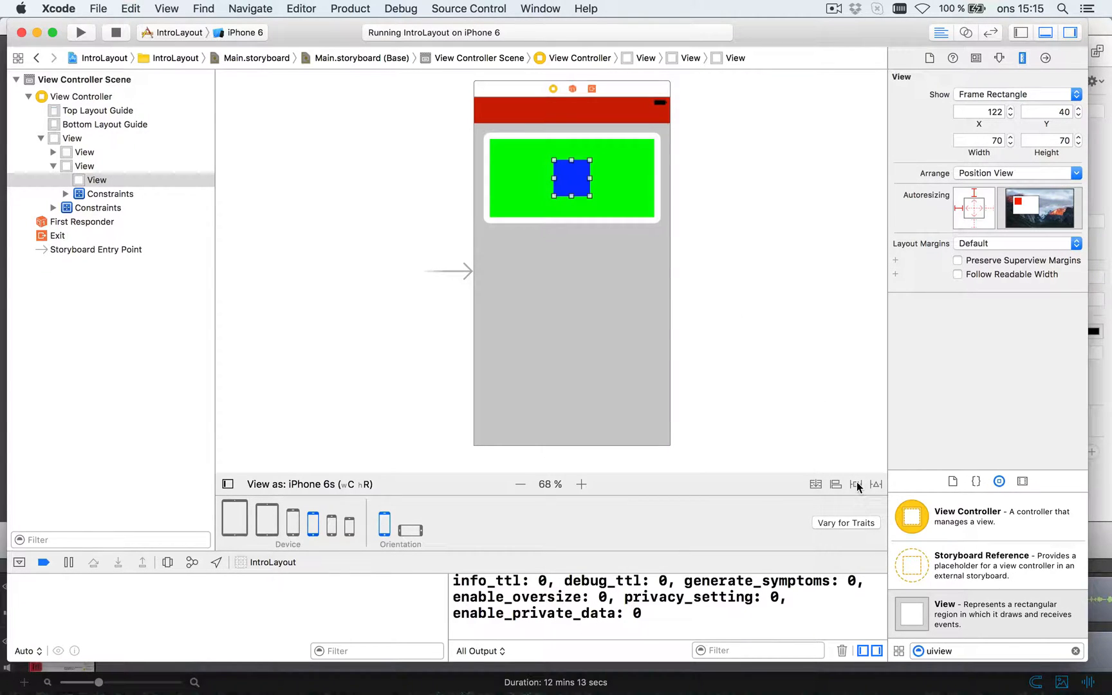
Step: Add width 70 and height 70 constraints to the blue square via Add New Constraints
{"action": "left_click", "coordinate": [856, 484]}
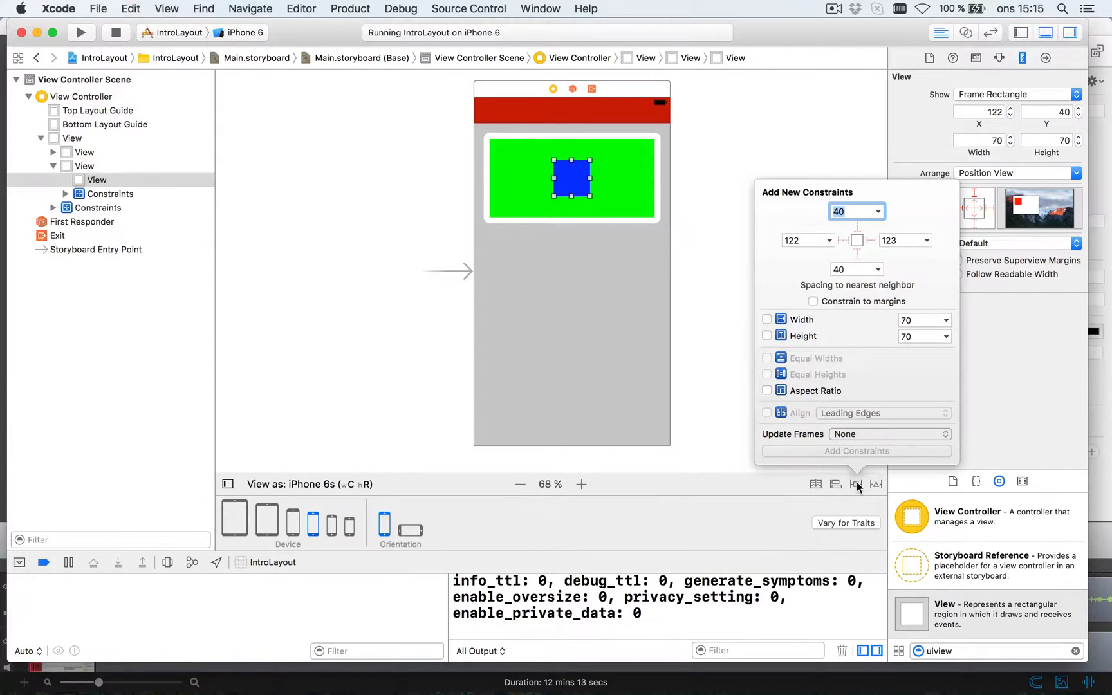
{"action": "mouse_move", "coordinate": [826, 247]}
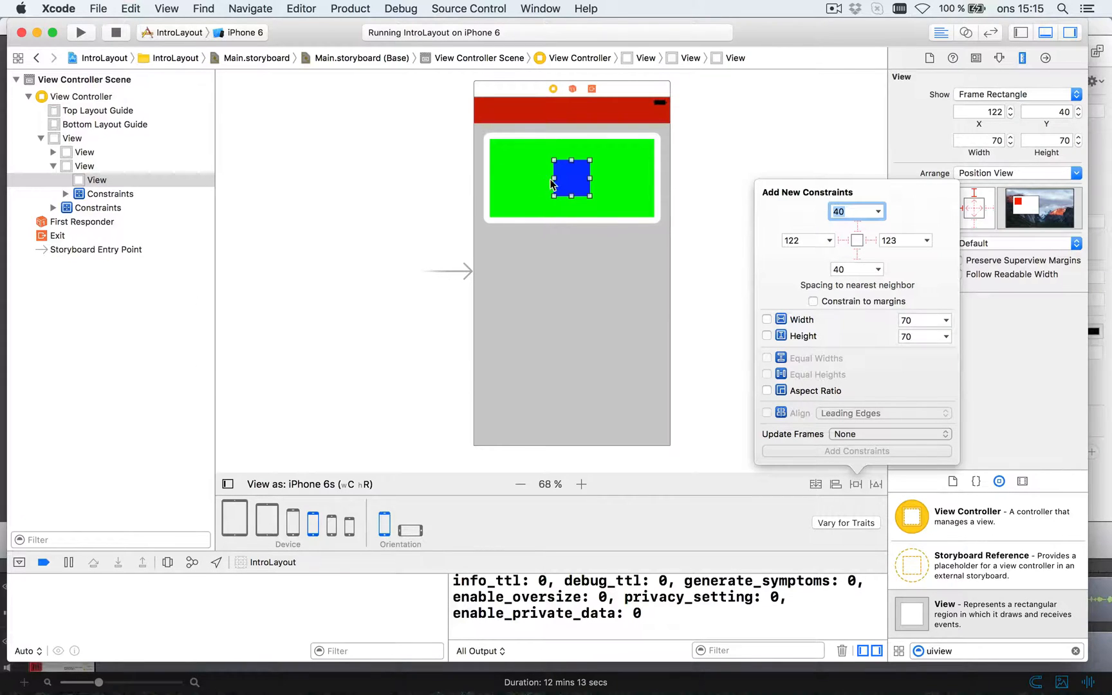
{"action": "mouse_move", "coordinate": [658, 179]}
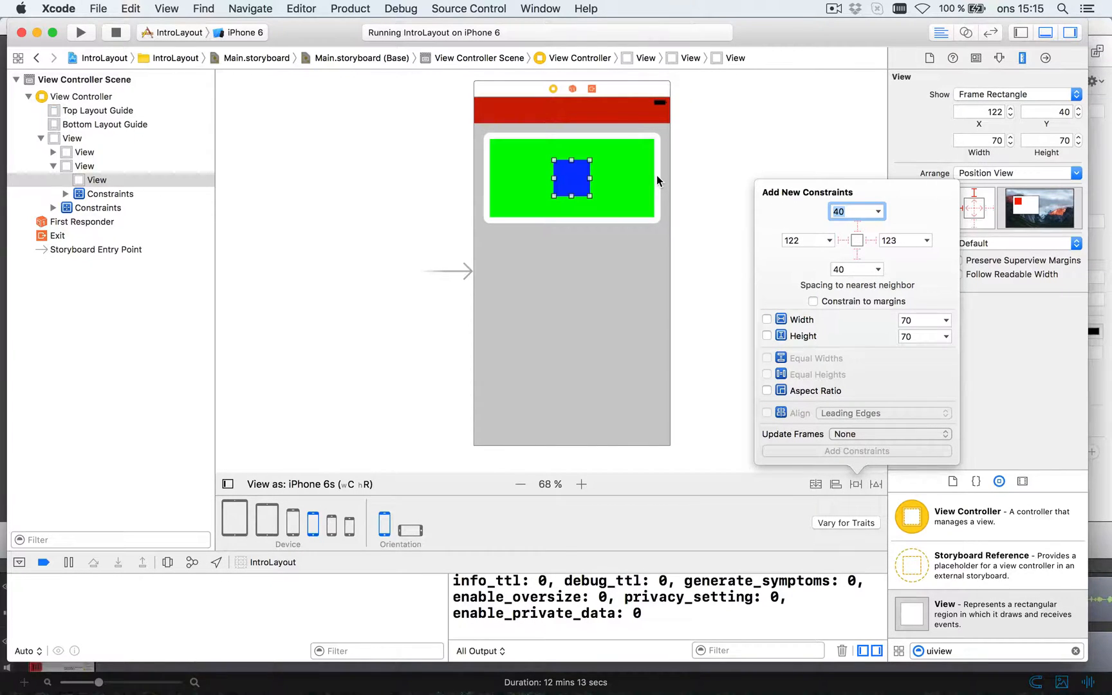
{"action": "mouse_move", "coordinate": [614, 259]}
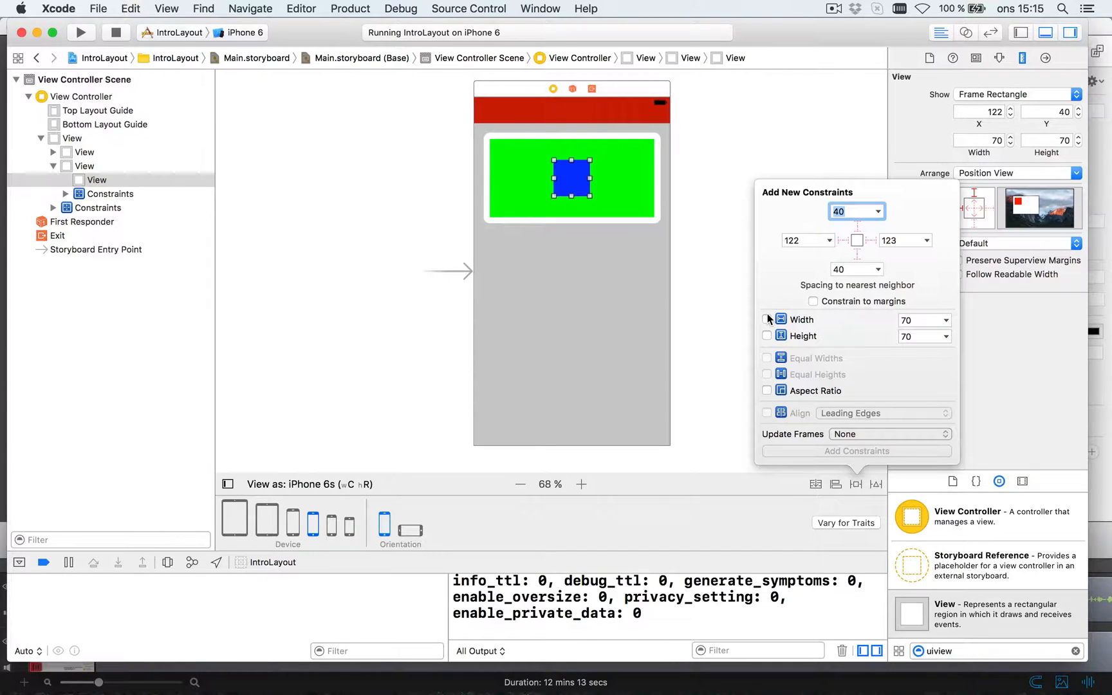
{"action": "left_click", "coordinate": [767, 336]}
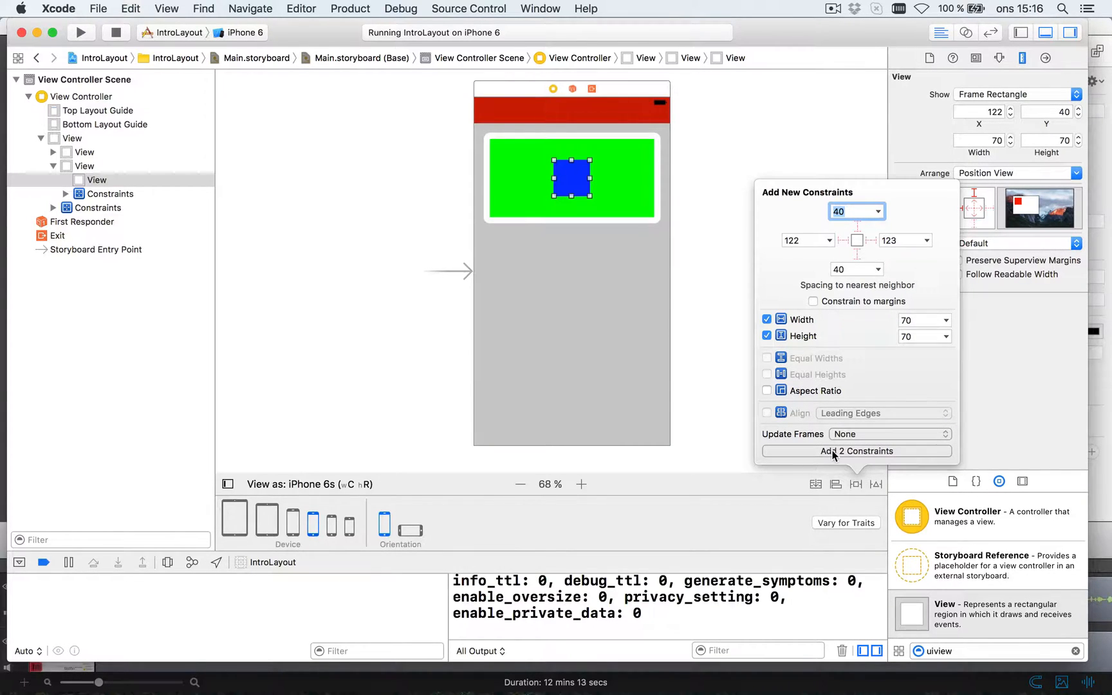
{"action": "left_click", "coordinate": [856, 450]}
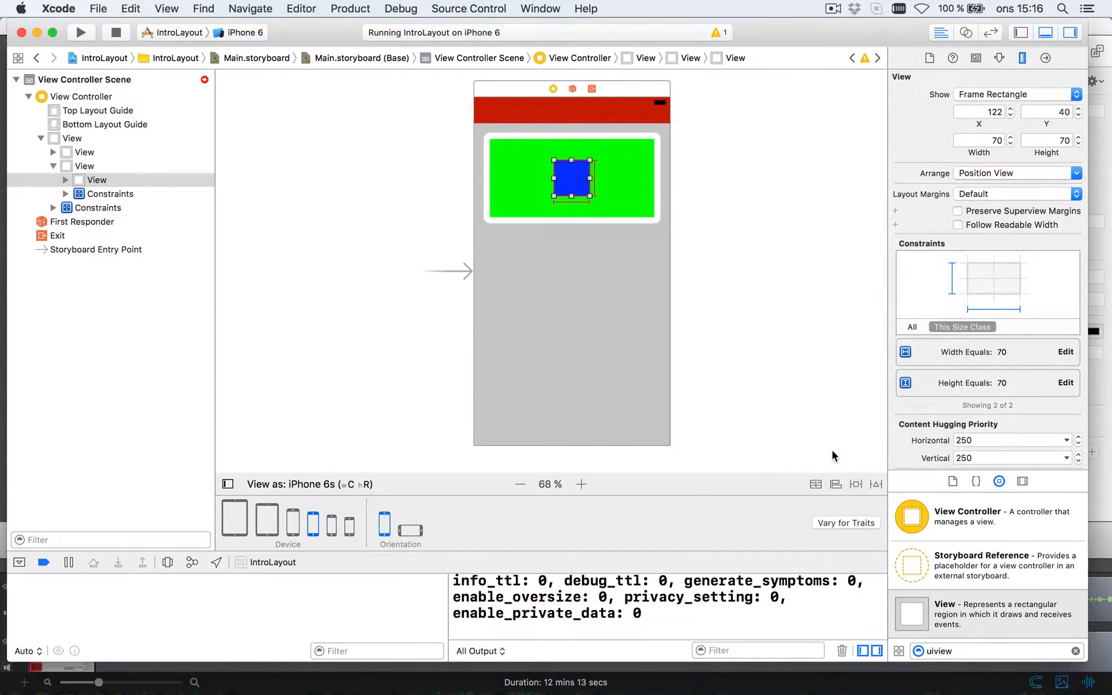
{"action": "mouse_move", "coordinate": [233, 82]}
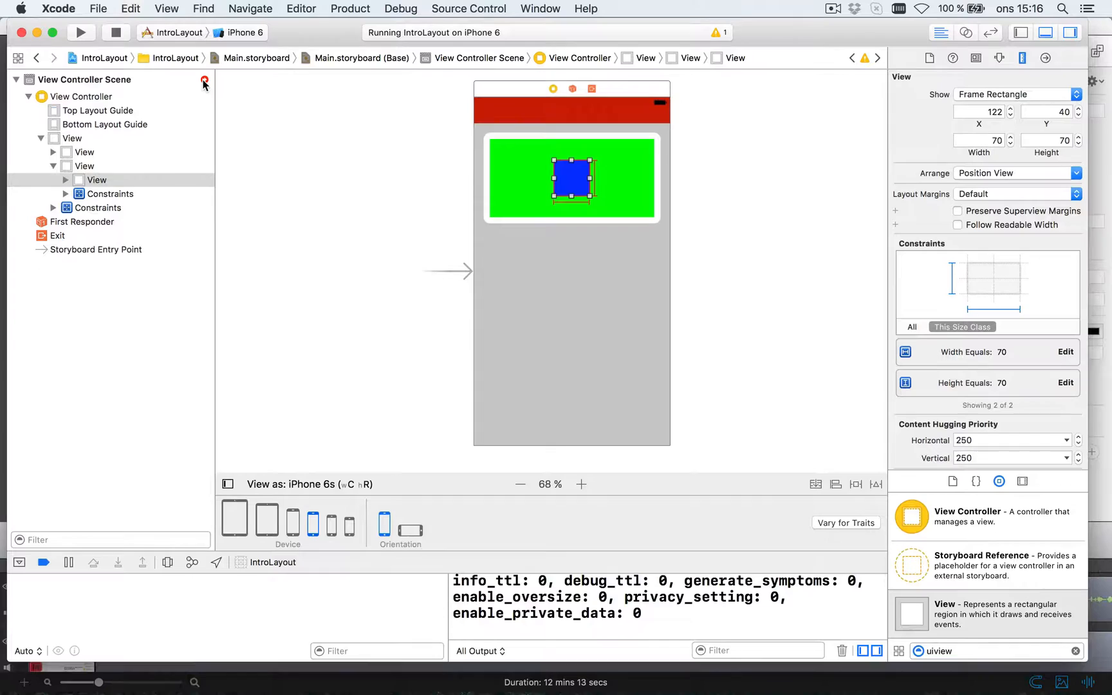
{"action": "mouse_move", "coordinate": [353, 196]}
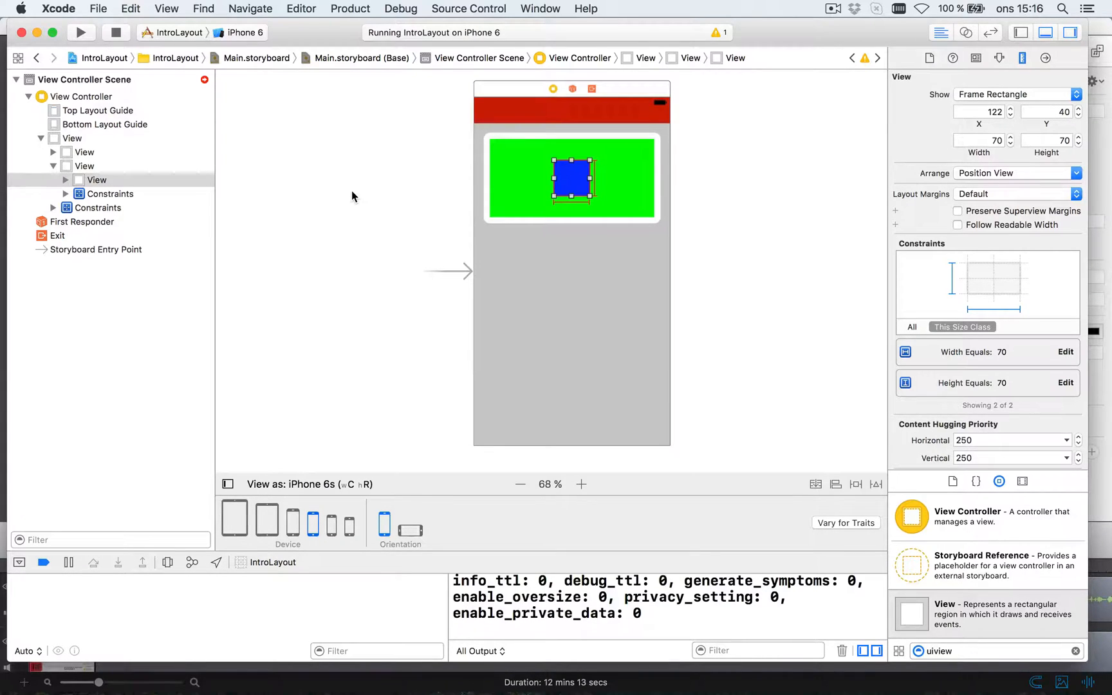
{"action": "mouse_move", "coordinate": [842, 461]}
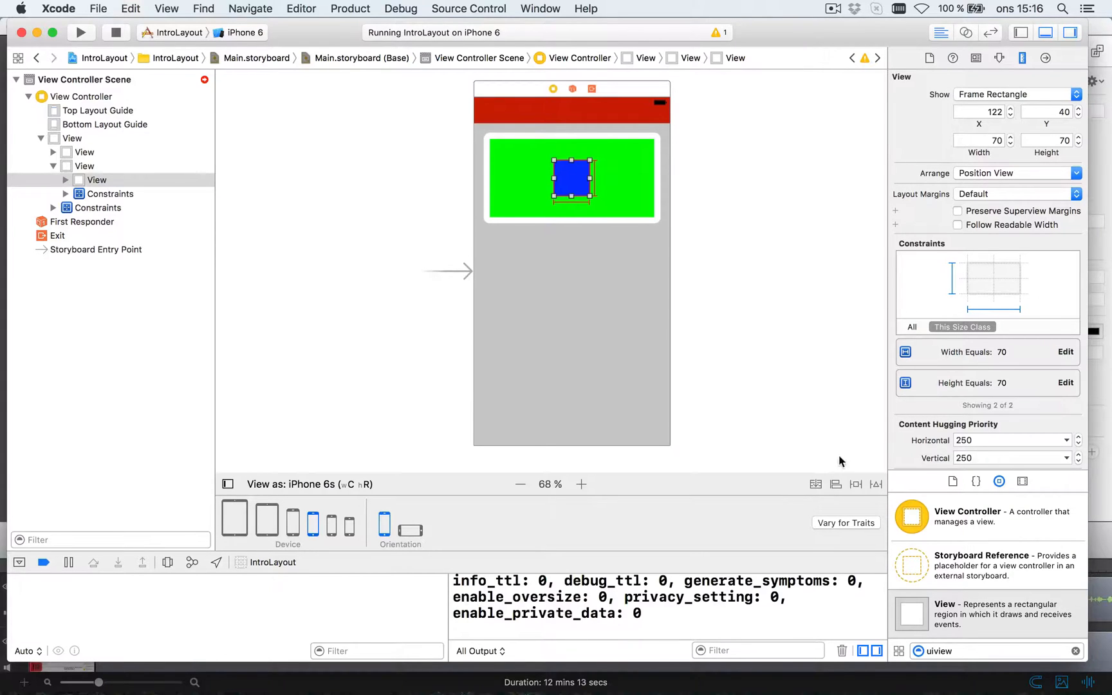
{"action": "mouse_move", "coordinate": [836, 484]}
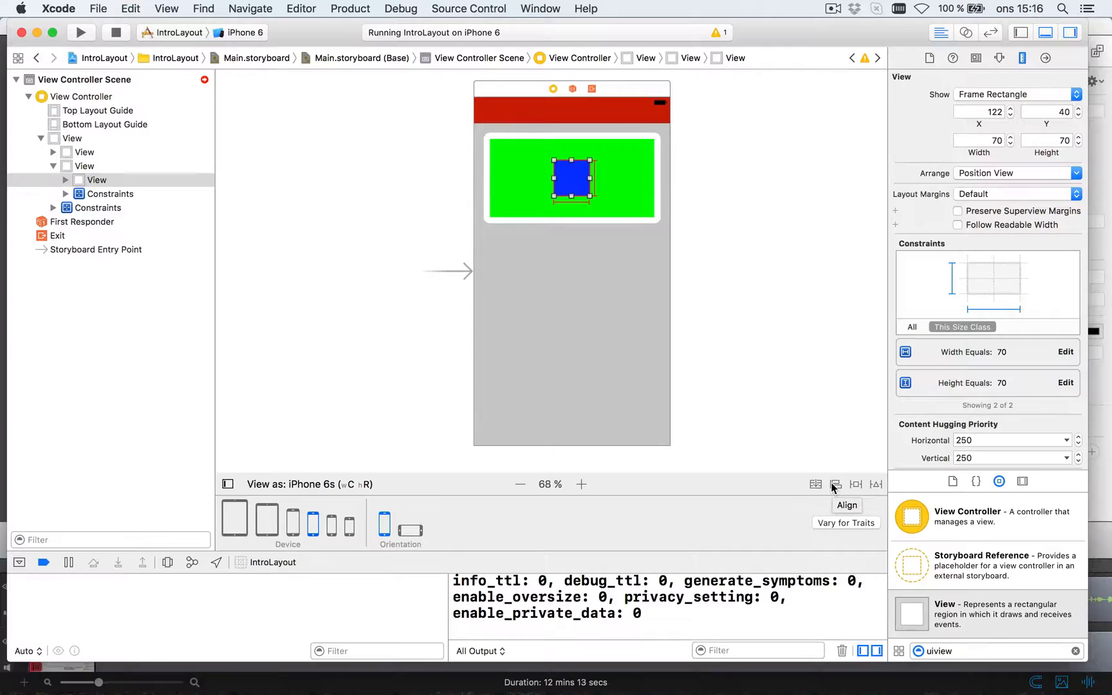
Step: Add Horizontally and Vertically in Container alignment constraints to the blue square
{"action": "left_click", "coordinate": [835, 484]}
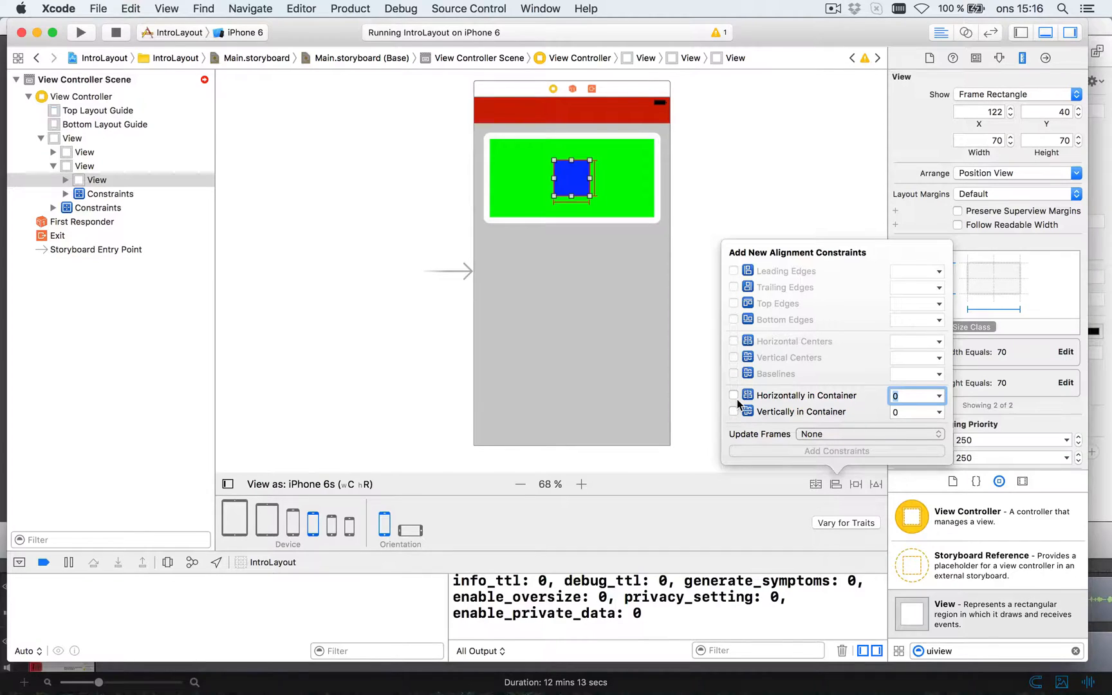
{"action": "mouse_move", "coordinate": [736, 421]}
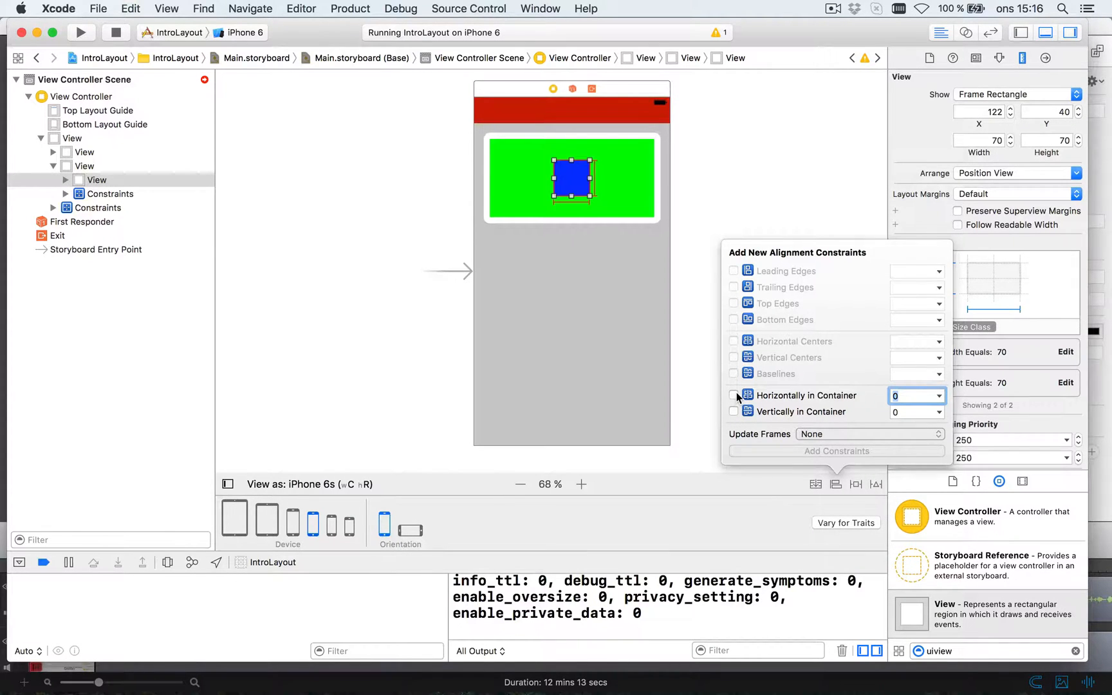
{"action": "left_click", "coordinate": [734, 395]}
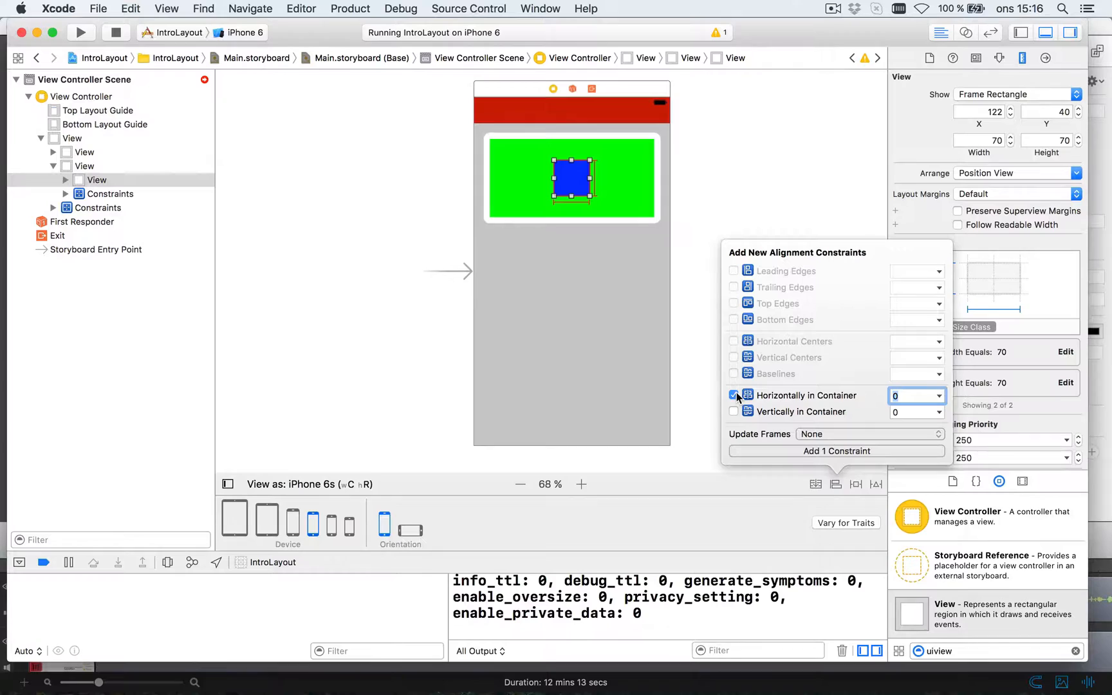
{"action": "left_click", "coordinate": [734, 412]}
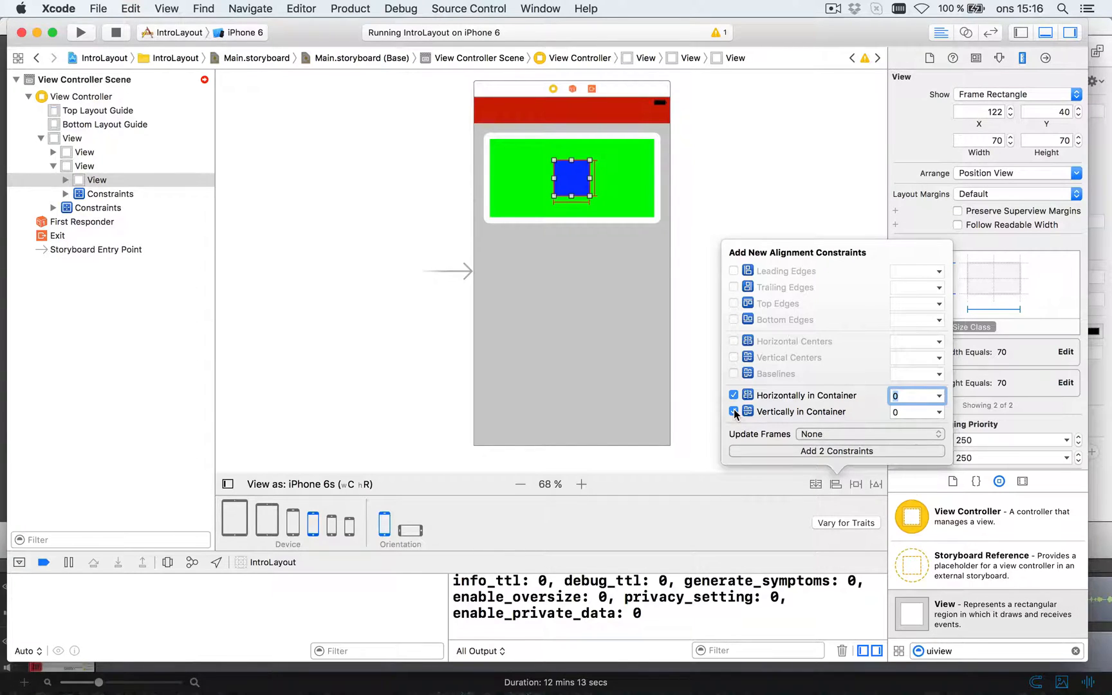
{"action": "left_click", "coordinate": [733, 412]}
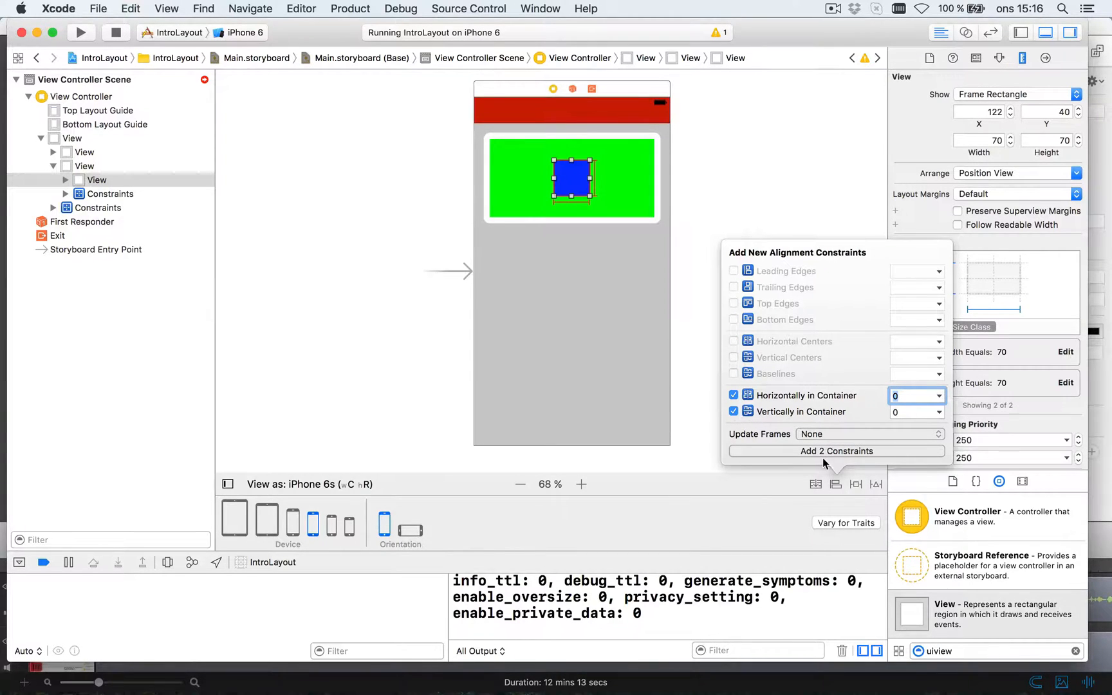
{"action": "mouse_move", "coordinate": [832, 454]}
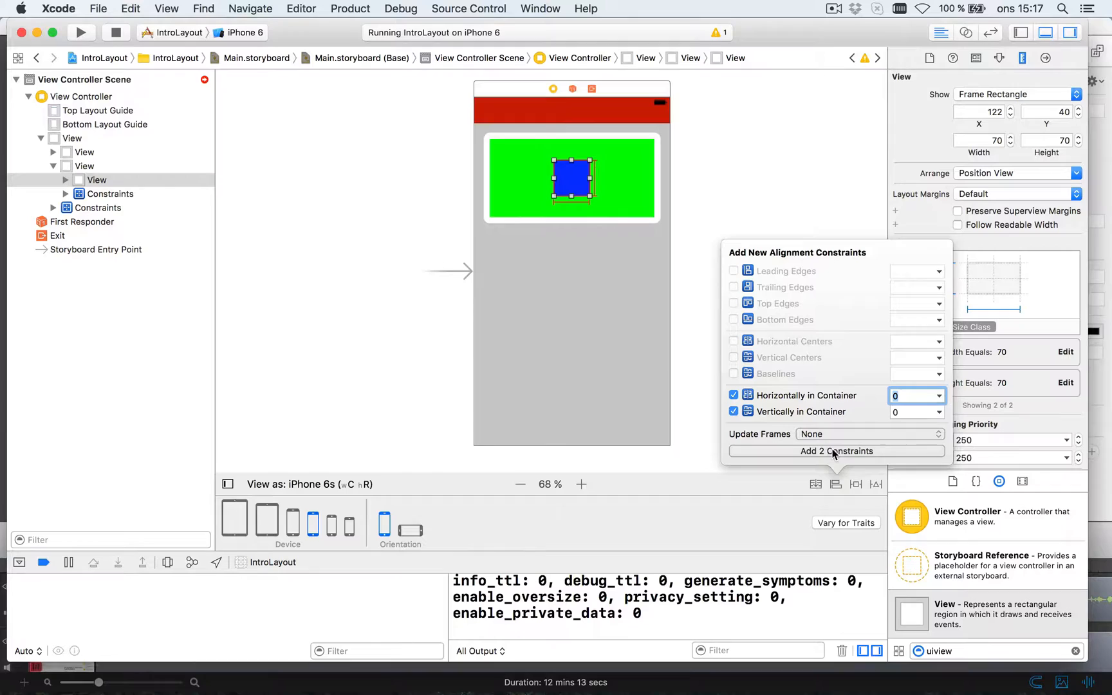
{"action": "left_click", "coordinate": [835, 451]}
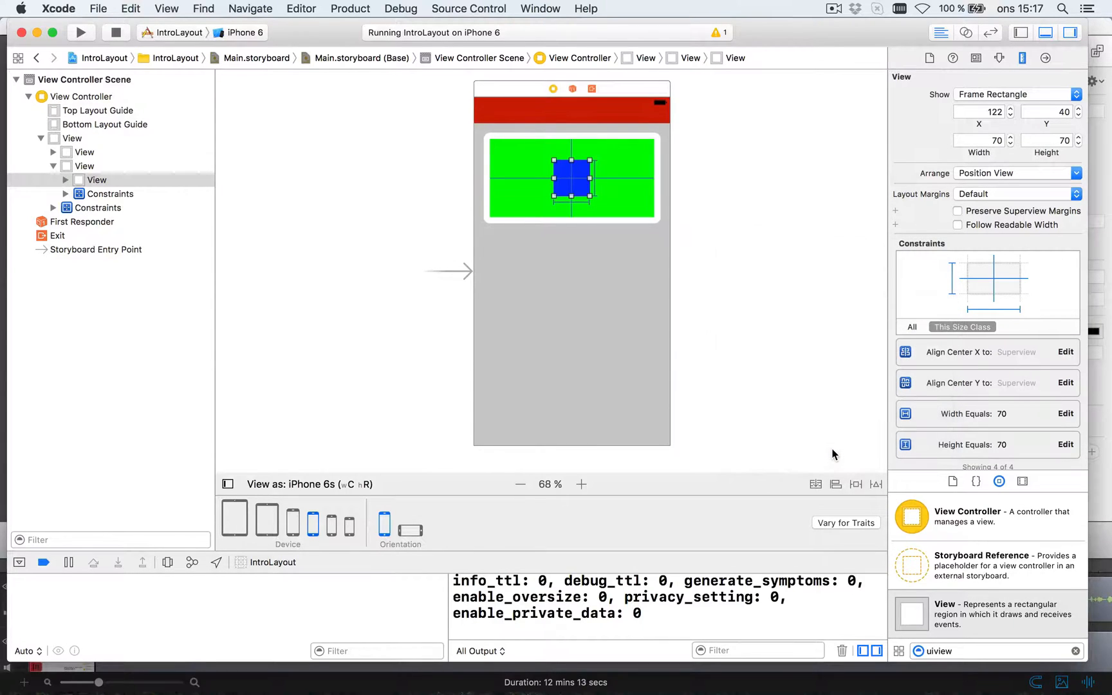
Step: Preview the centred blue square on iPhone 4s, then iPhone 6s and iPhone 6s Plus
{"action": "left_click", "coordinate": [539, 226]}
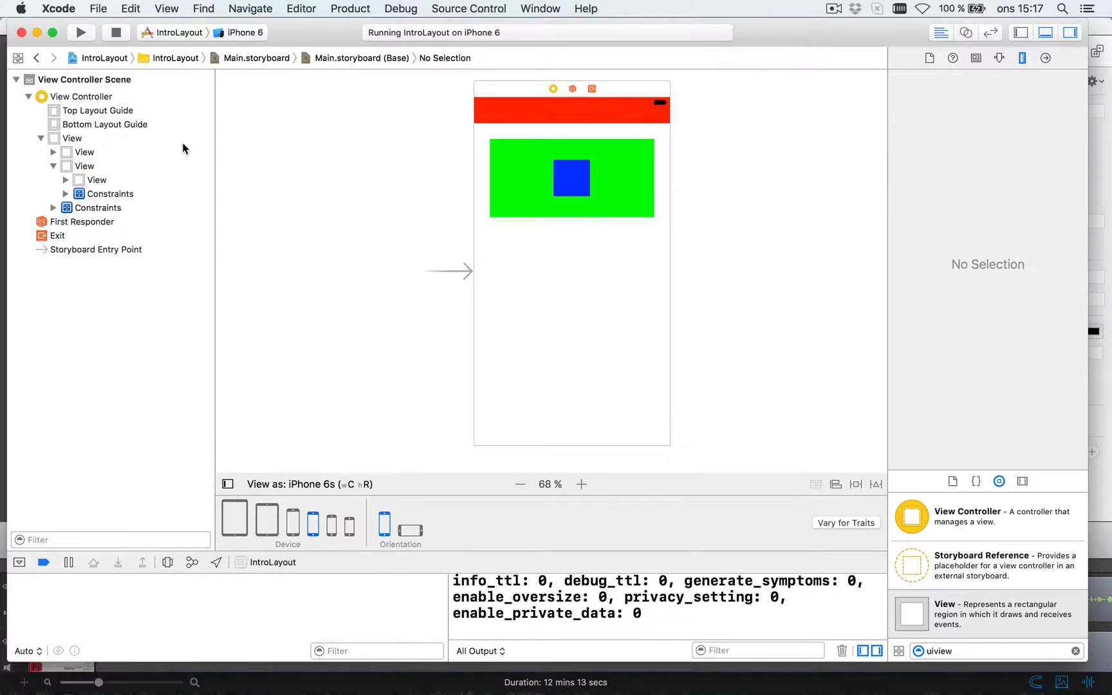
{"action": "mouse_move", "coordinate": [389, 429]}
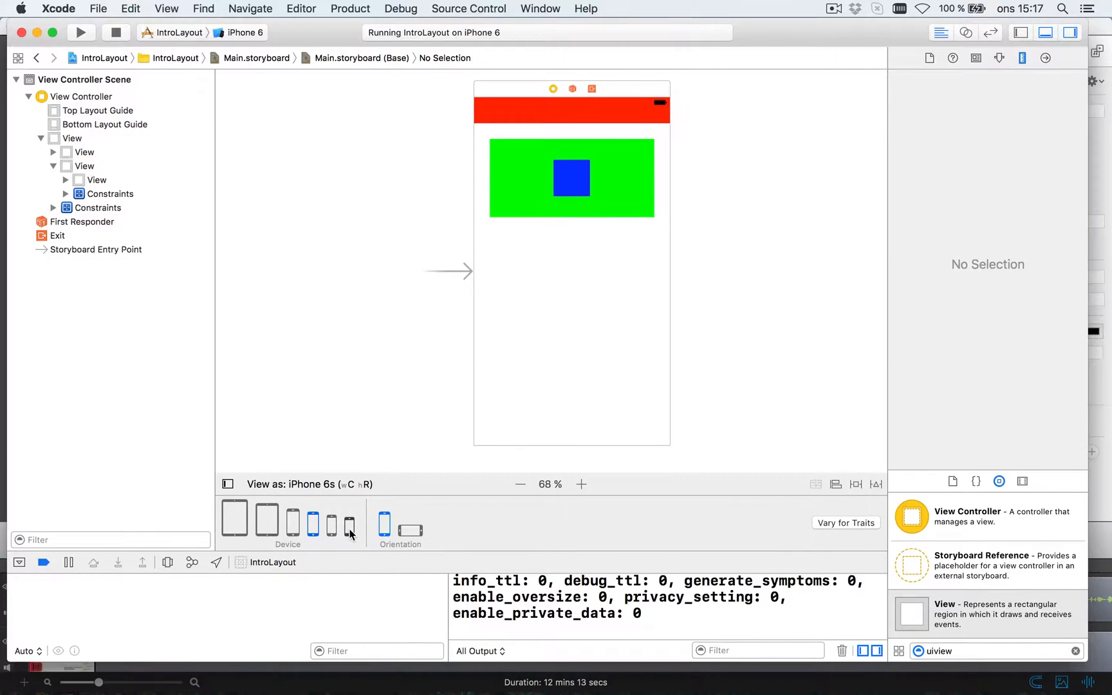
{"action": "left_click", "coordinate": [348, 524]}
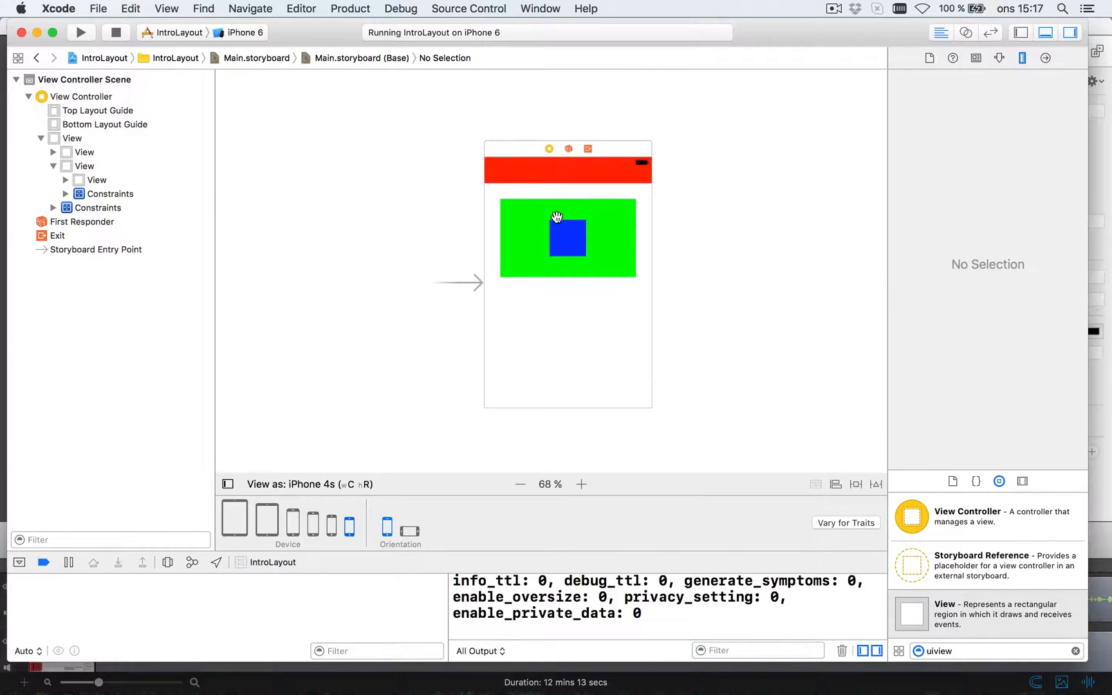
{"action": "mouse_move", "coordinate": [586, 216]}
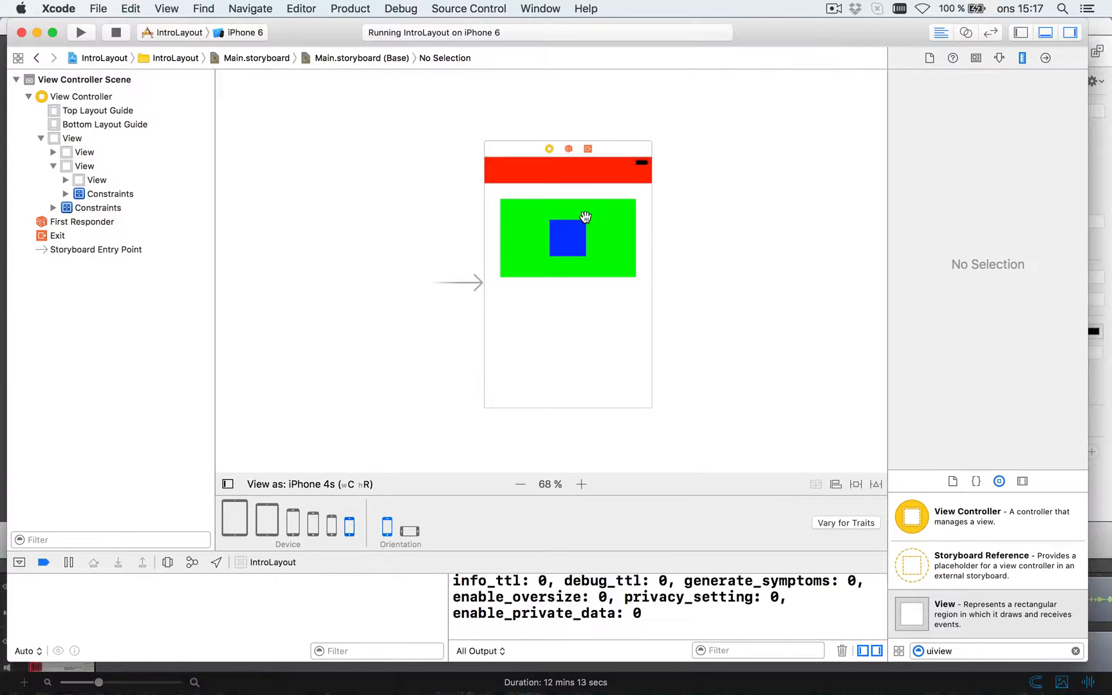
{"action": "left_click", "coordinate": [567, 238]}
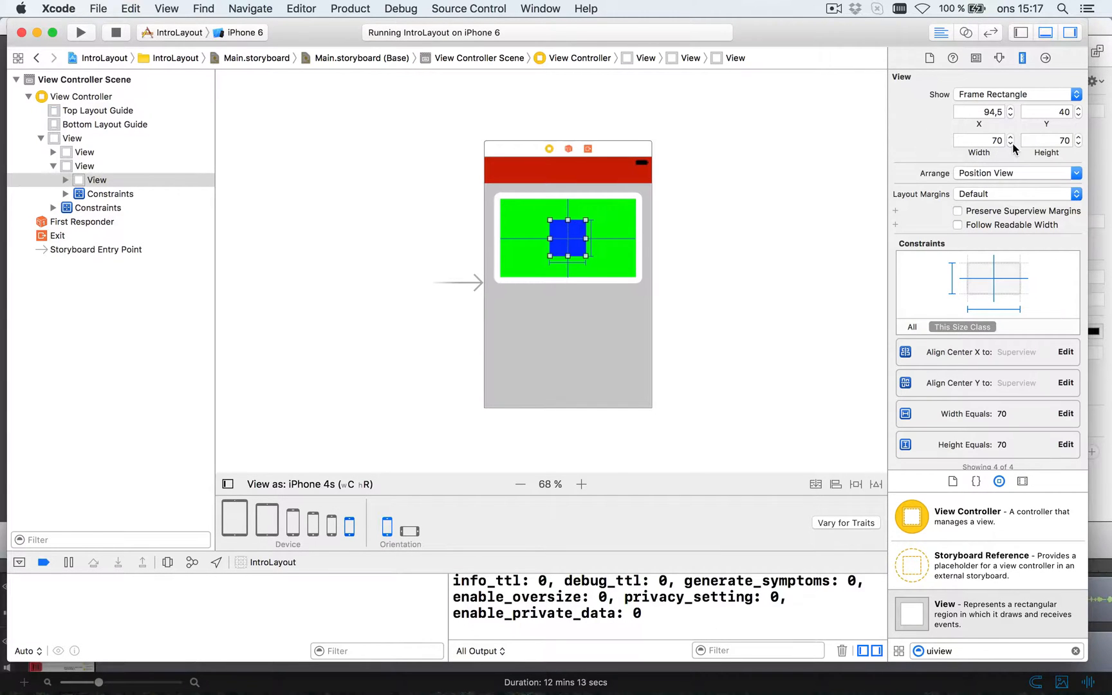
{"action": "mouse_move", "coordinate": [1039, 141]}
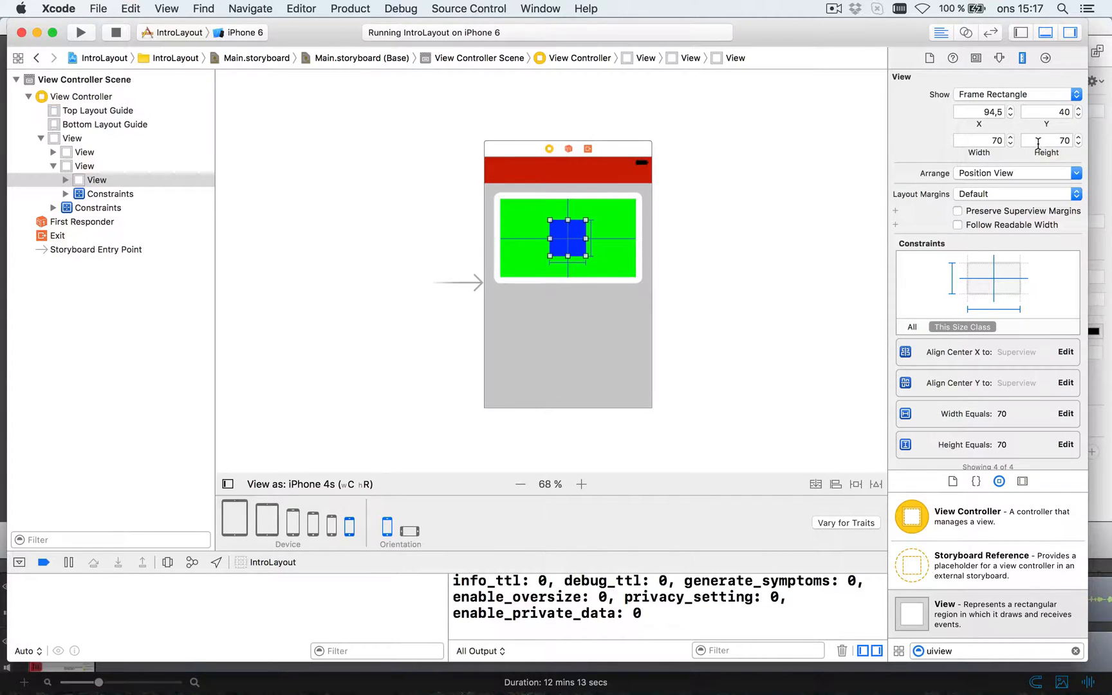
{"action": "mouse_move", "coordinate": [326, 513]}
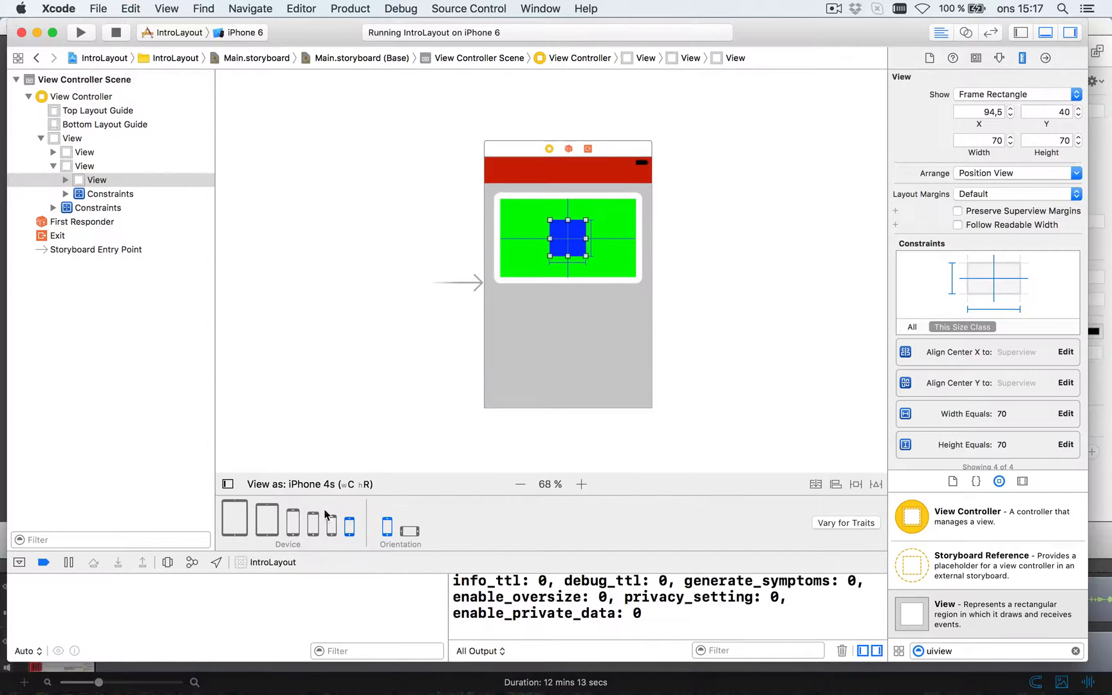
{"action": "left_click", "coordinate": [312, 524]}
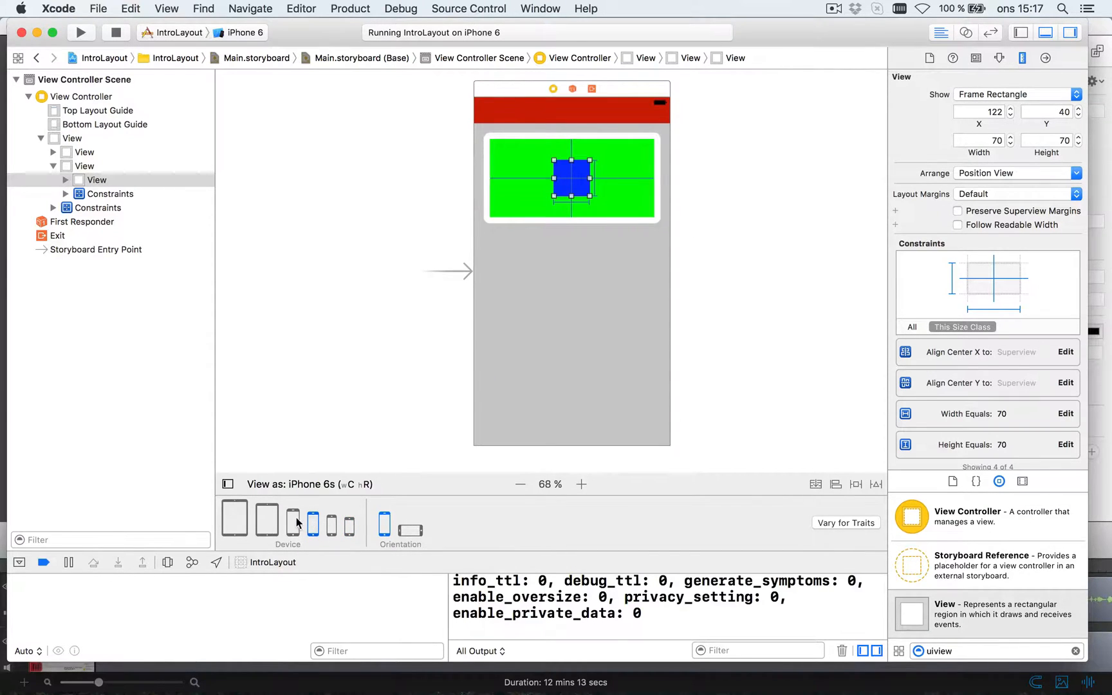
{"action": "left_click", "coordinate": [291, 520]}
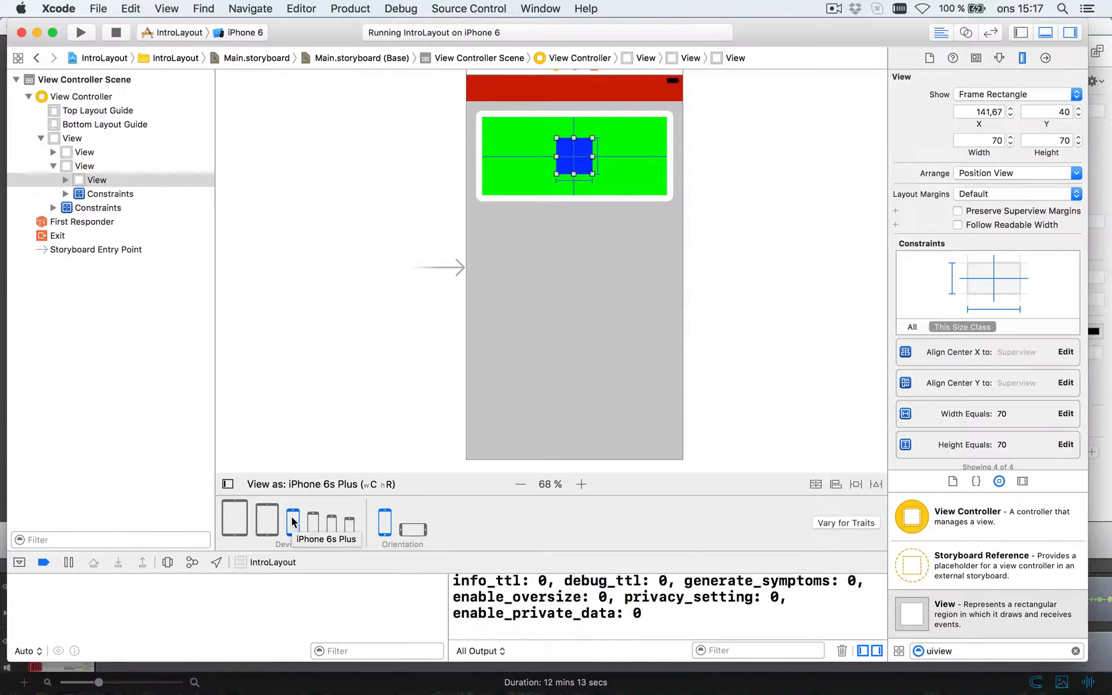
{"action": "mouse_move", "coordinate": [244, 536]}
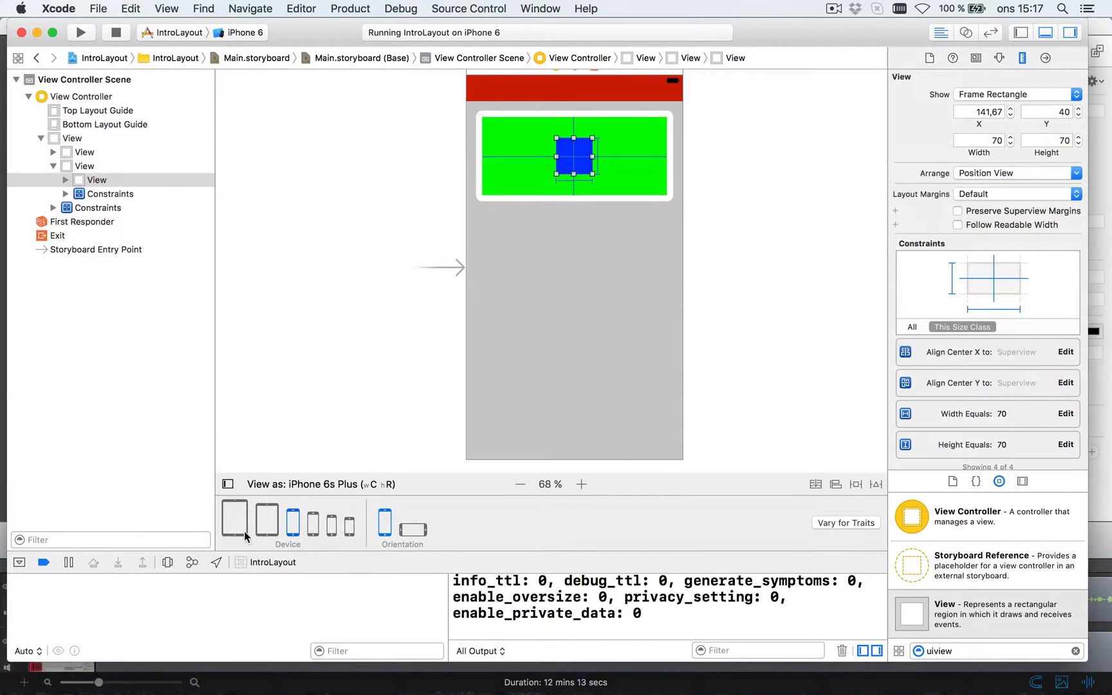
Step: Preview on the 12.9-inch iPad Pro zoomed out, then return to iPhone 6s at 100% and select the main view
{"action": "left_click", "coordinate": [235, 518]}
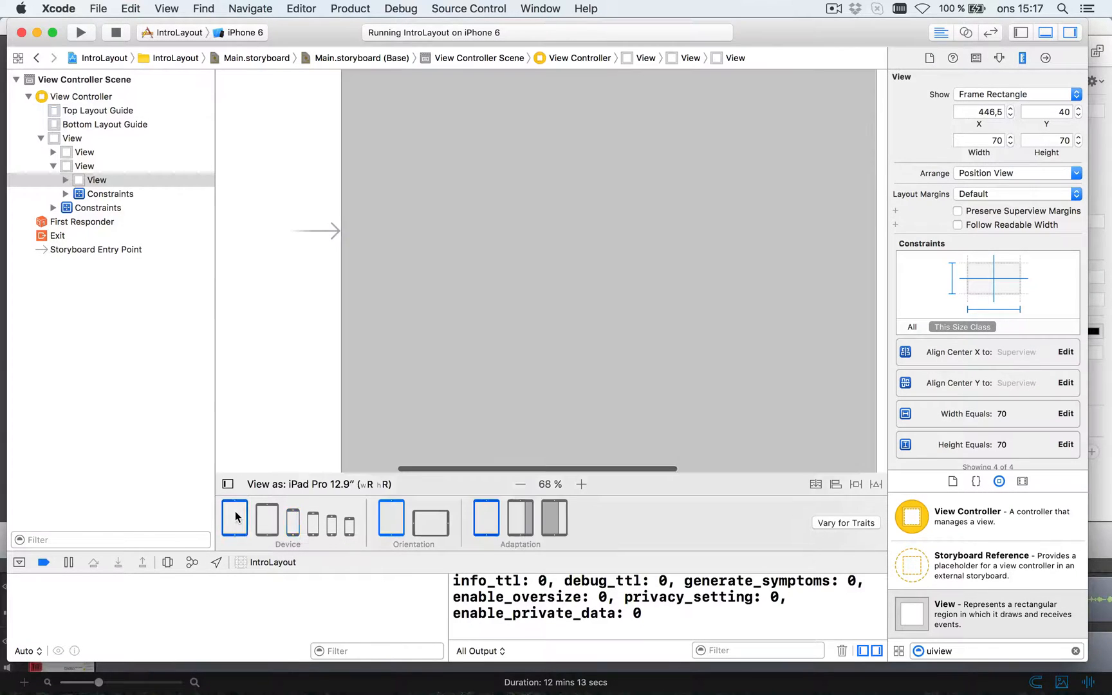
{"action": "left_click", "coordinate": [520, 484]}
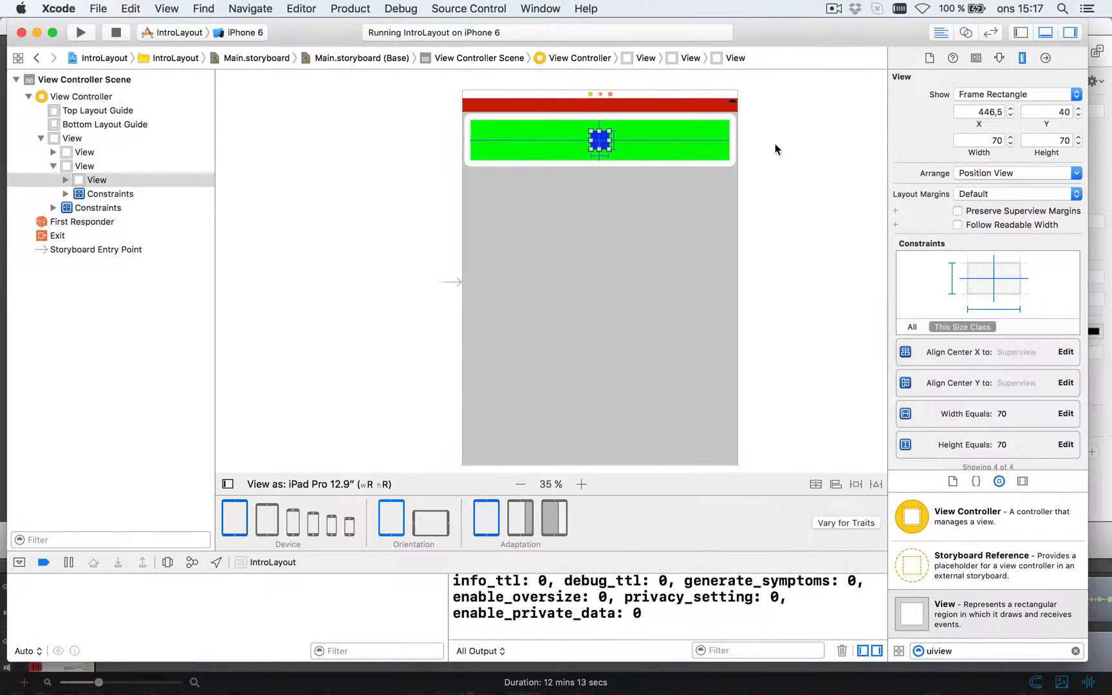
{"action": "mouse_move", "coordinate": [665, 137]}
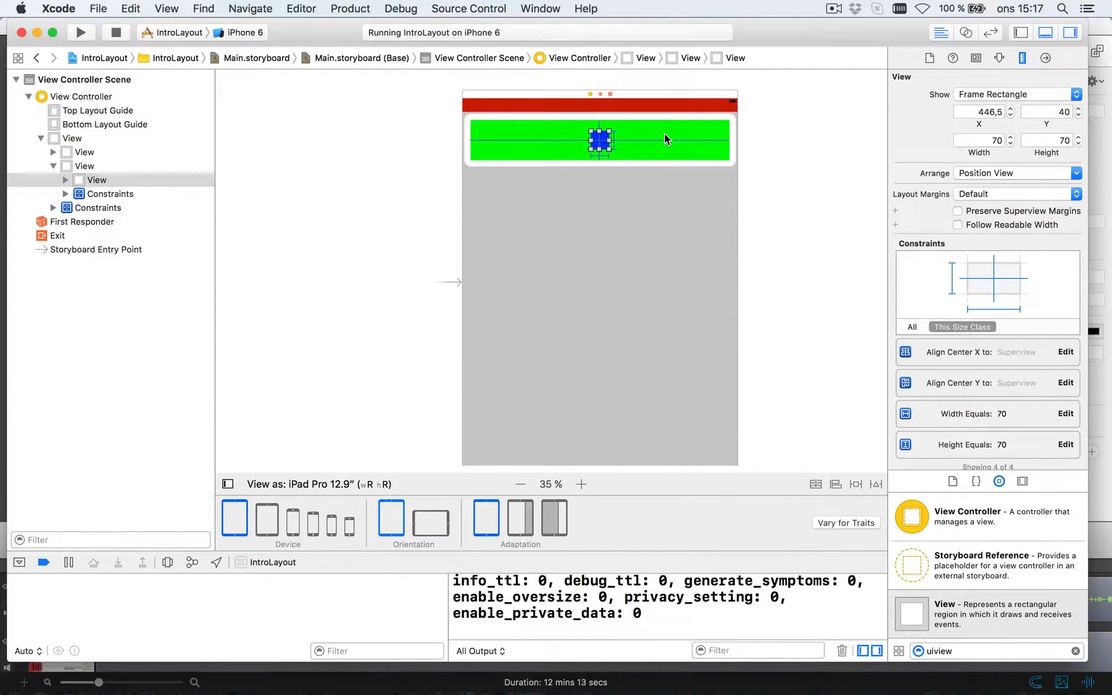
{"action": "left_click", "coordinate": [313, 518]}
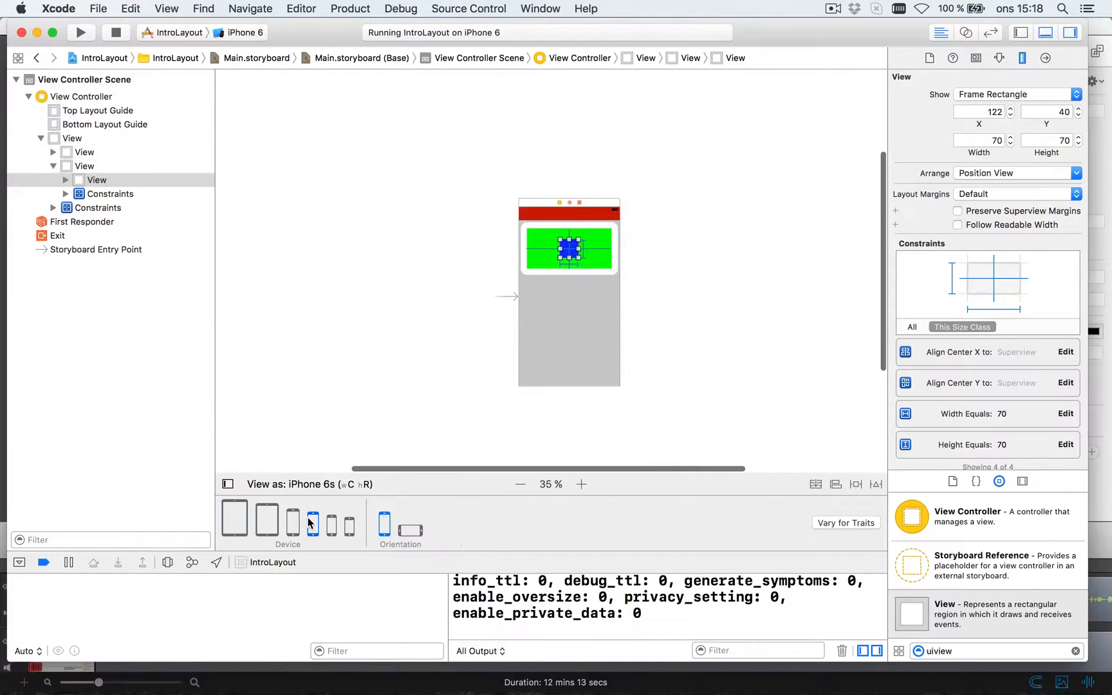
{"action": "left_click", "coordinate": [580, 484]}
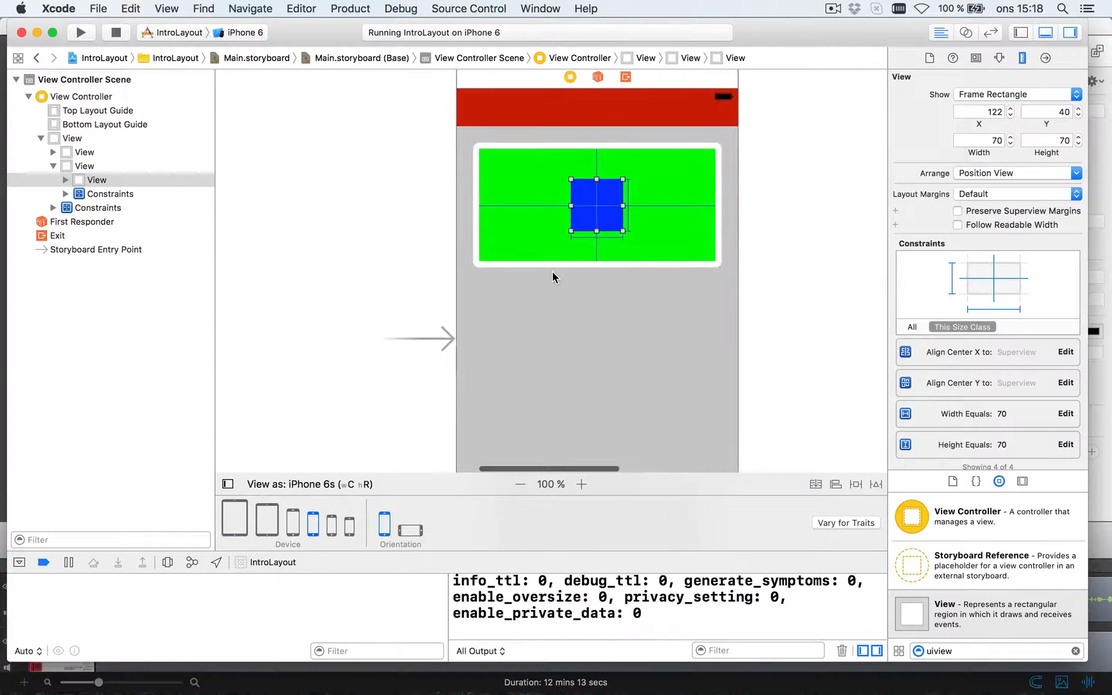
{"action": "left_click", "coordinate": [72, 137]}
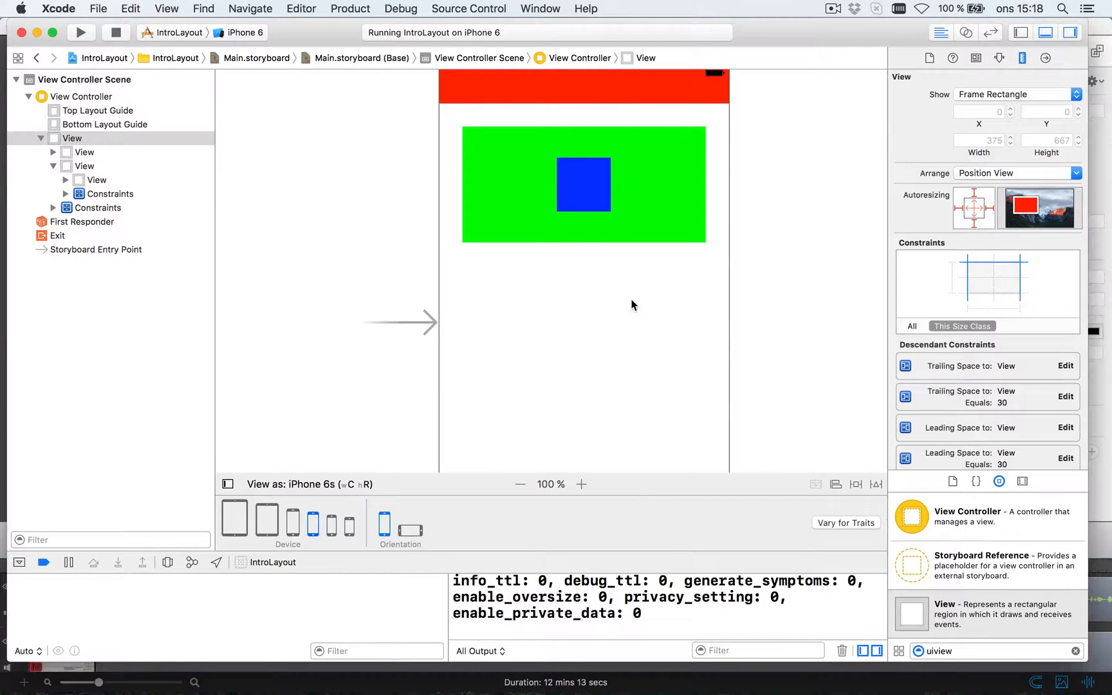
Step: Drop a second View into the green box, to the right of the blue square
{"action": "left_click", "coordinate": [583, 186]}
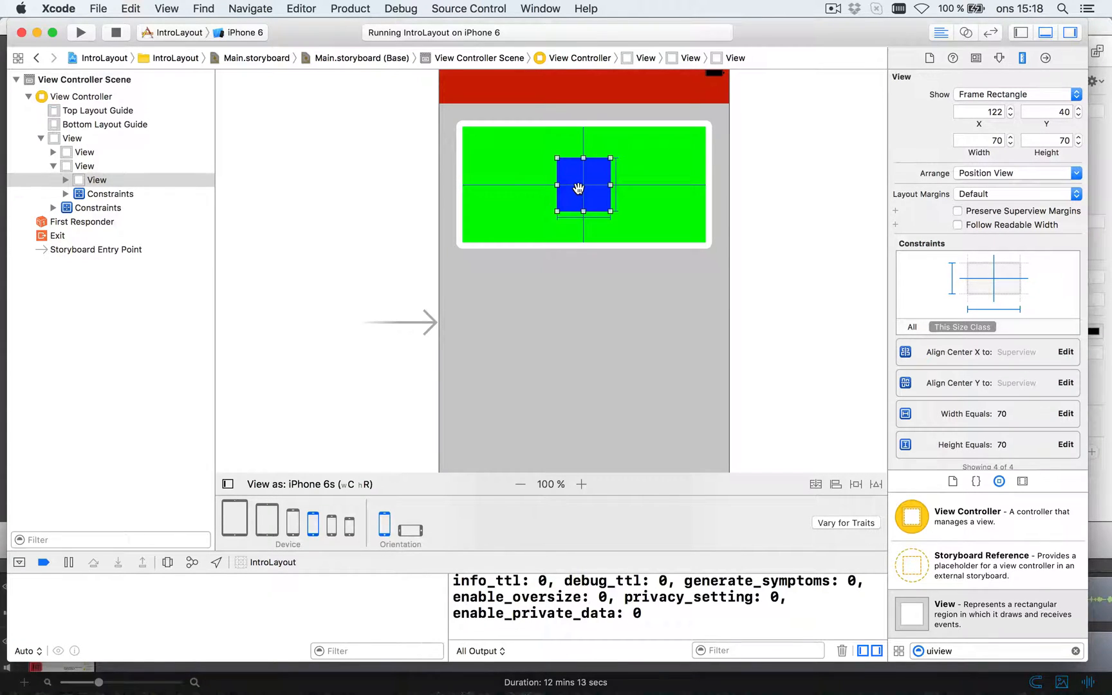
{"action": "mouse_move", "coordinate": [794, 196]}
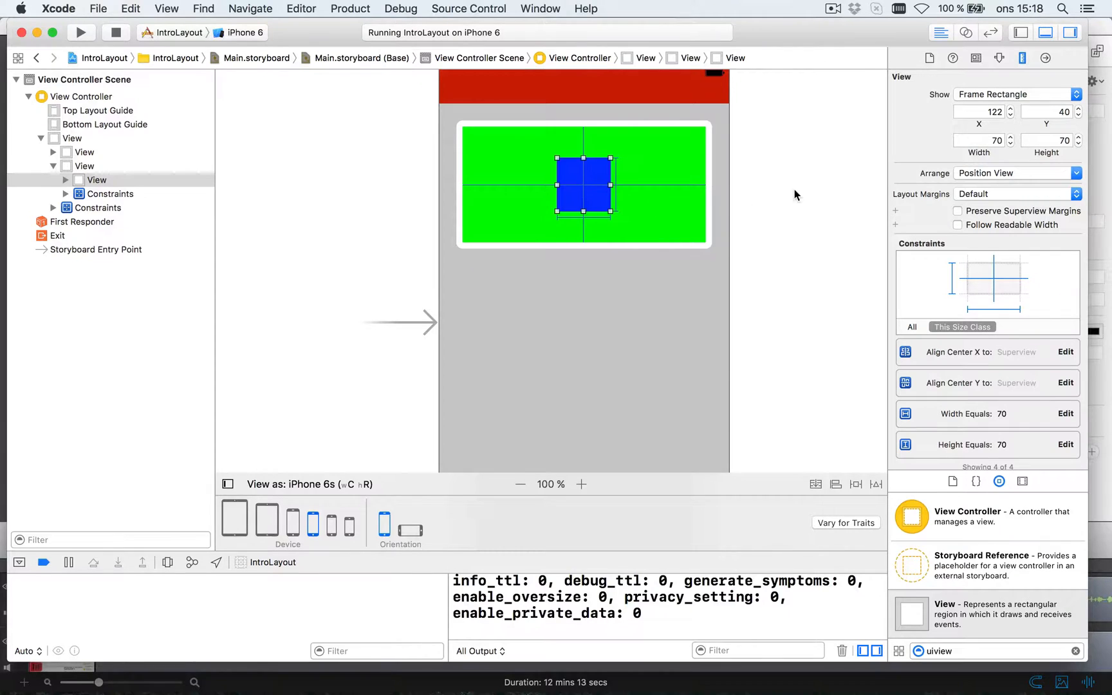
{"action": "left_click", "coordinate": [631, 163]}
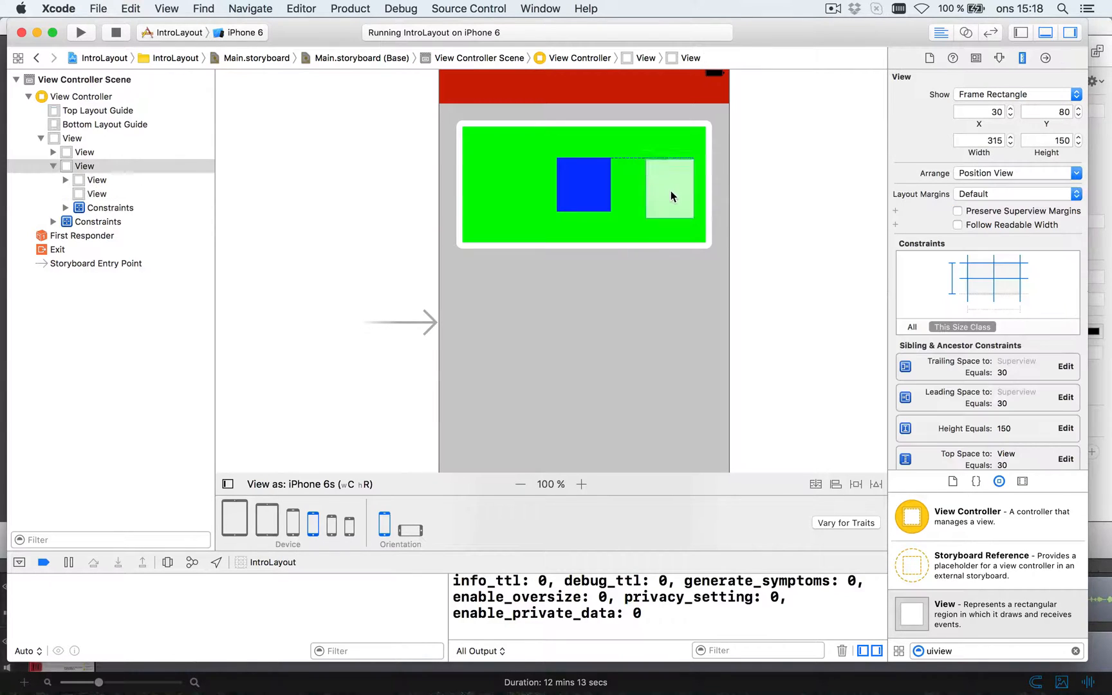
{"action": "left_click", "coordinate": [667, 186]}
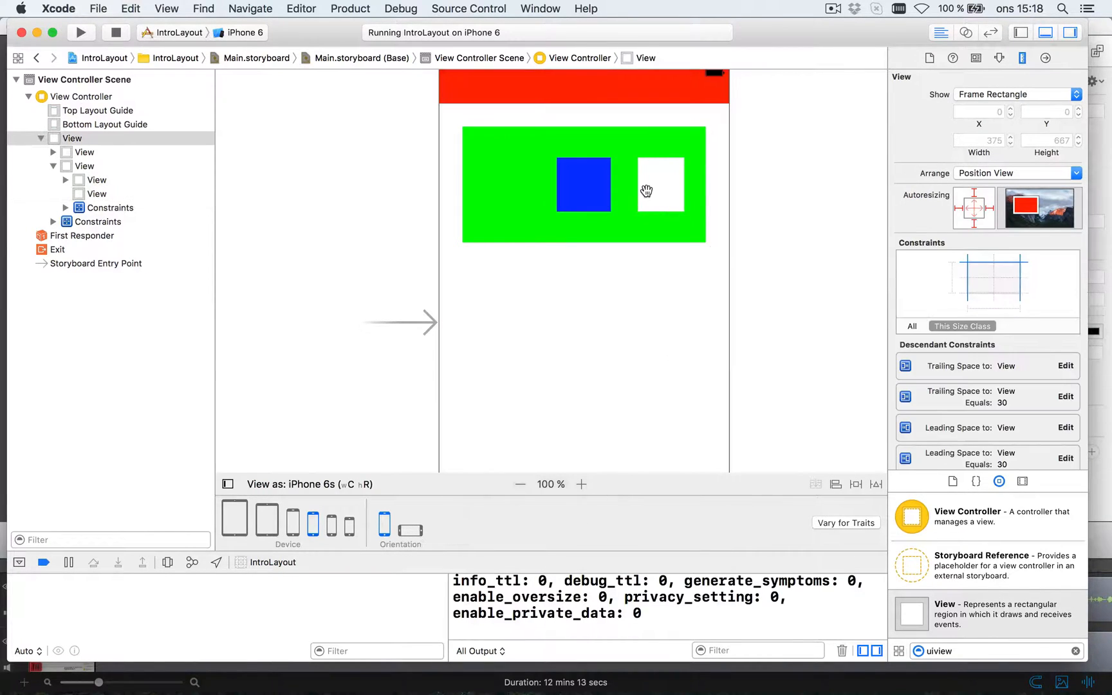
Step: Give the second square a Light Gray Color background
{"action": "left_click", "coordinate": [659, 184]}
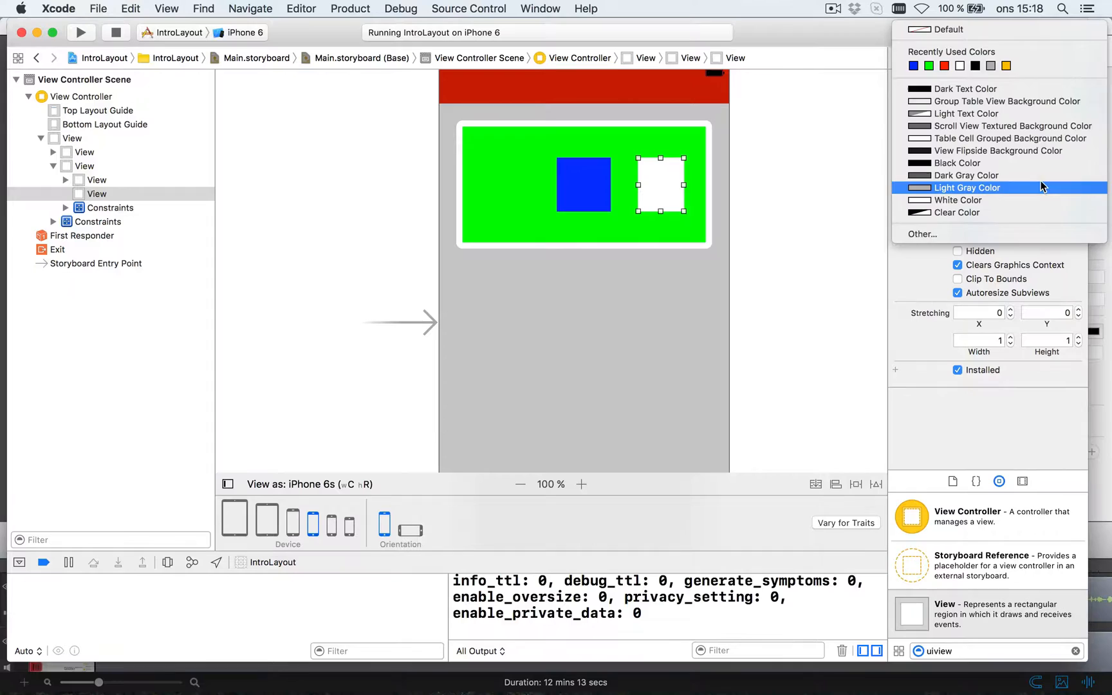
{"action": "left_click", "coordinate": [968, 187]}
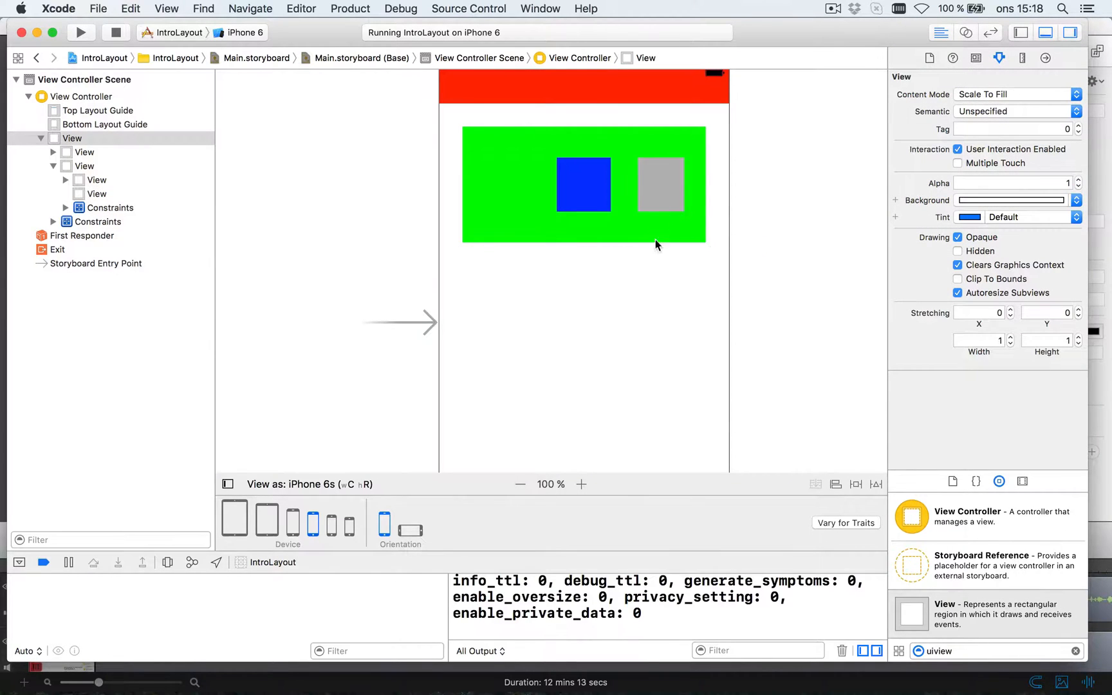
{"action": "left_click", "coordinate": [660, 185]}
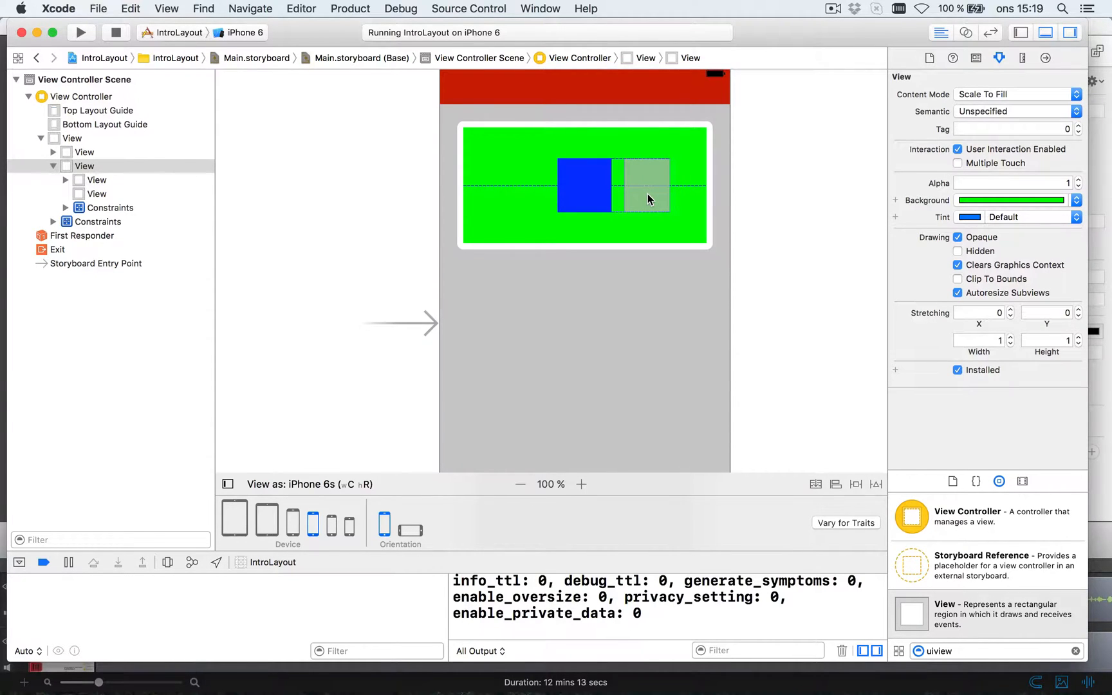
{"action": "left_click", "coordinate": [645, 186]}
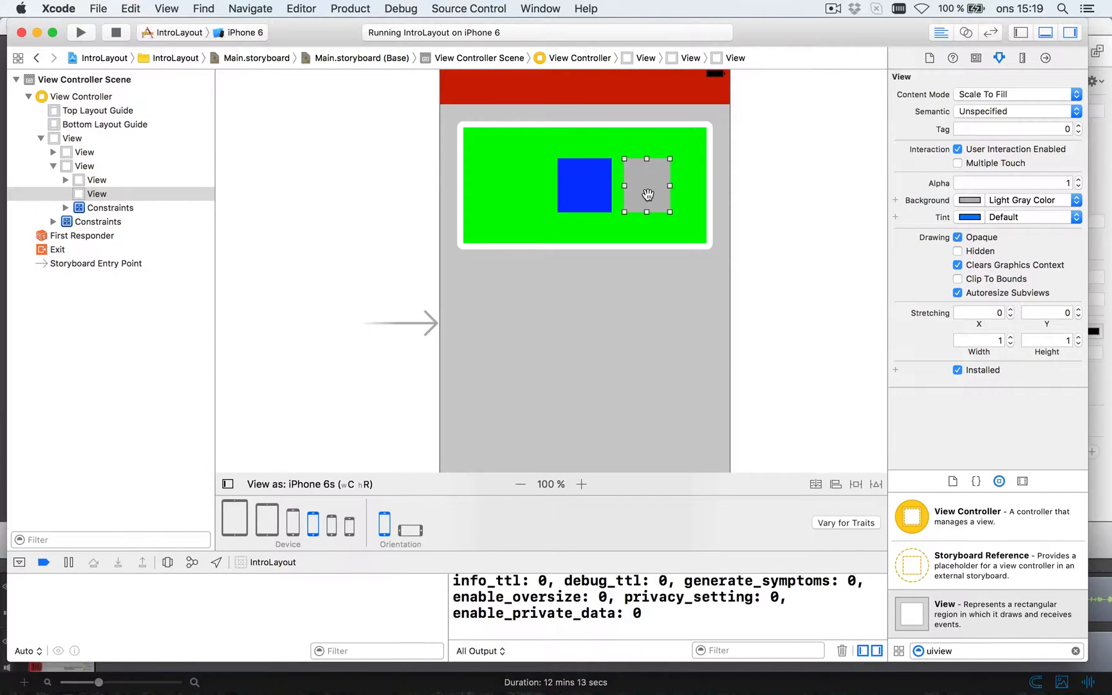
{"action": "mouse_move", "coordinate": [708, 239]}
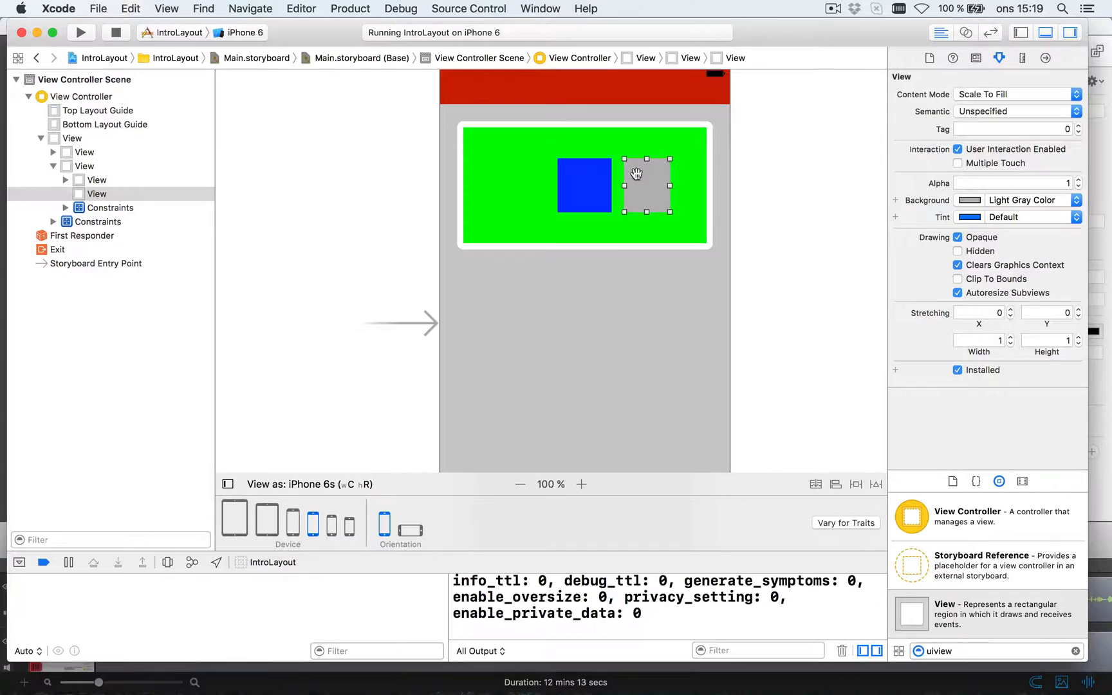
Step: Set the gray square's width to 50 with height 70 in the Size inspector
{"action": "left_click", "coordinate": [1024, 58]}
{"action": "type", "text": "50"}
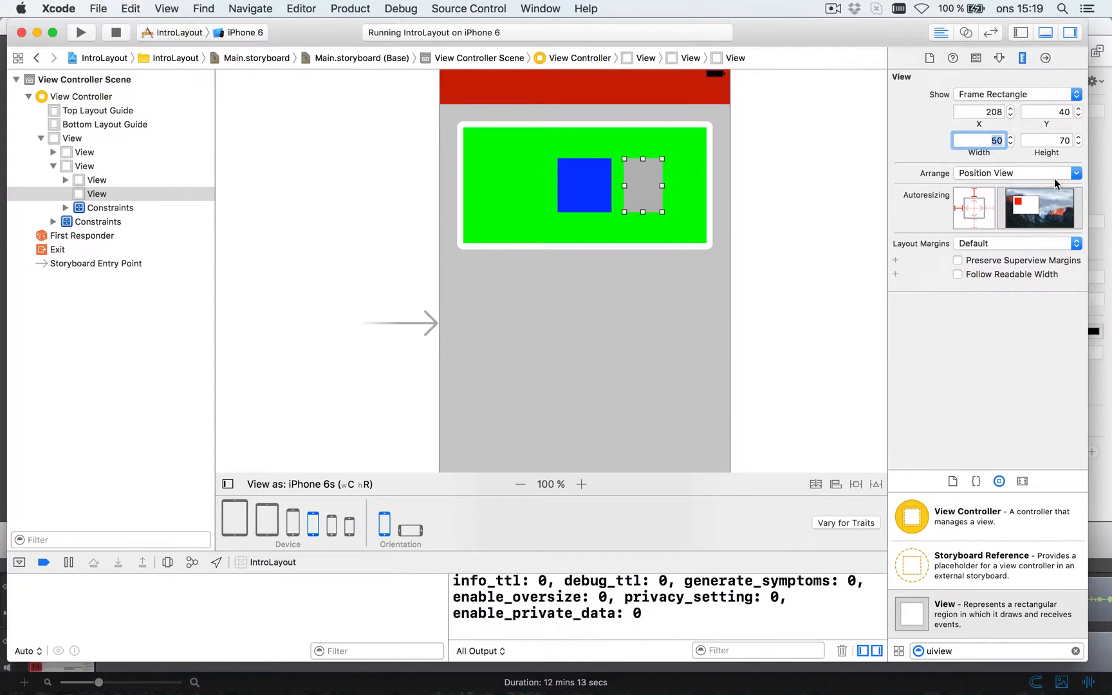
{"action": "mouse_move", "coordinate": [643, 197]}
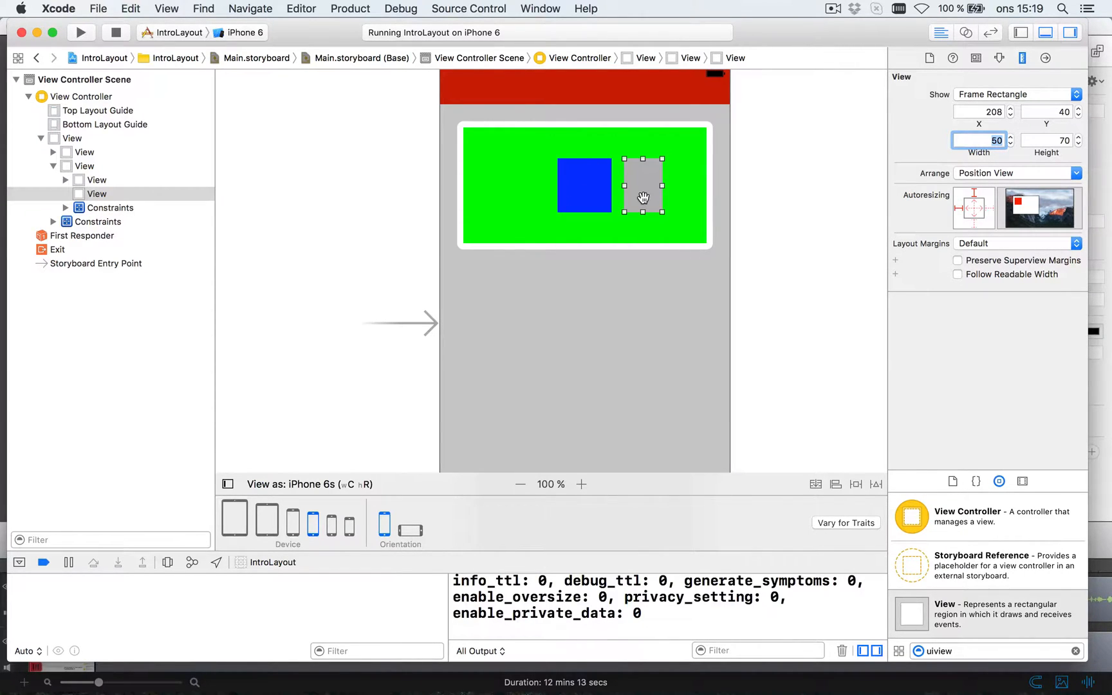
{"action": "mouse_move", "coordinate": [856, 489]}
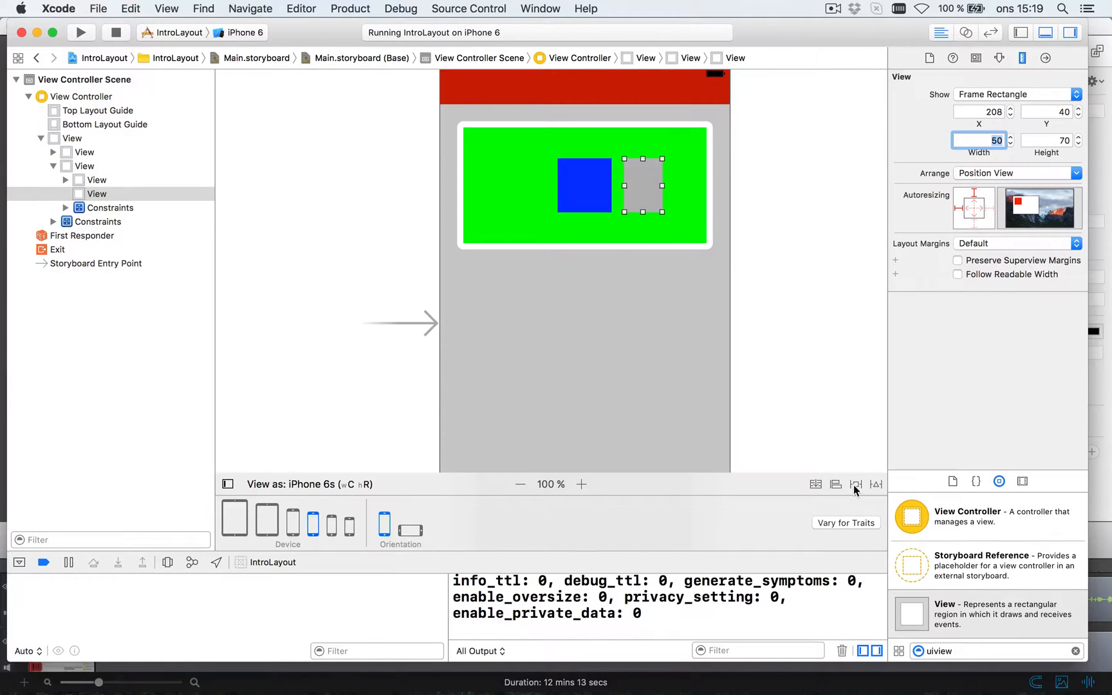
{"action": "mouse_move", "coordinate": [624, 175]}
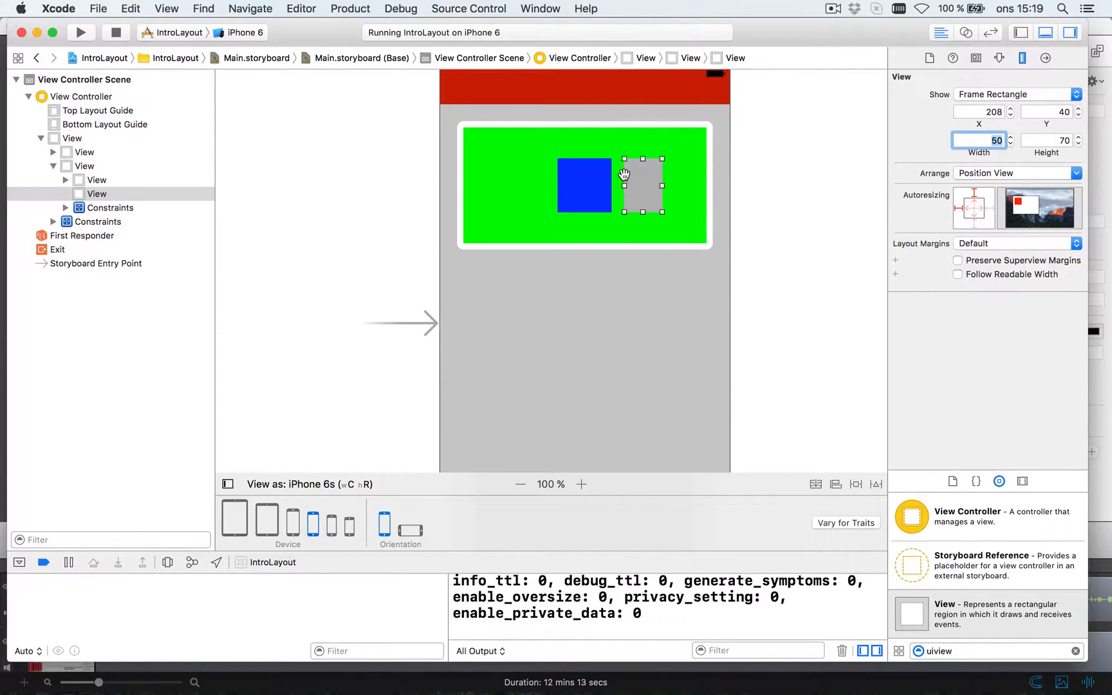
{"action": "mouse_move", "coordinate": [614, 177]}
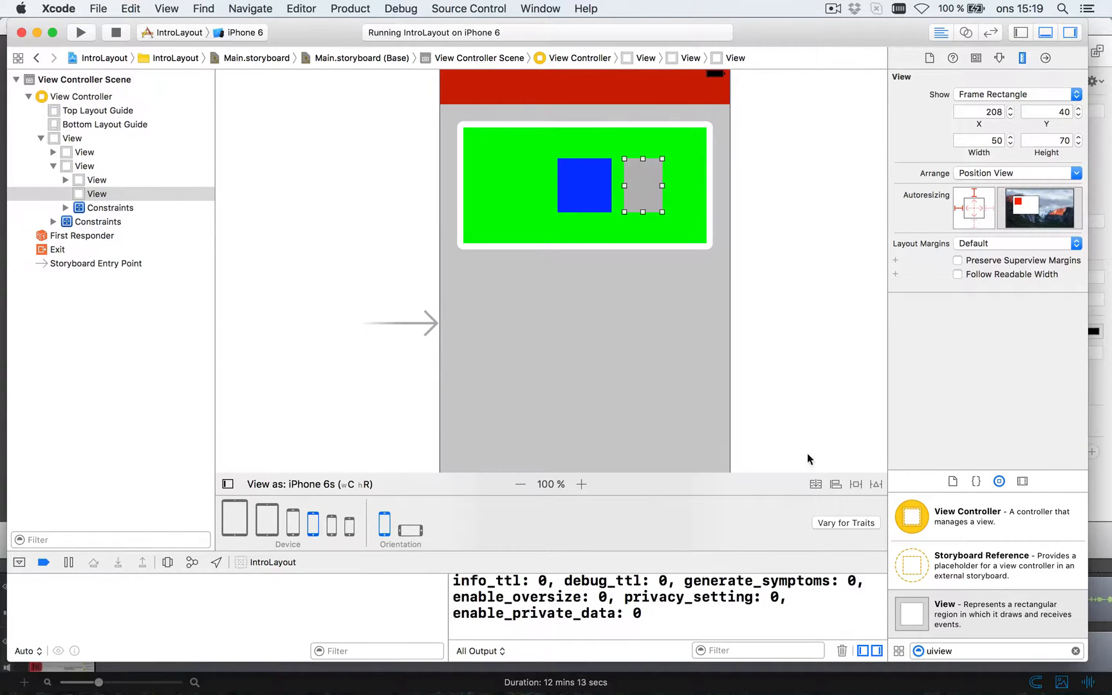
Step: Add leading space 16 to the blue square, width 50 and height 70 as three constraints
{"action": "left_click", "coordinate": [856, 484]}
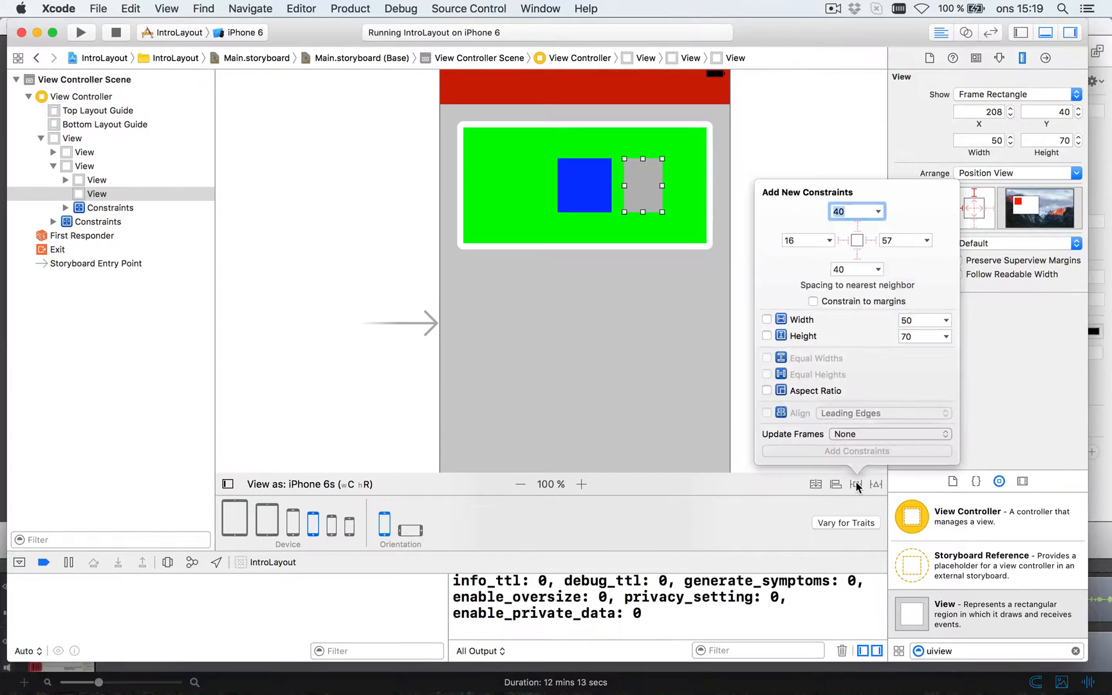
{"action": "mouse_move", "coordinate": [802, 239]}
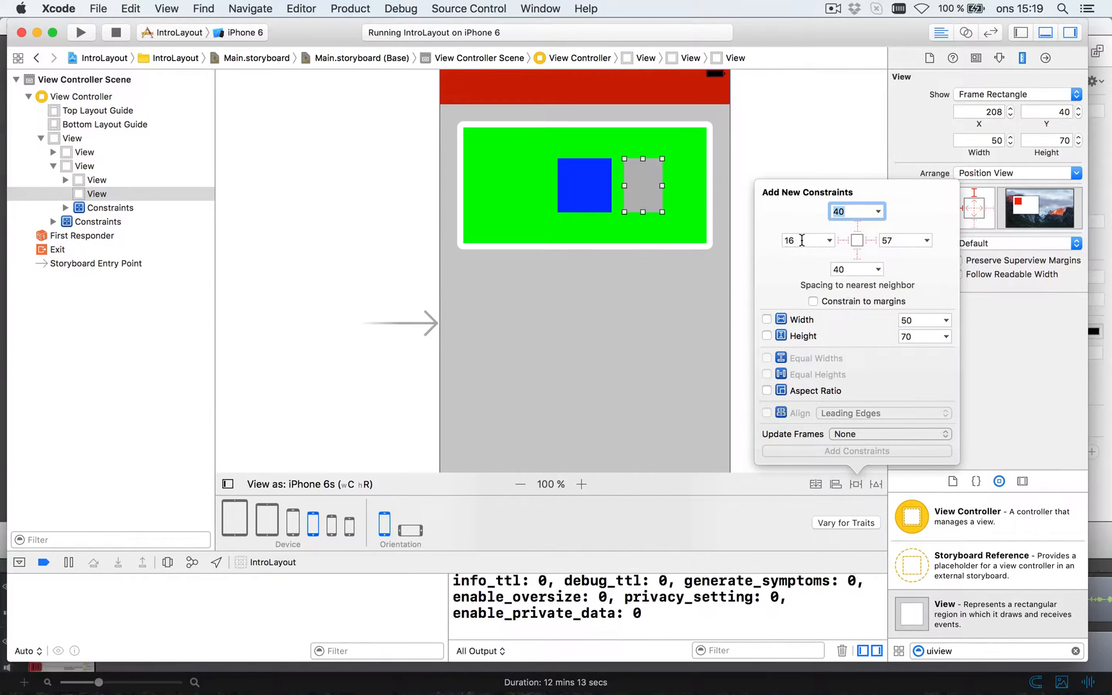
{"action": "mouse_move", "coordinate": [837, 244]}
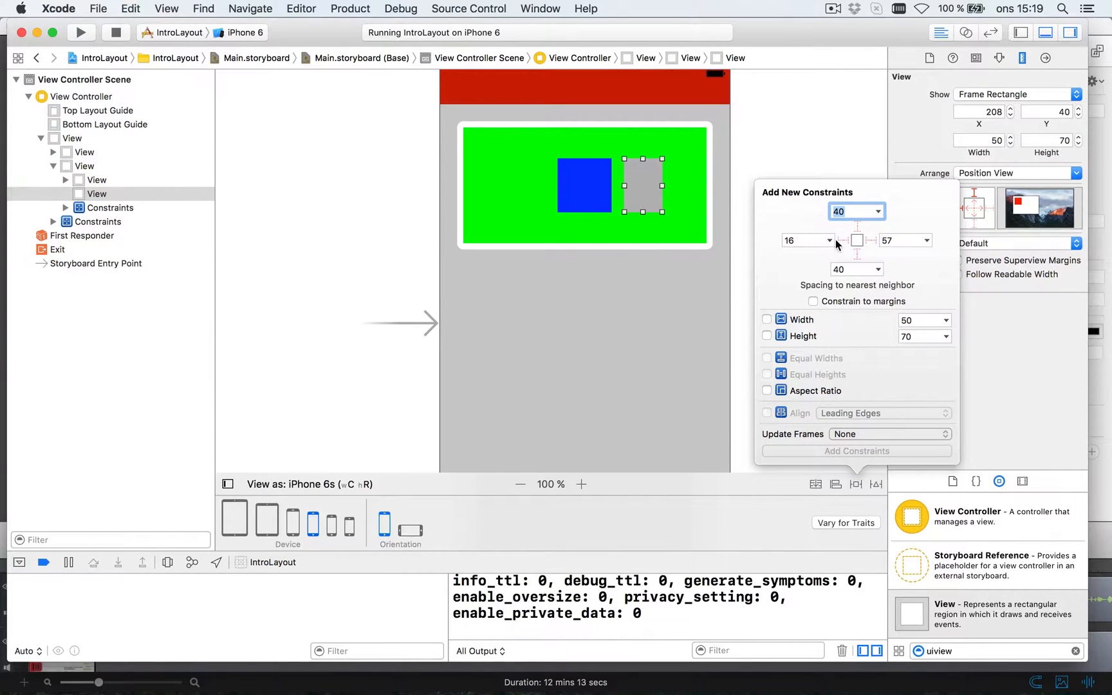
{"action": "left_click", "coordinate": [845, 241]}
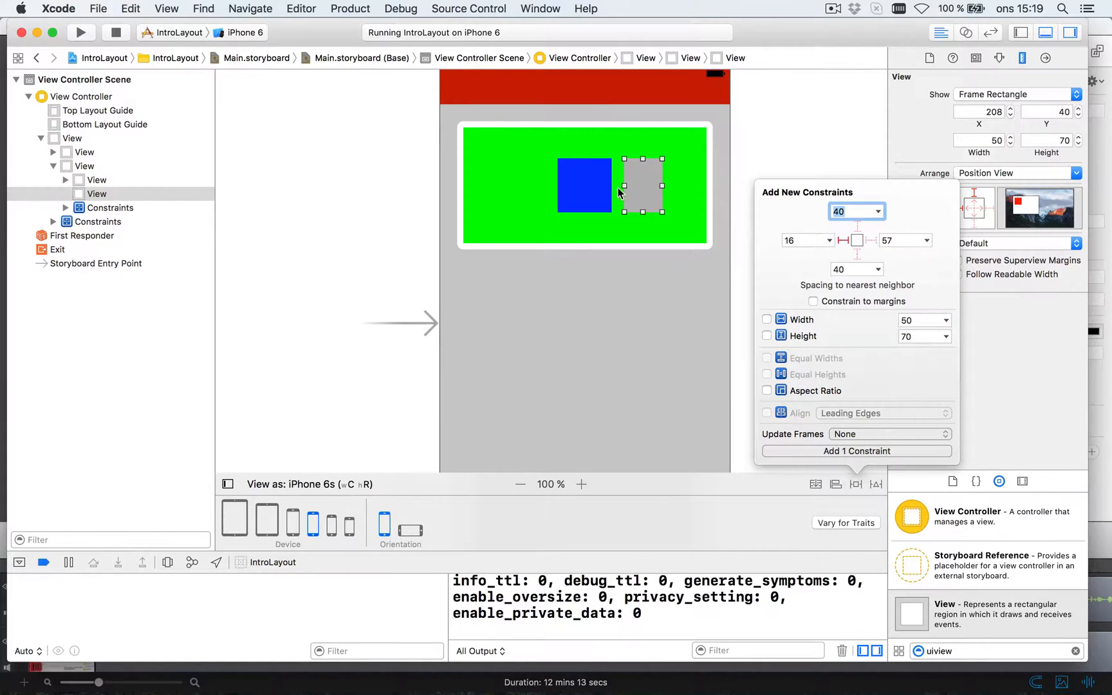
{"action": "mouse_move", "coordinate": [623, 190]}
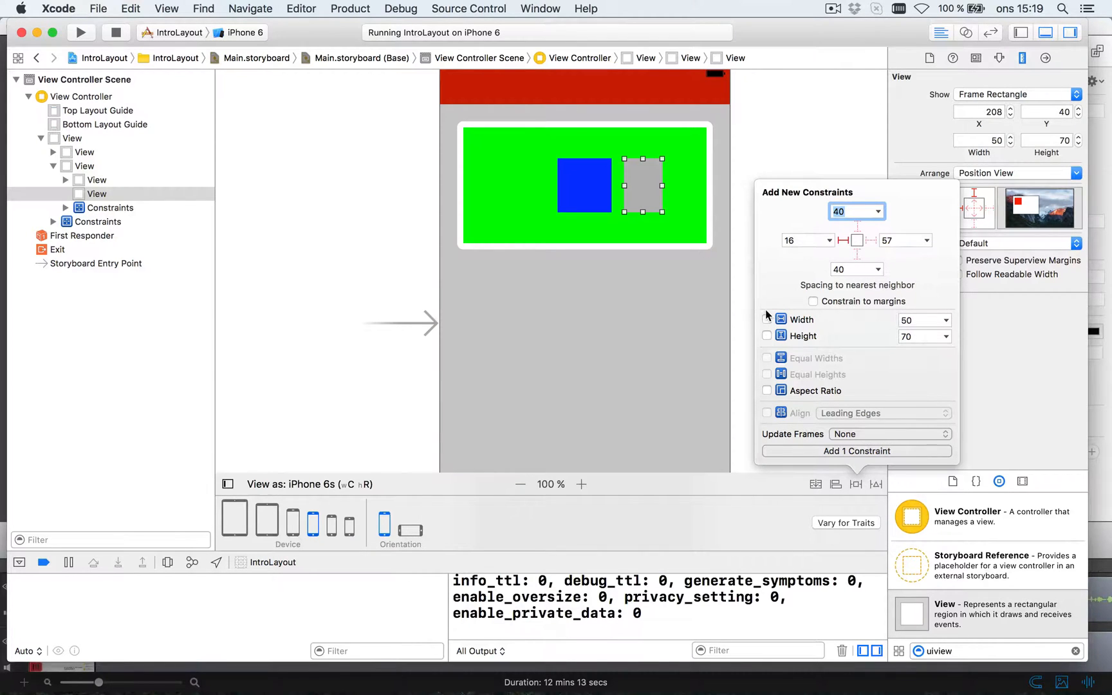
{"action": "left_click", "coordinate": [767, 320]}
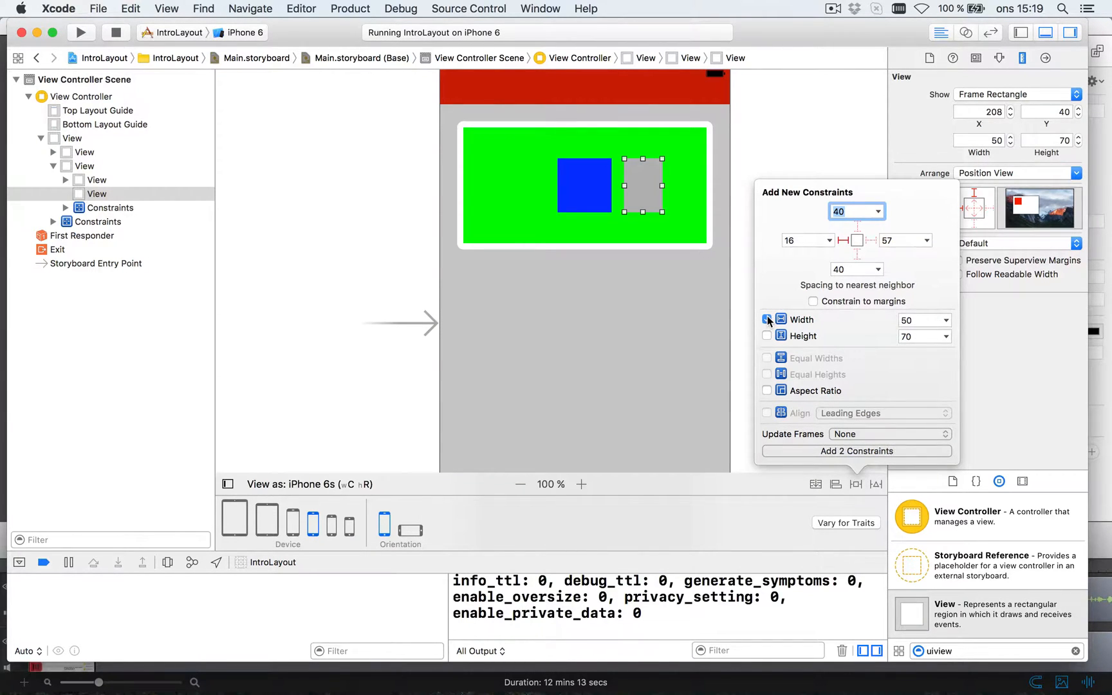
{"action": "left_click", "coordinate": [767, 336]}
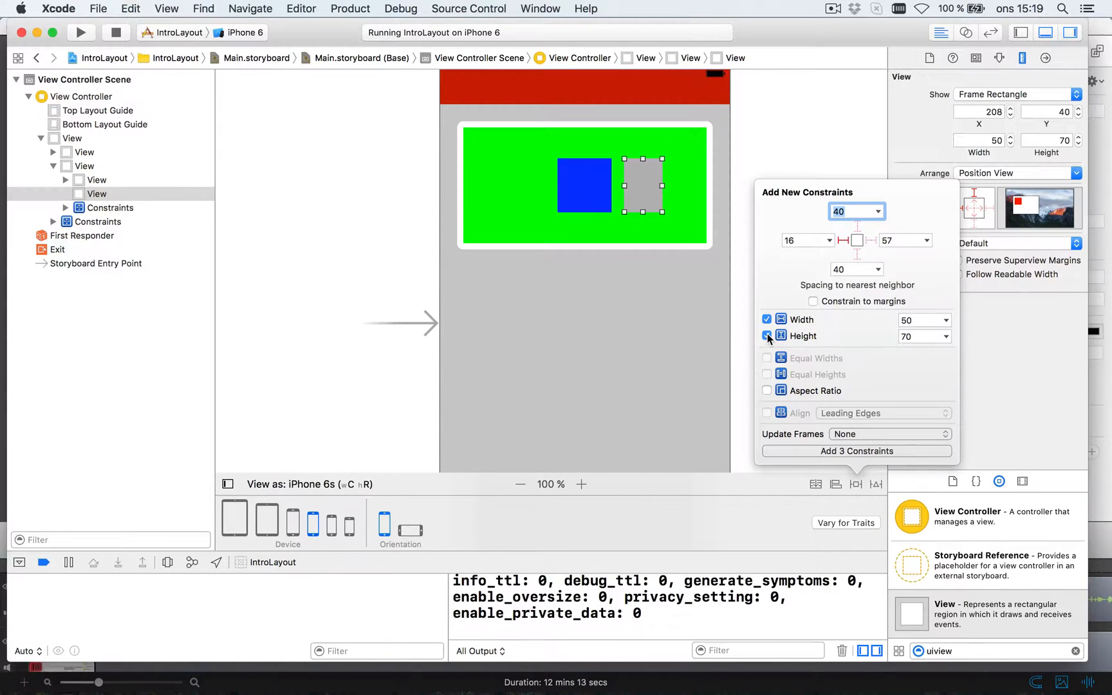
{"action": "left_click", "coordinate": [767, 336]}
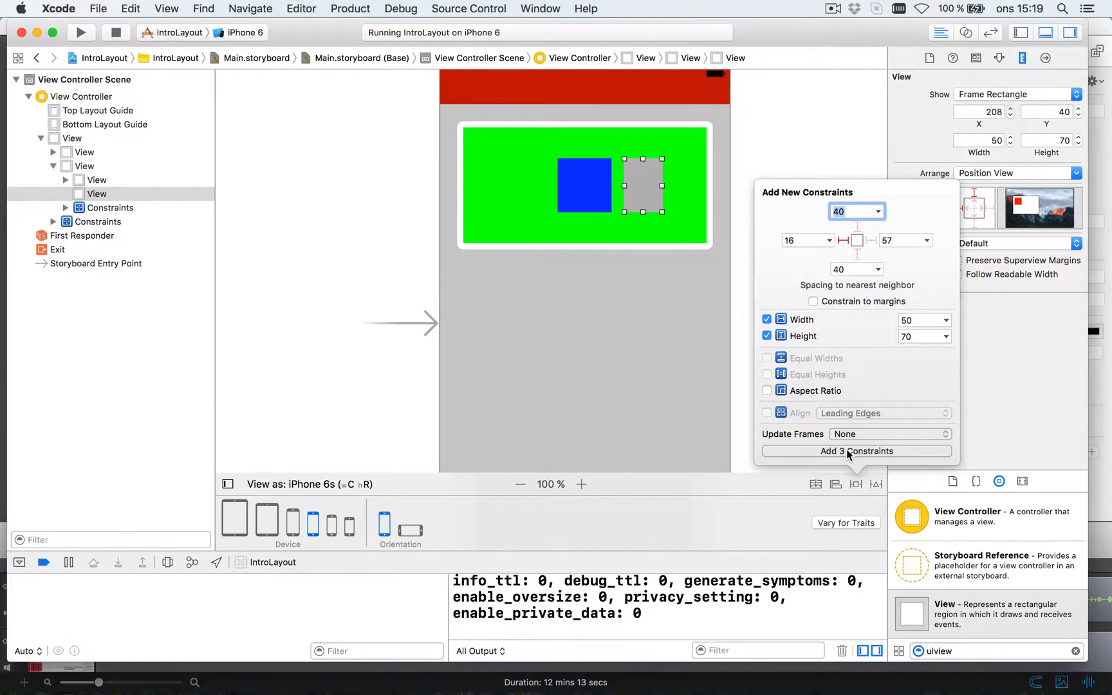
{"action": "mouse_move", "coordinate": [604, 185]}
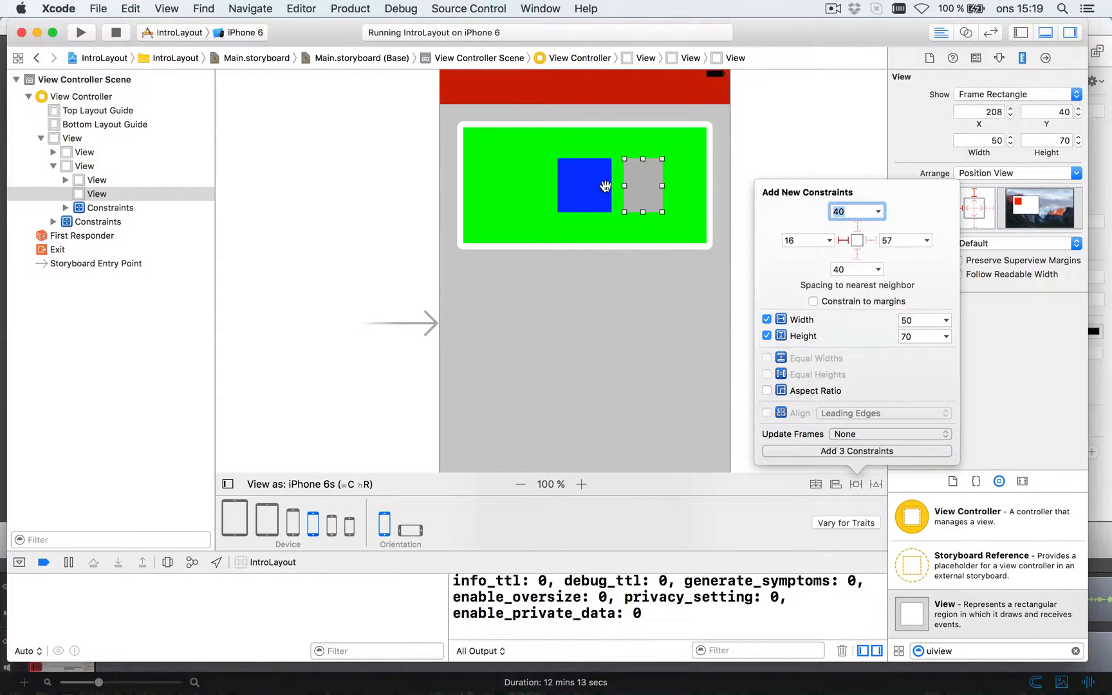
{"action": "mouse_move", "coordinate": [689, 183]}
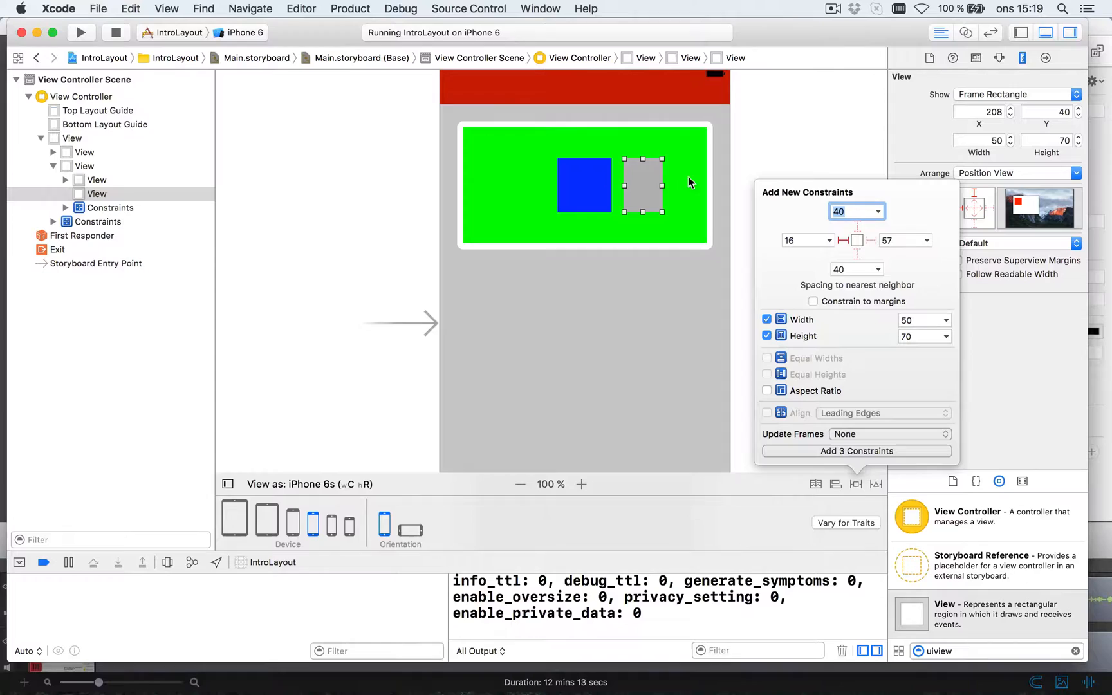
{"action": "mouse_move", "coordinate": [614, 192]}
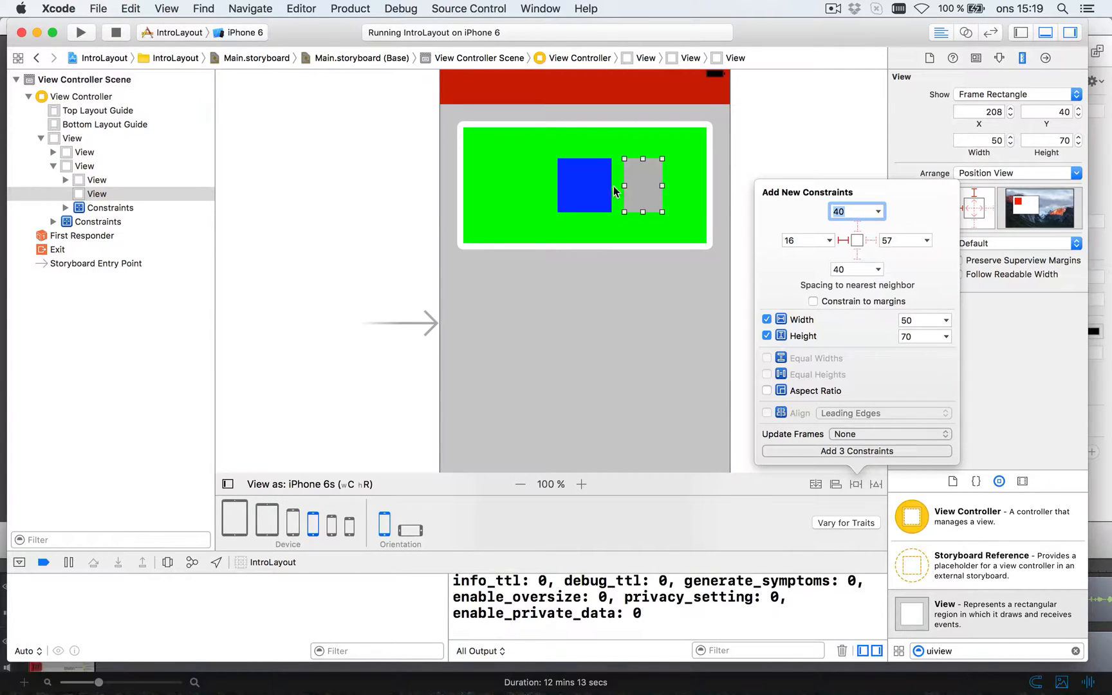
{"action": "mouse_move", "coordinate": [629, 186]}
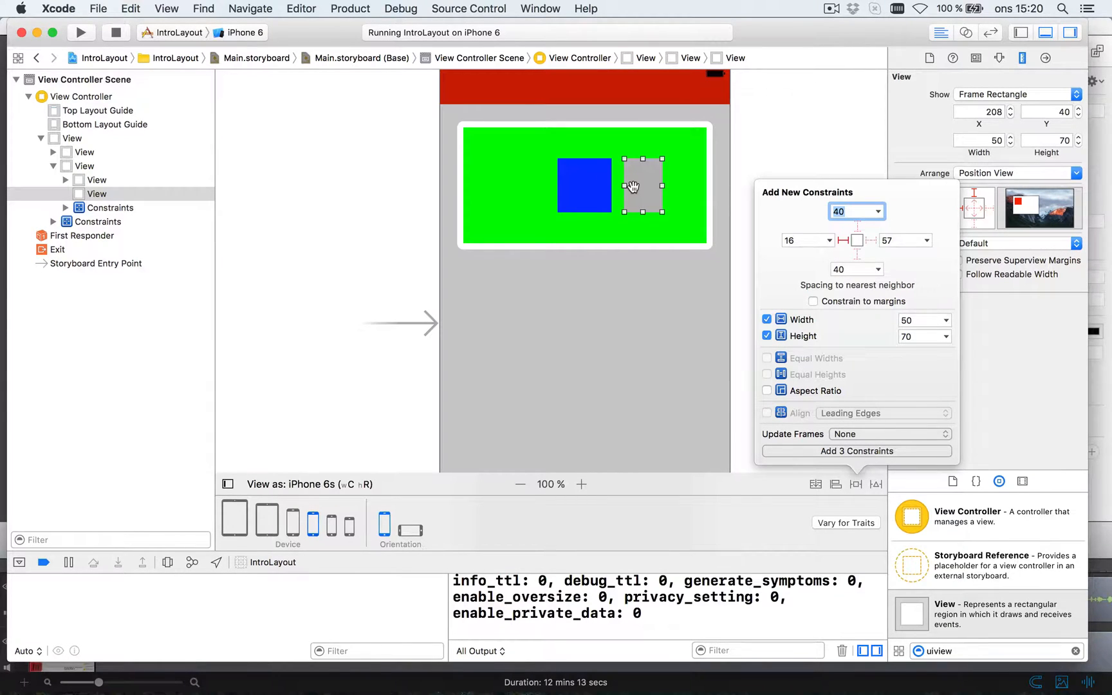
{"action": "mouse_move", "coordinate": [666, 197]}
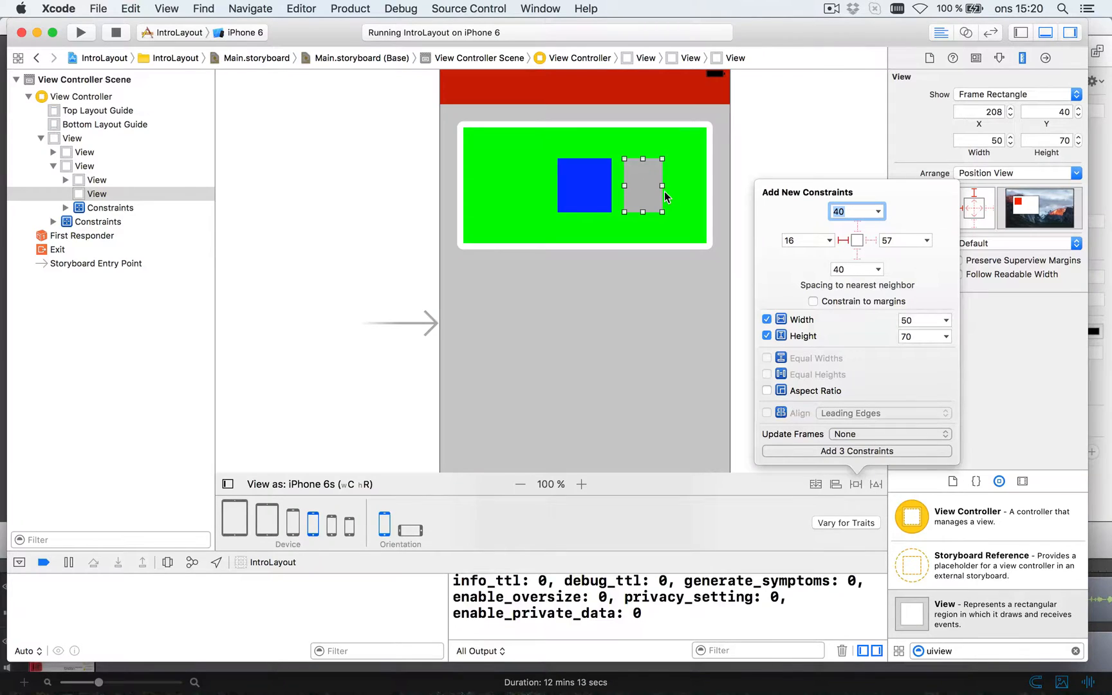
{"action": "mouse_move", "coordinate": [644, 187]}
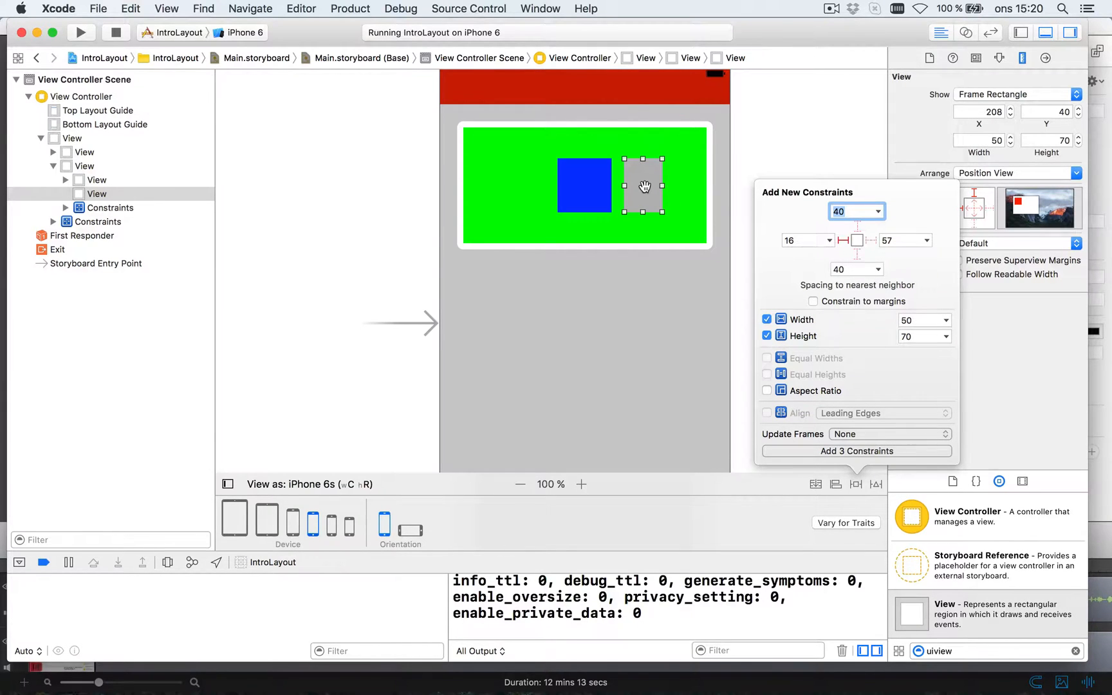
{"action": "mouse_move", "coordinate": [637, 128]}
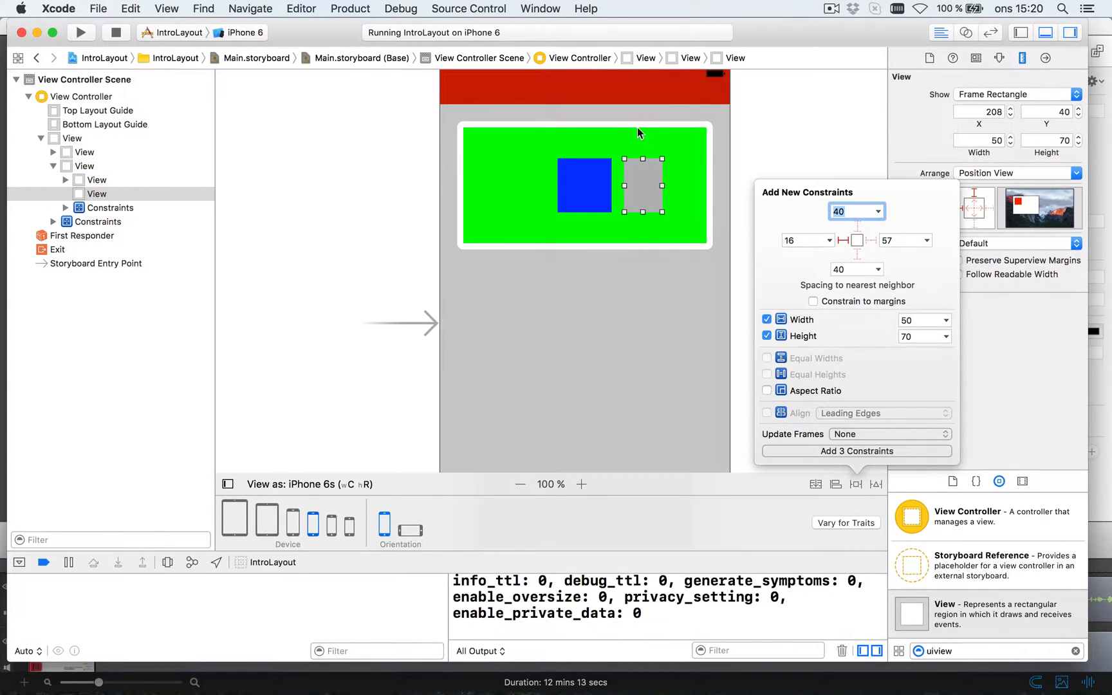
{"action": "mouse_move", "coordinate": [637, 197]}
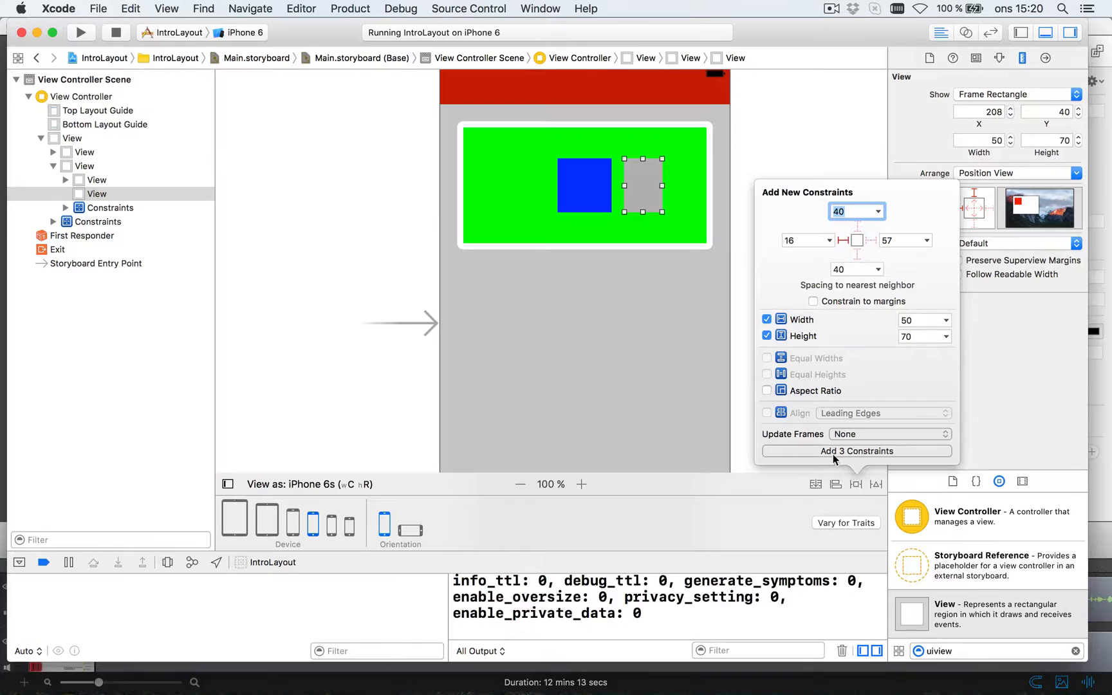
{"action": "left_click", "coordinate": [856, 451]}
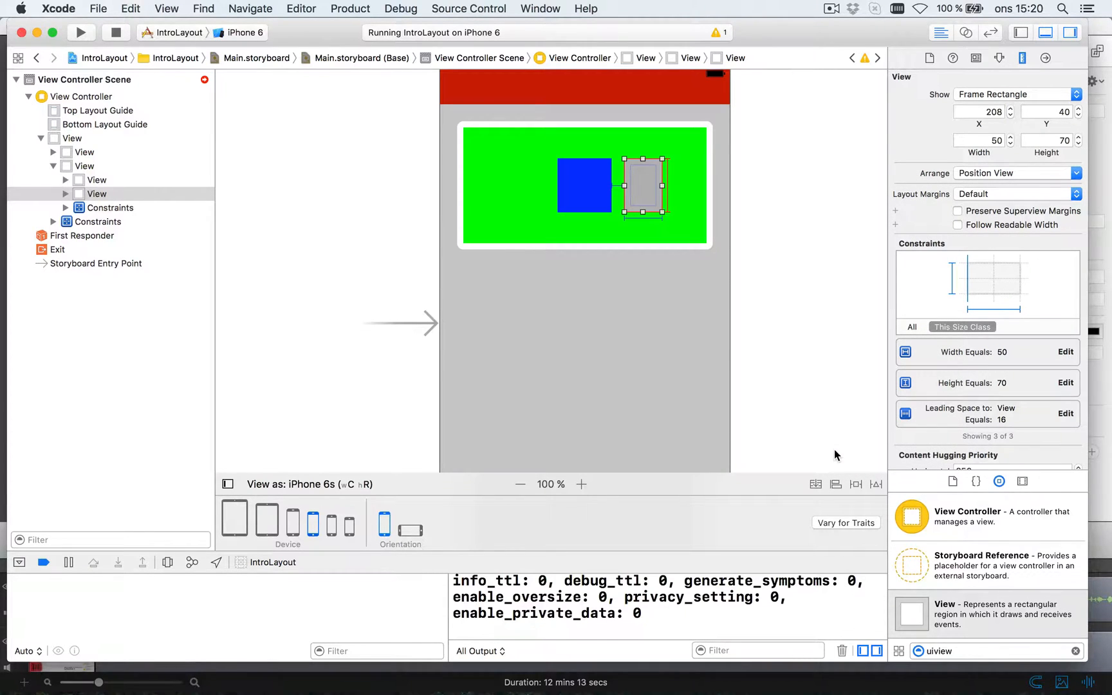
{"action": "mouse_move", "coordinate": [651, 267]}
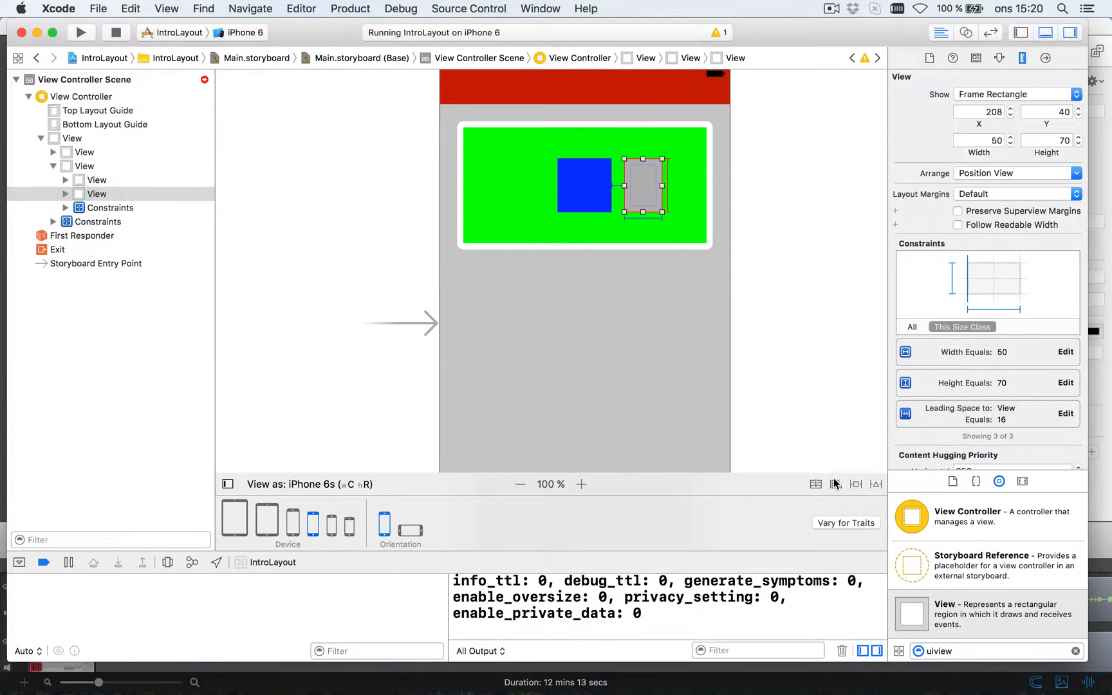
Step: Add a Vertically in Container constraint to the gray square, then select the root view
{"action": "left_click", "coordinate": [816, 484]}
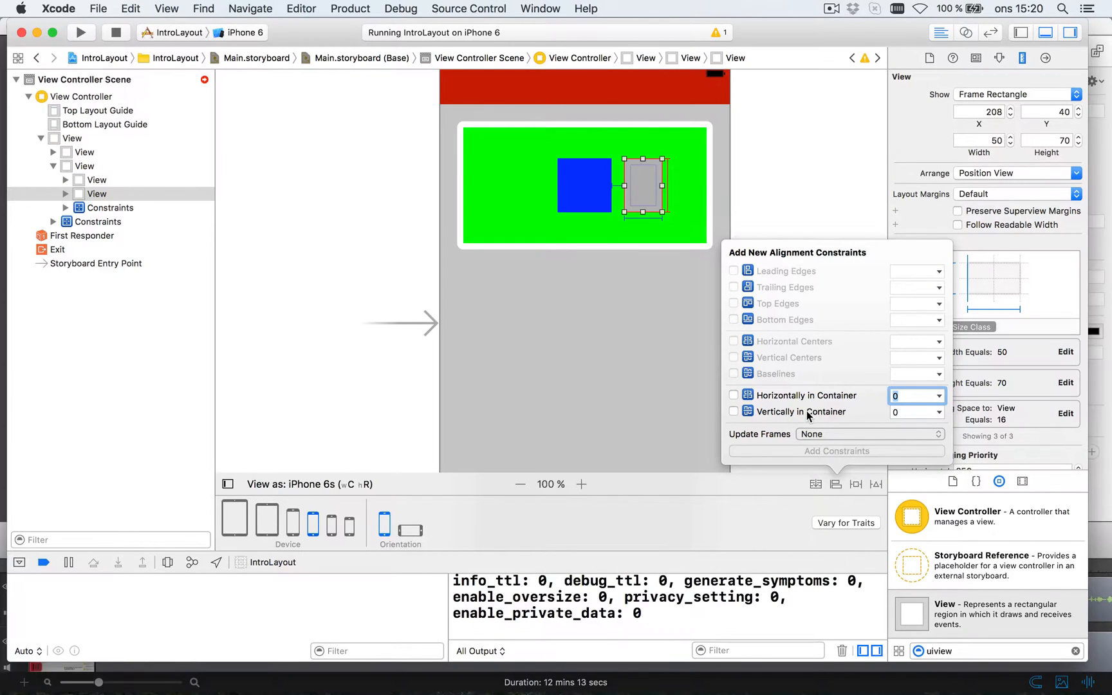
{"action": "left_click", "coordinate": [734, 411]}
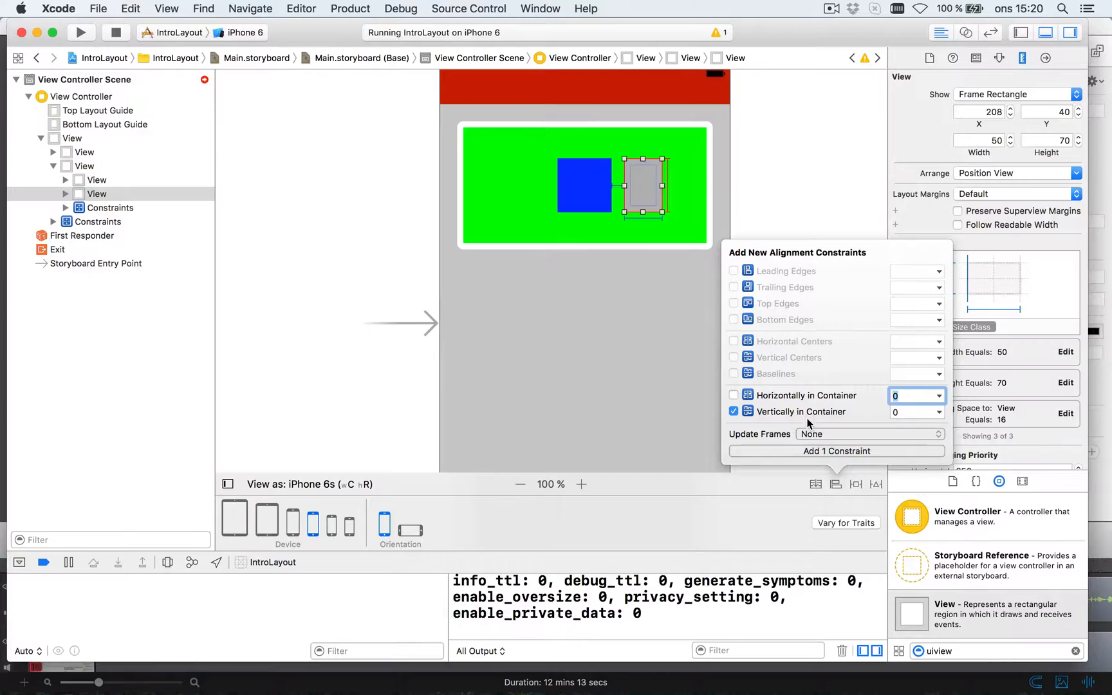
{"action": "left_click", "coordinate": [835, 451]}
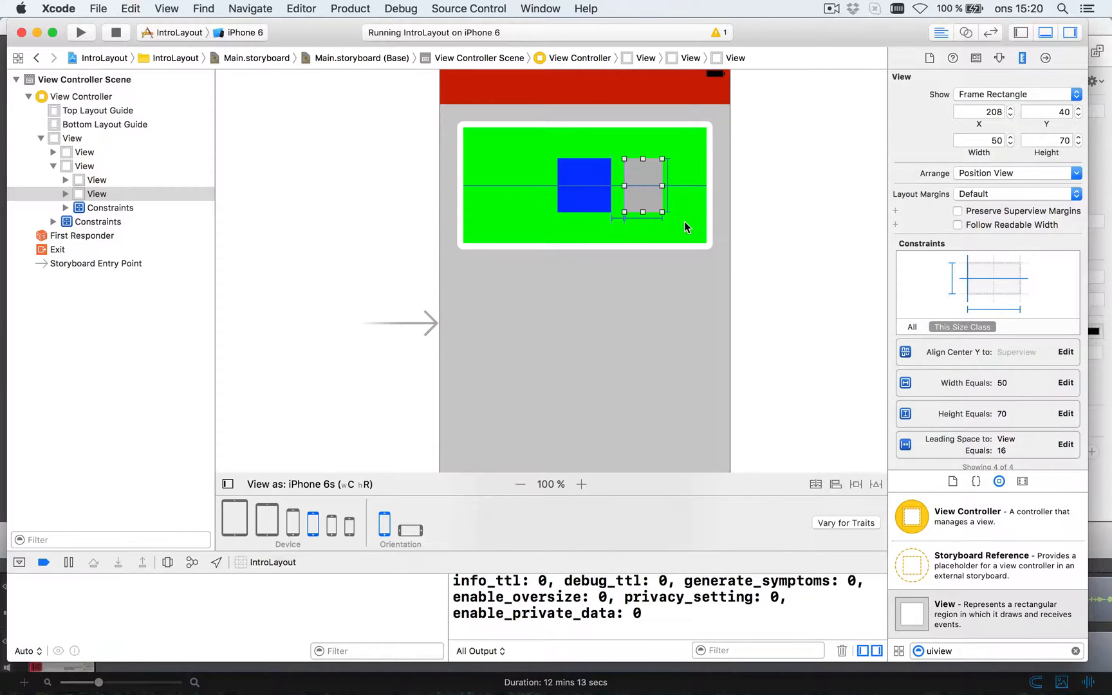
{"action": "left_click", "coordinate": [71, 138]}
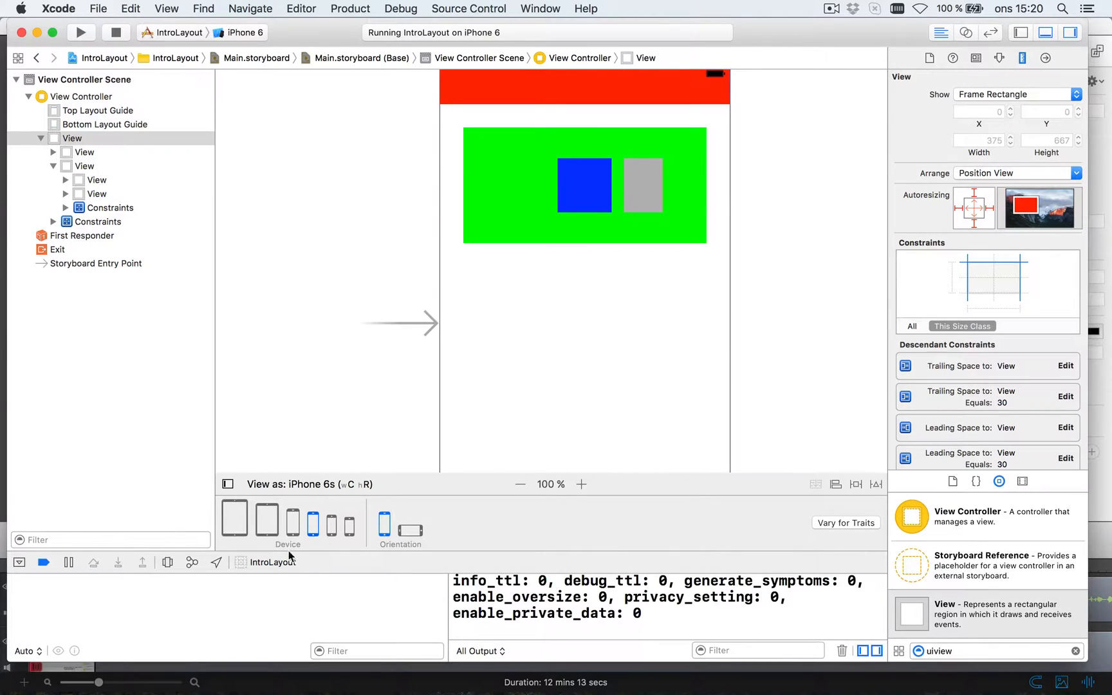
Step: Preview the layout on iPhone 4s, SE, 6s Plus and iPad Pro, then return to iPhone 6s
{"action": "left_click", "coordinate": [349, 523]}
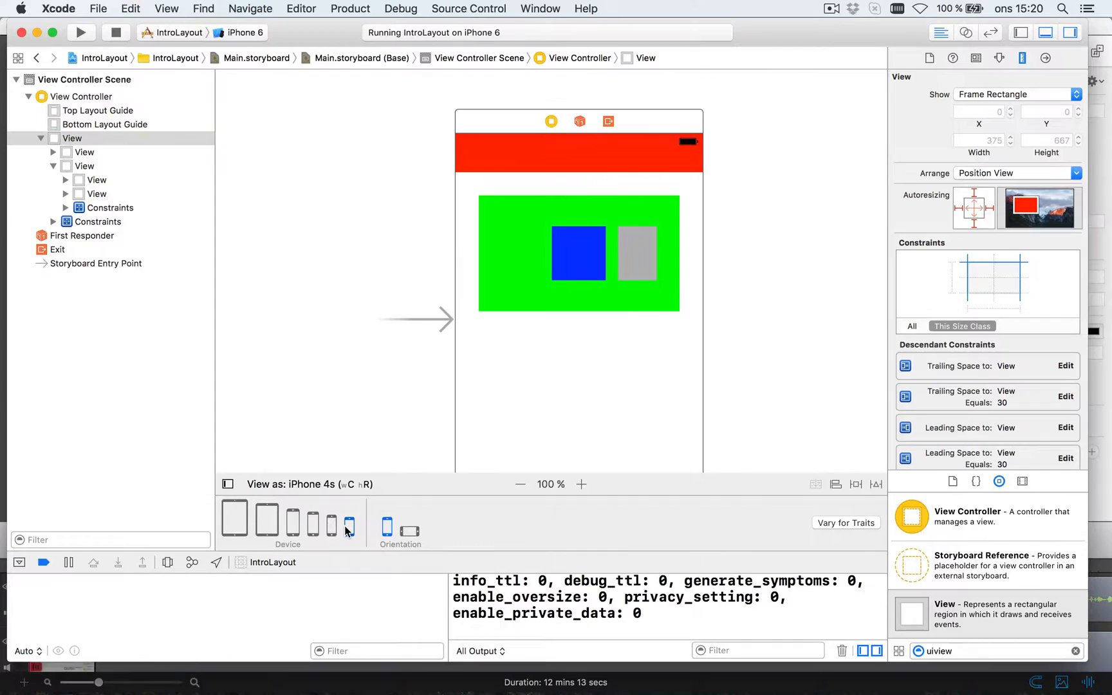
{"action": "left_click", "coordinate": [331, 525]}
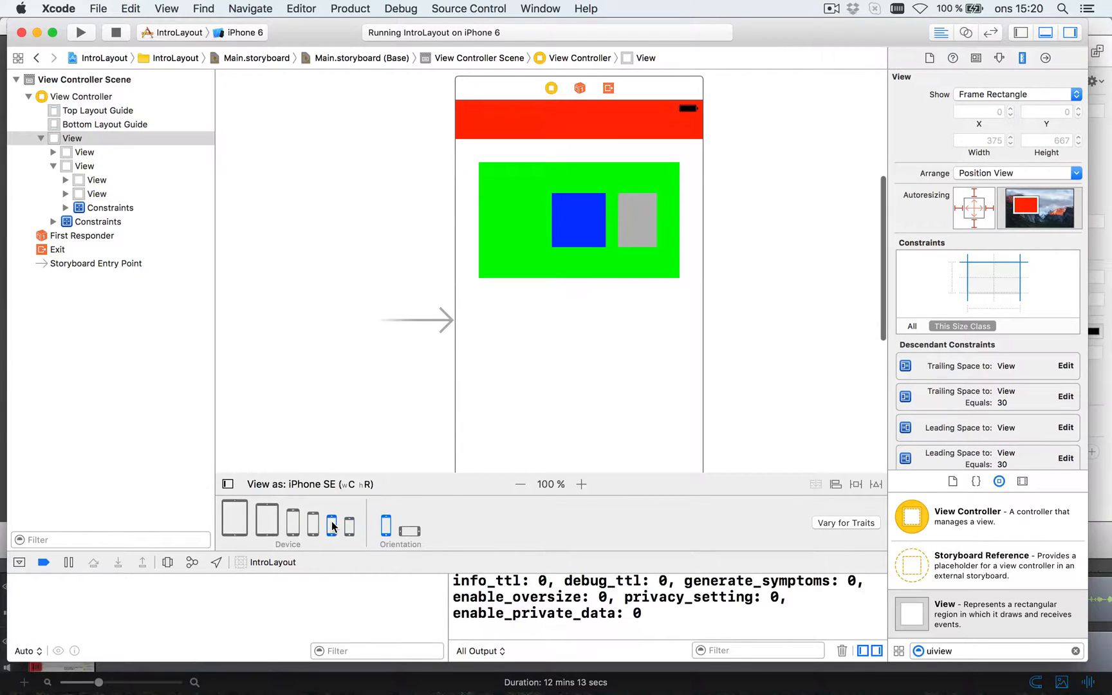
{"action": "left_click", "coordinate": [293, 518]}
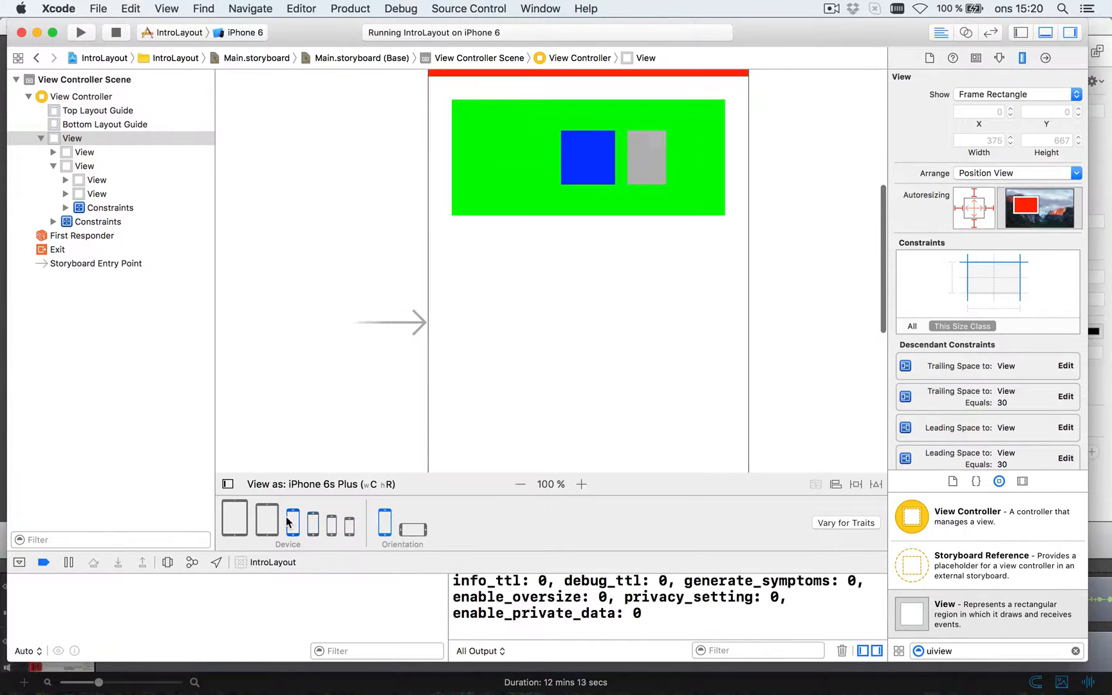
{"action": "left_click", "coordinate": [234, 517]}
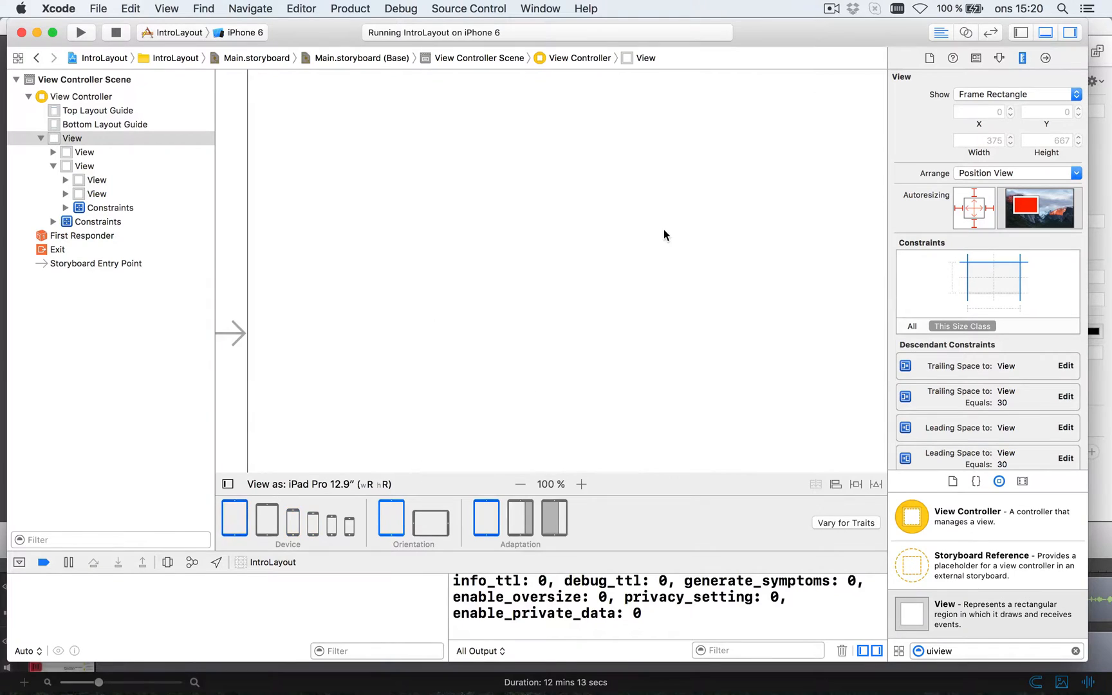
{"action": "left_click", "coordinate": [520, 484]}
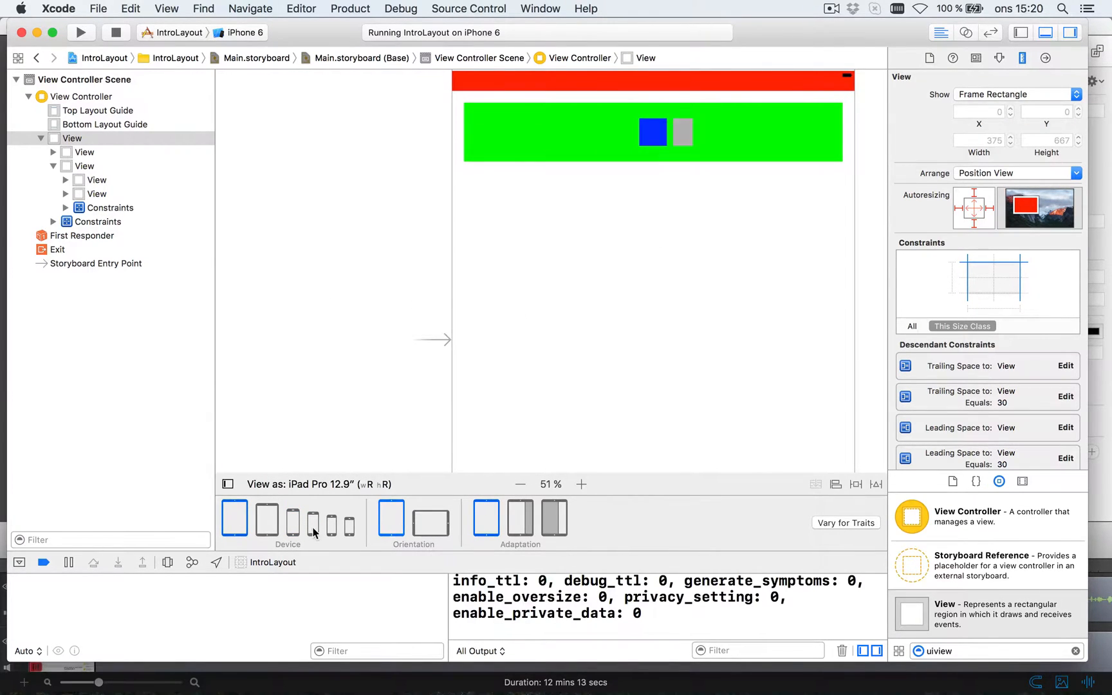
{"action": "left_click", "coordinate": [312, 518]}
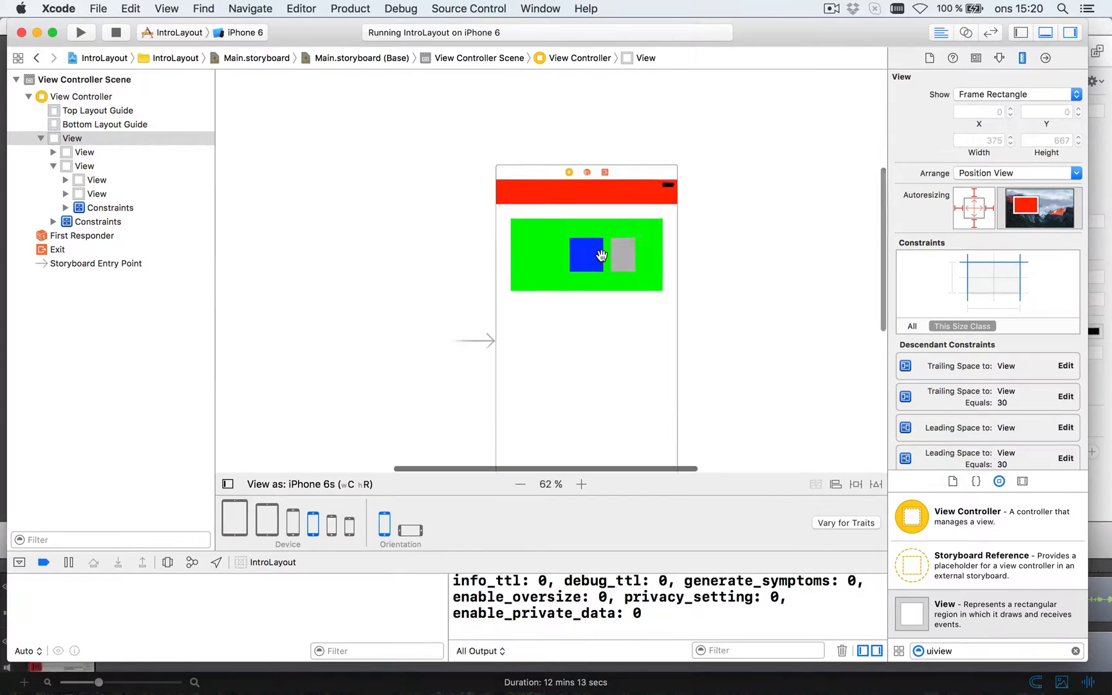
{"action": "left_click", "coordinate": [580, 484]}
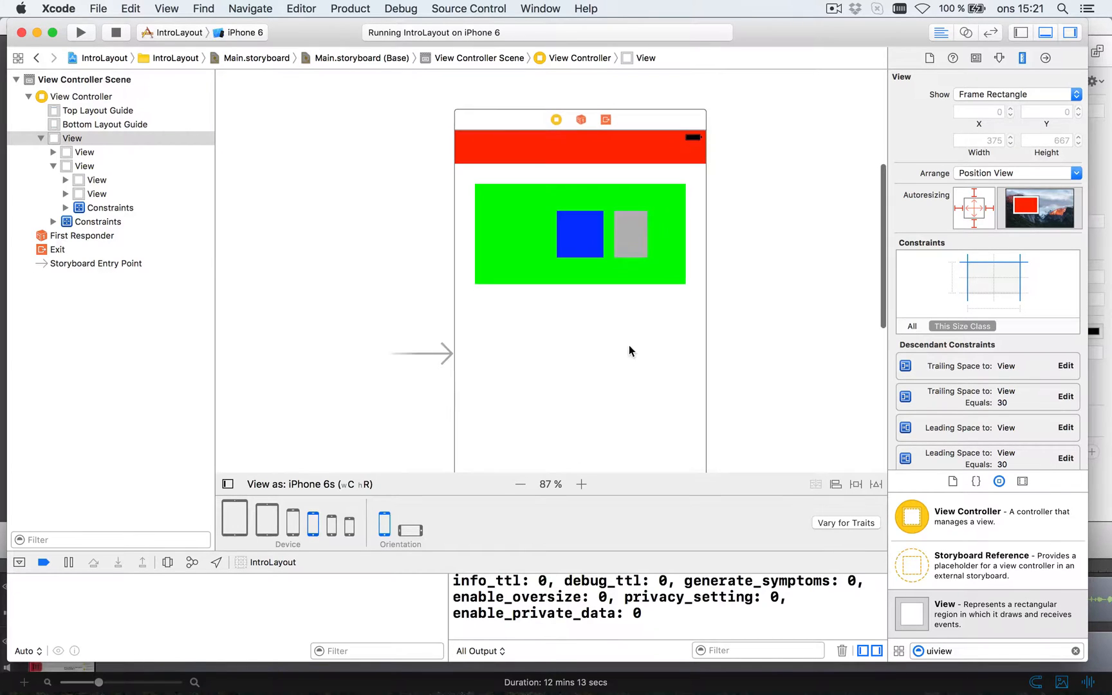
{"action": "left_click", "coordinate": [520, 484]}
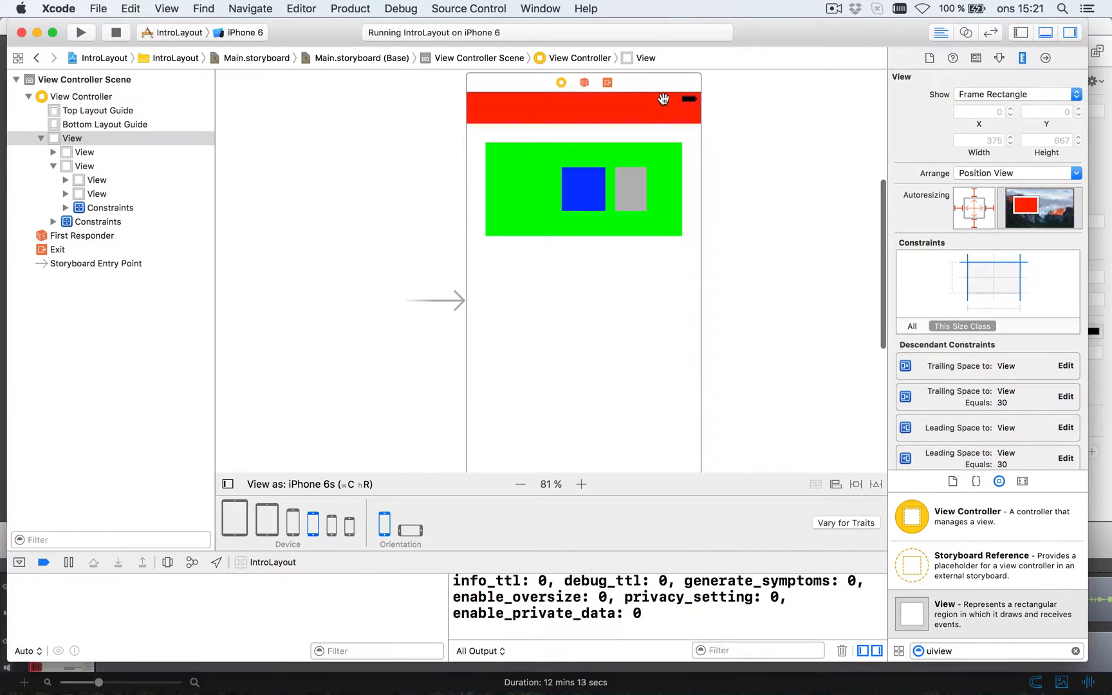
{"action": "mouse_move", "coordinate": [504, 154]}
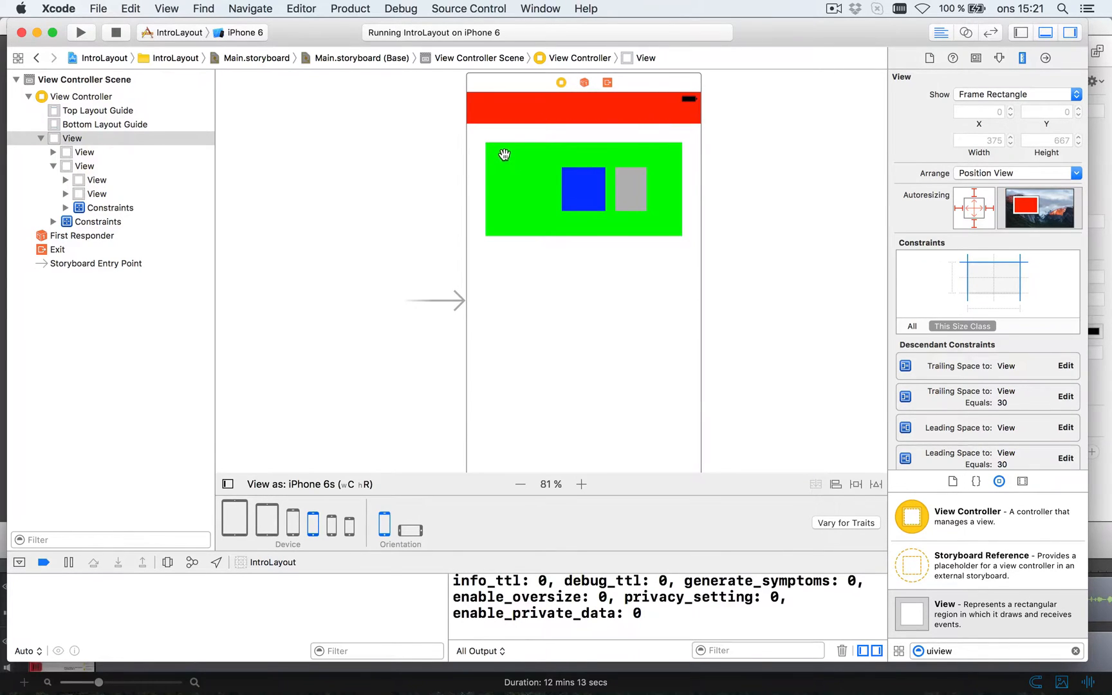
{"action": "mouse_move", "coordinate": [560, 268]}
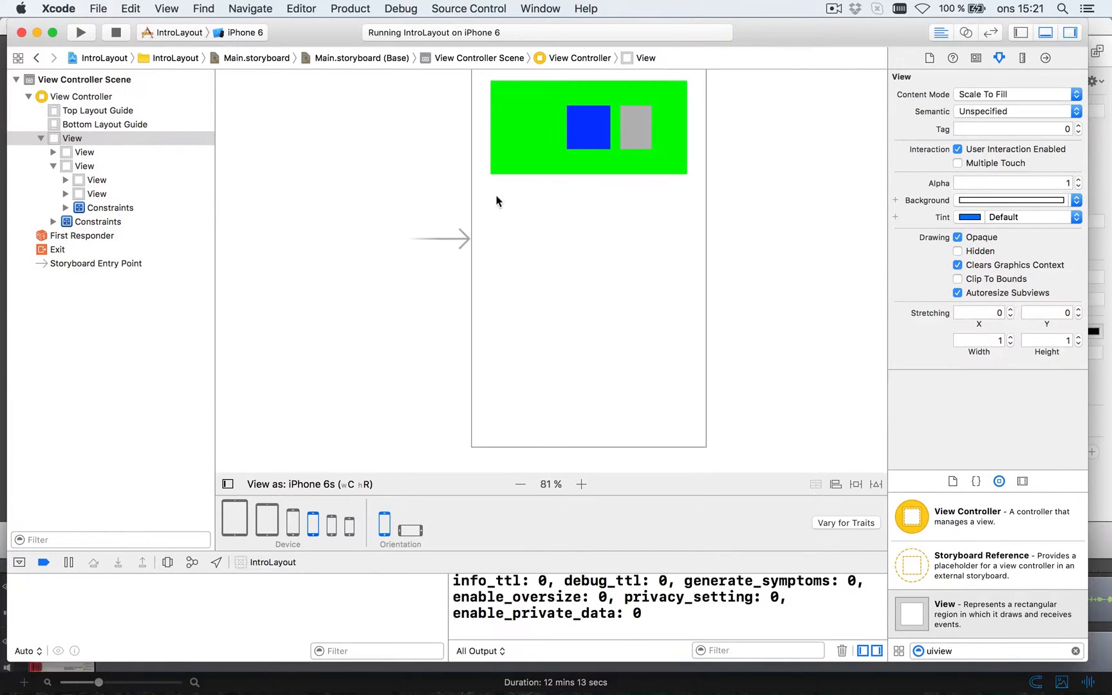
{"action": "mouse_move", "coordinate": [699, 214]}
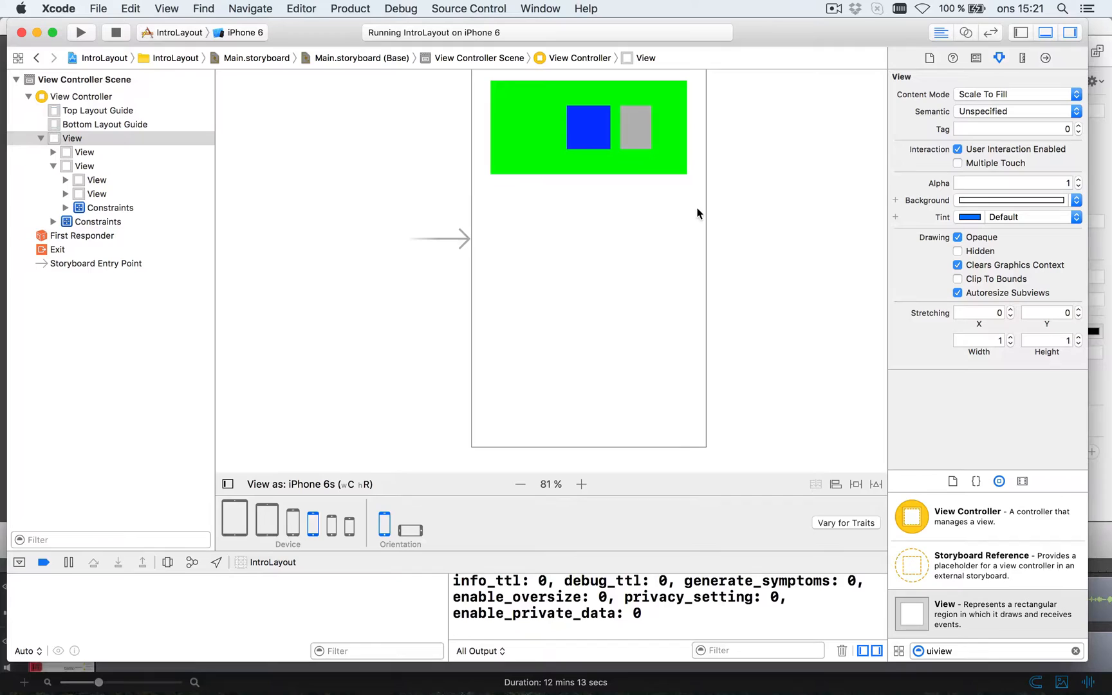
{"action": "mouse_move", "coordinate": [627, 285]}
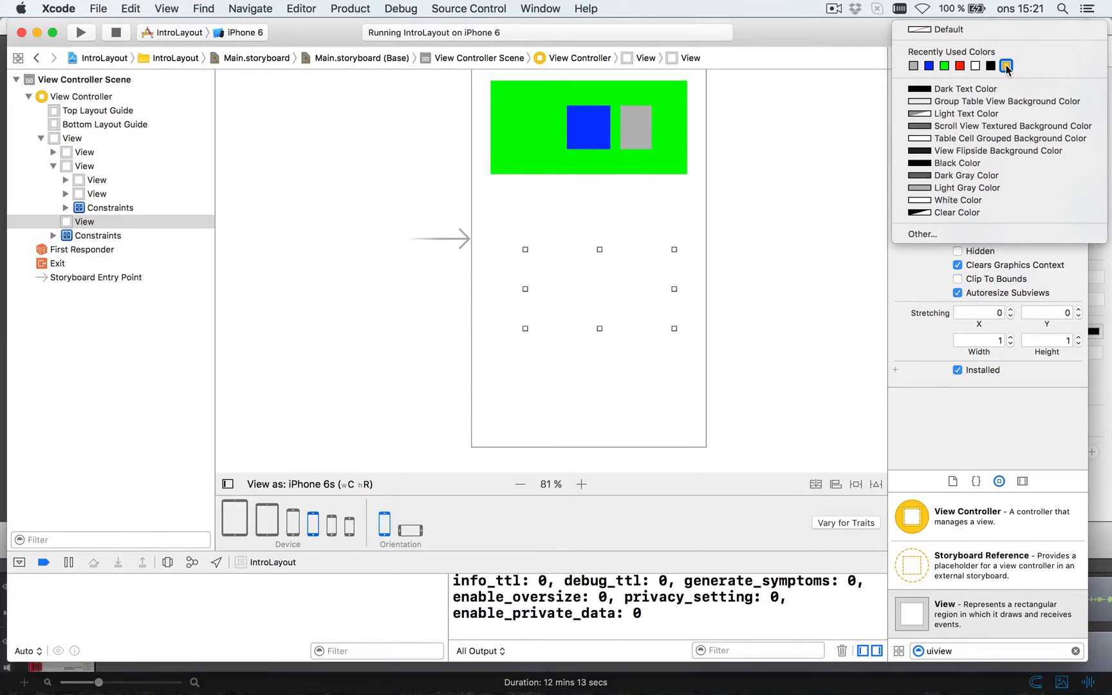
Step: Give the new view below the green box an orange background
{"action": "left_click", "coordinate": [1006, 65]}
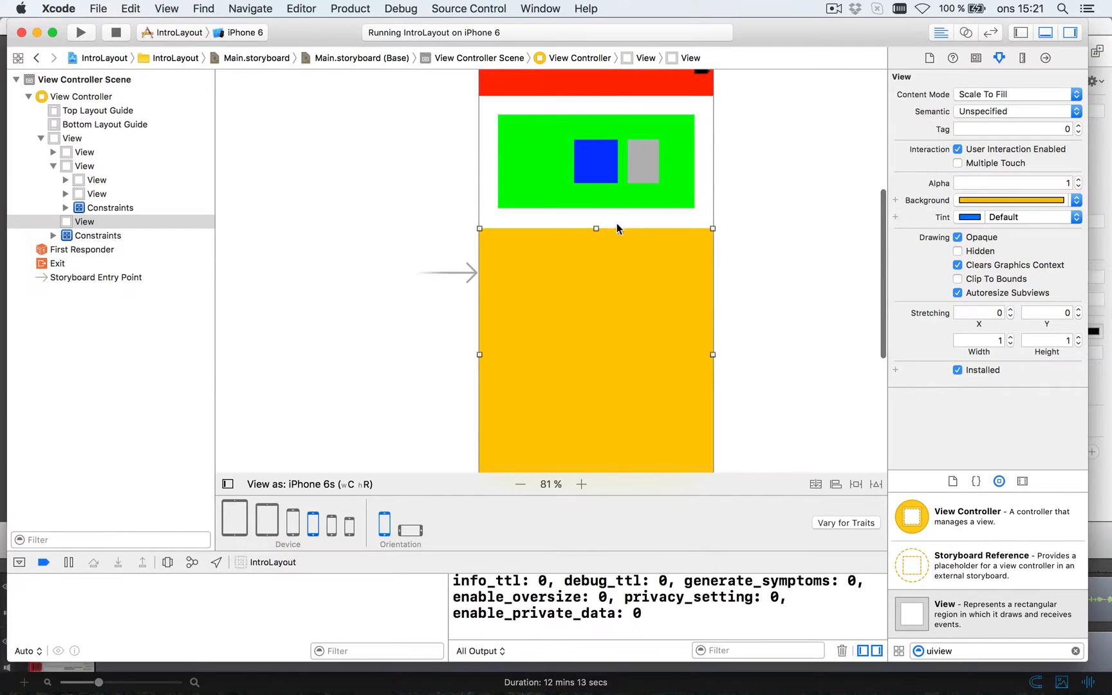
{"action": "mouse_move", "coordinate": [713, 150]}
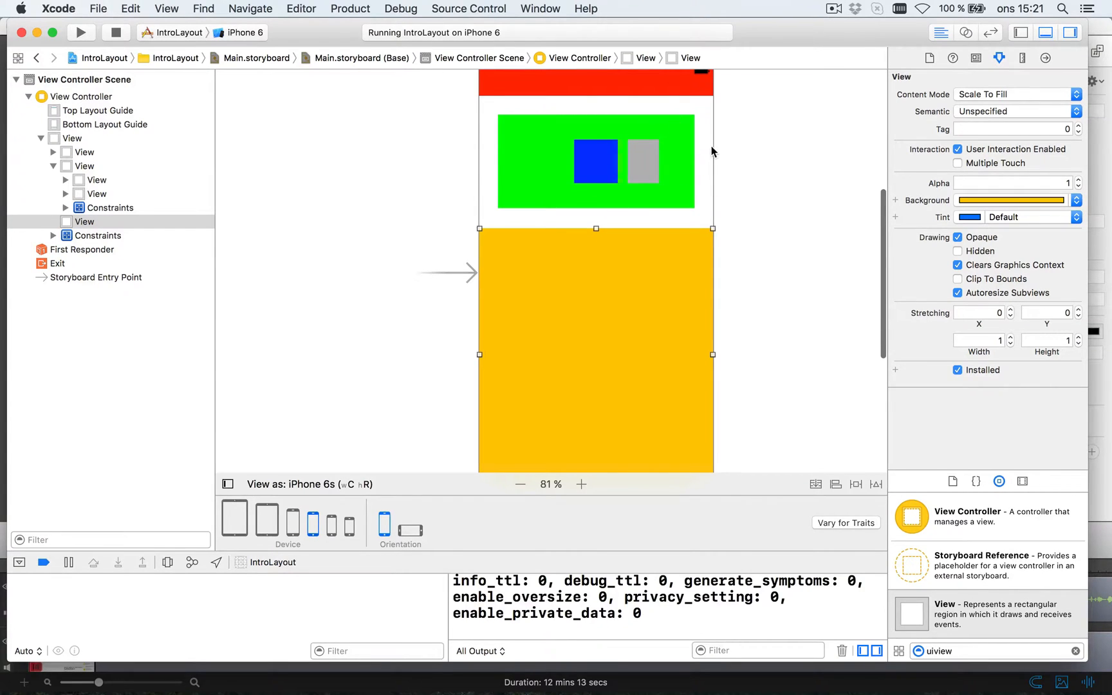
{"action": "mouse_move", "coordinate": [641, 160]}
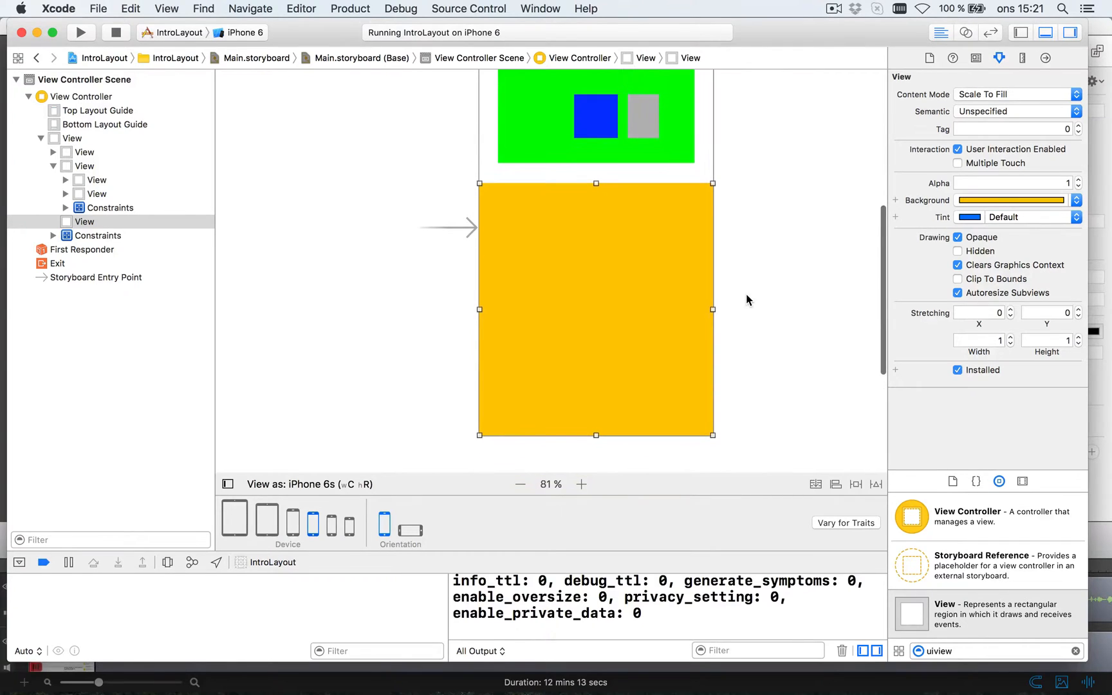
{"action": "left_click", "coordinate": [856, 484]}
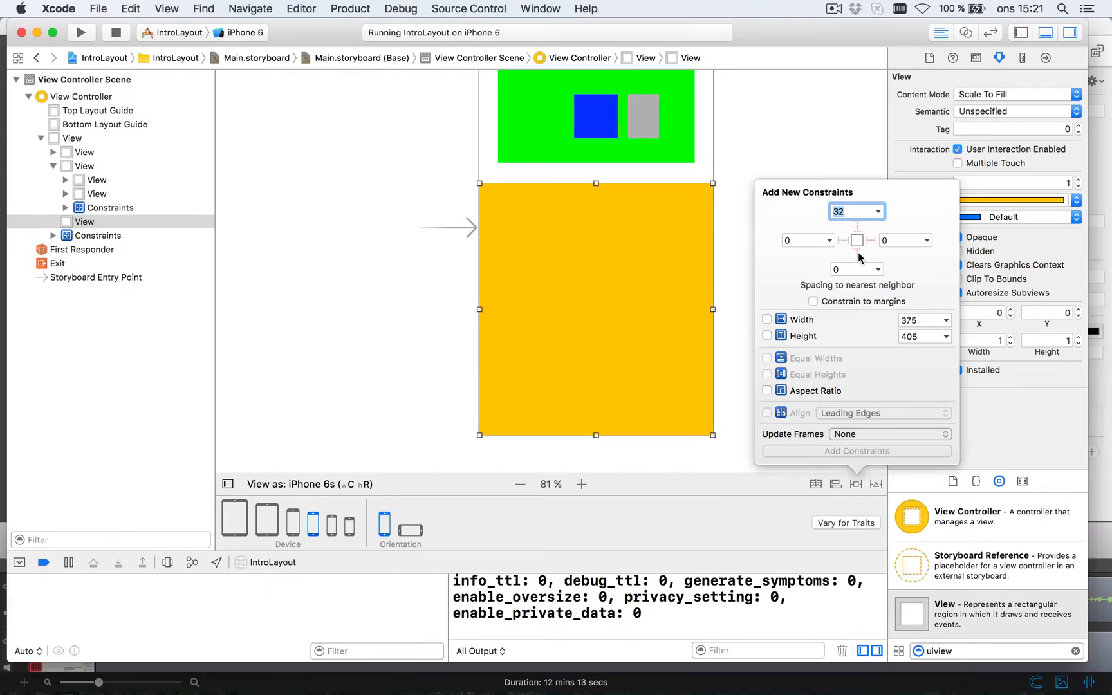
Step: Add top 30, leading 0, trailing 0 and bottom 0 constraints to the orange view
{"action": "left_click", "coordinate": [858, 252]}
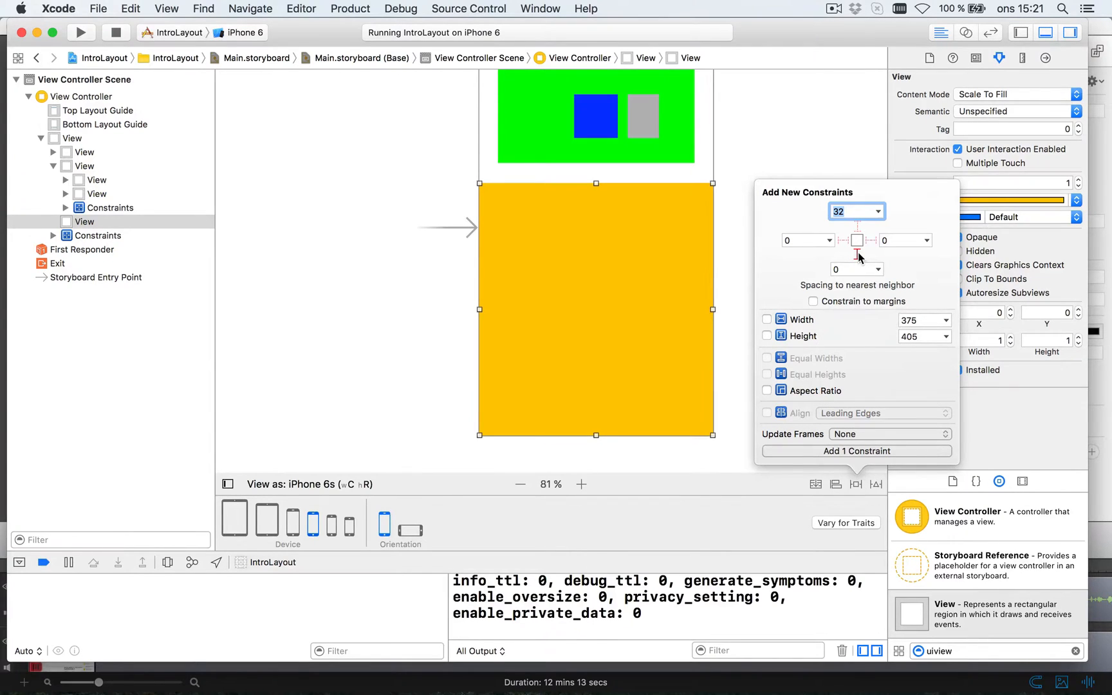
{"action": "left_click", "coordinate": [843, 241]}
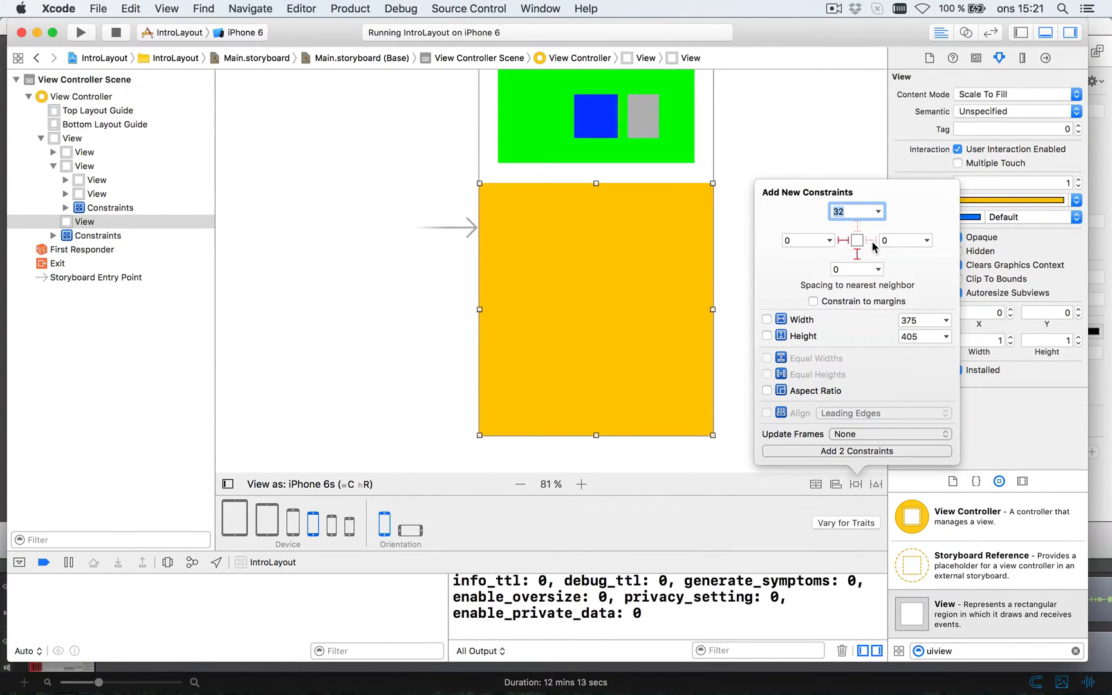
{"action": "left_click", "coordinate": [857, 240]}
{"action": "type", "text": "30"}
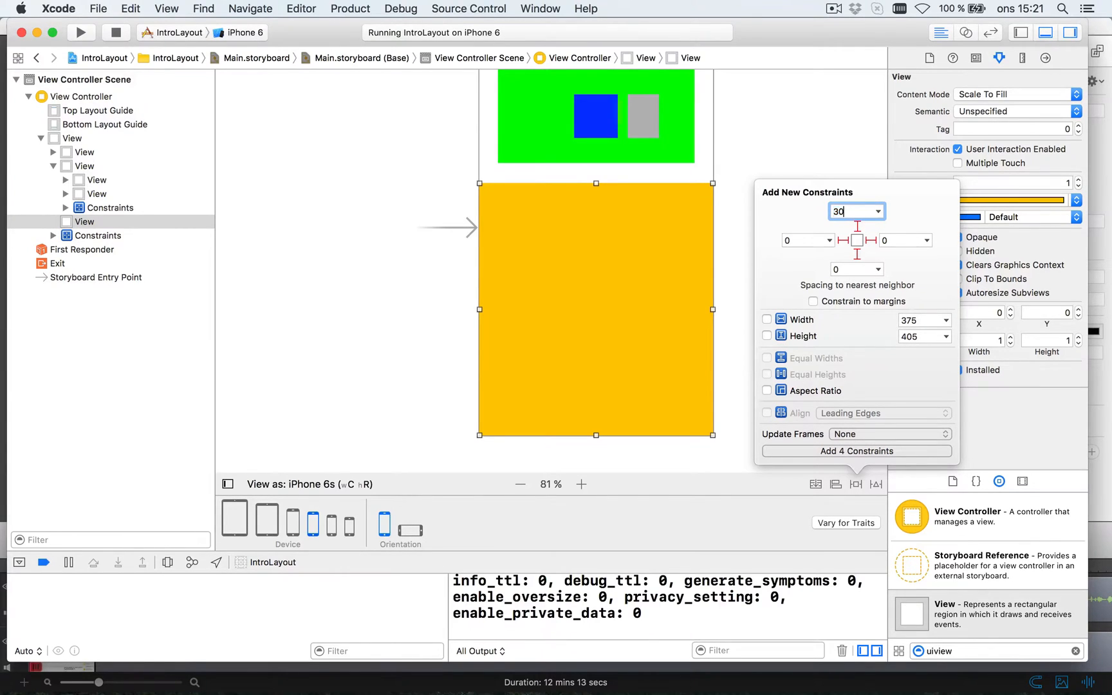
{"action": "left_click", "coordinate": [905, 240]}
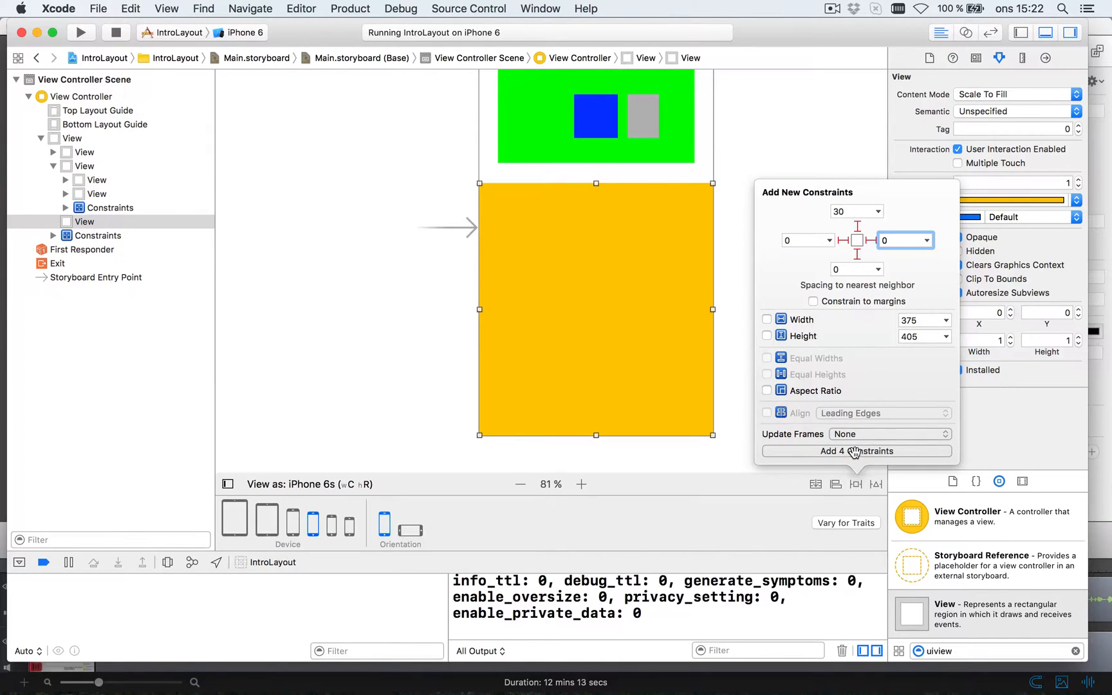
{"action": "left_click", "coordinate": [856, 451]}
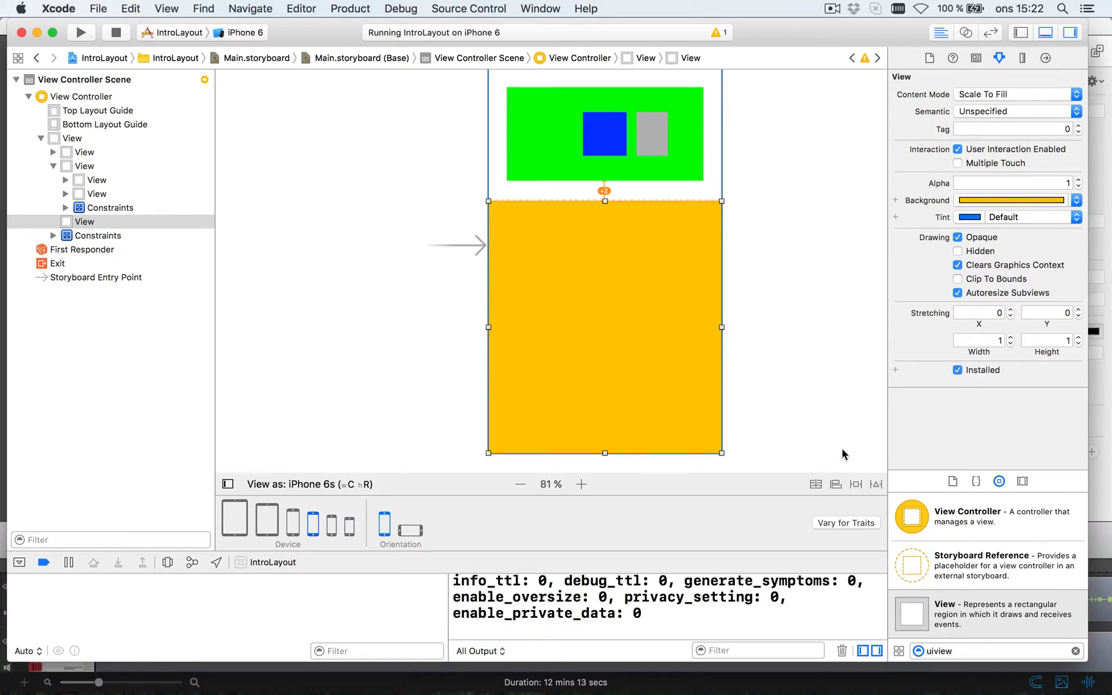
{"action": "mouse_move", "coordinate": [699, 246]}
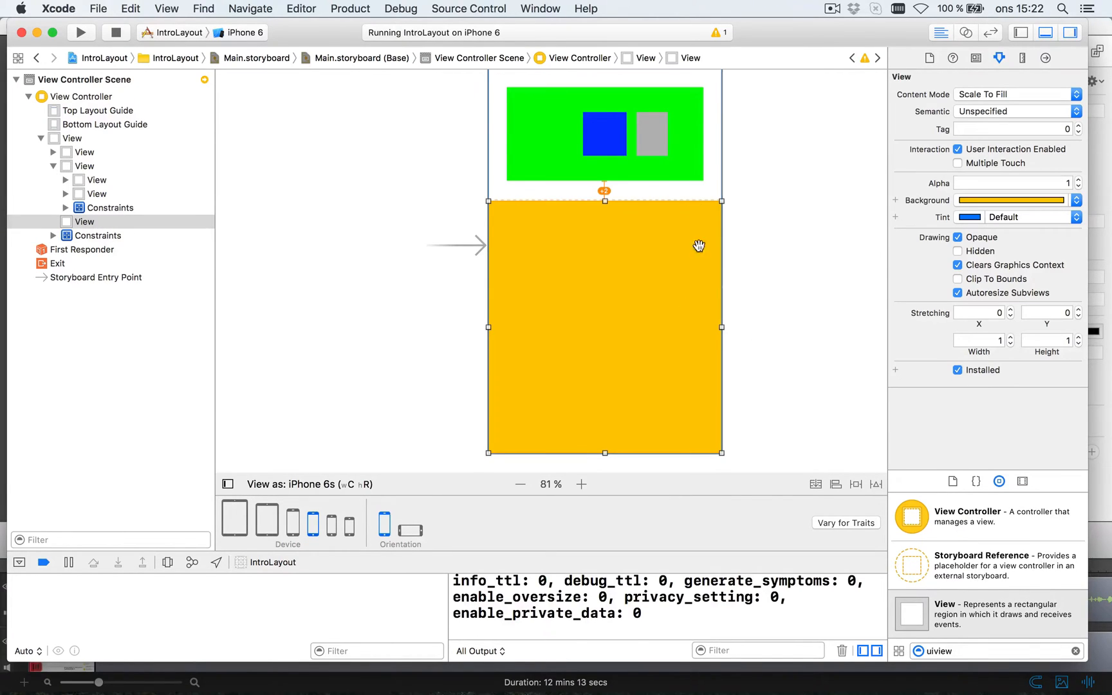
Step: Update the orange view's frame to its constraints via Resolve Auto Layout Issues, then deselect it
{"action": "left_click", "coordinate": [877, 483]}
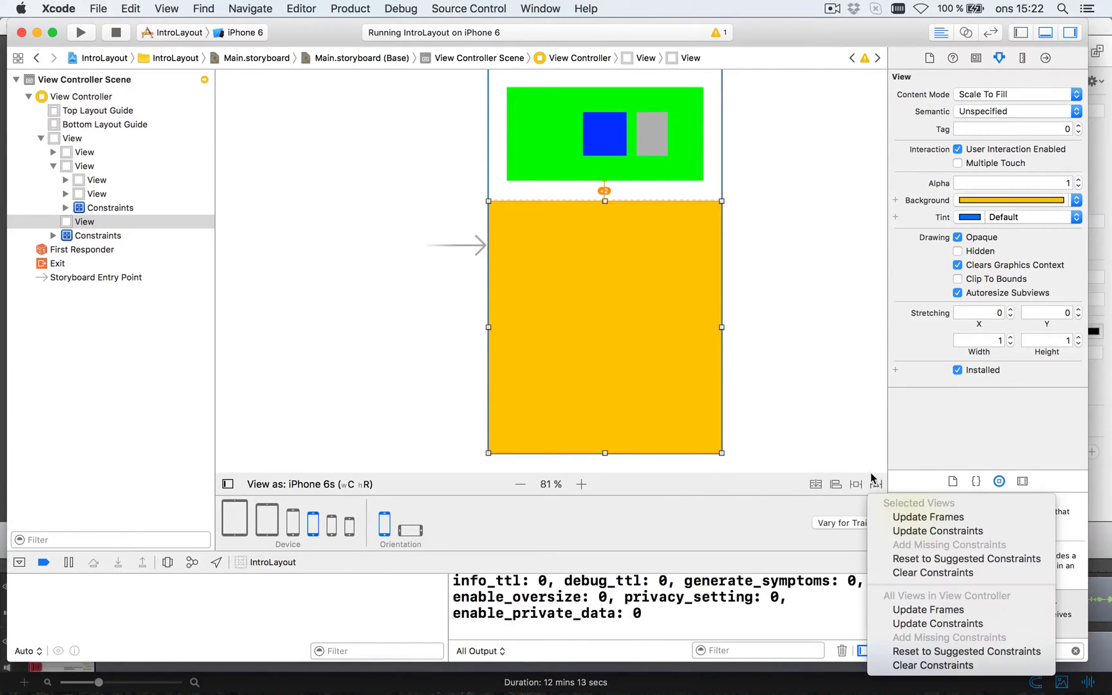
{"action": "mouse_move", "coordinate": [928, 516]}
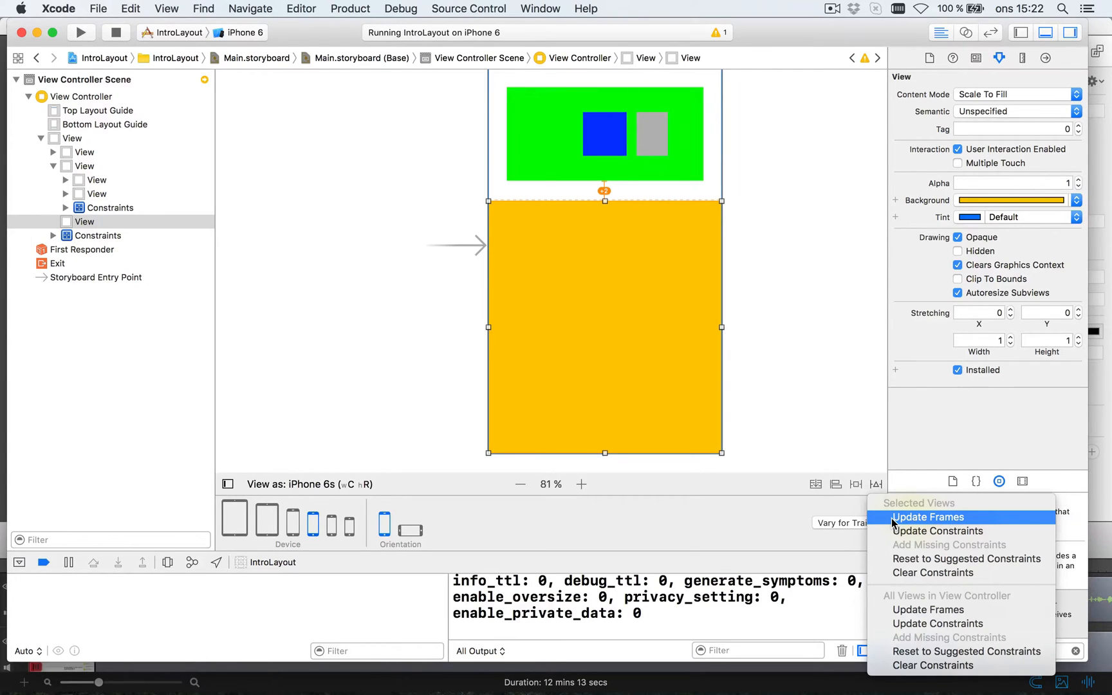
{"action": "left_click", "coordinate": [928, 516]}
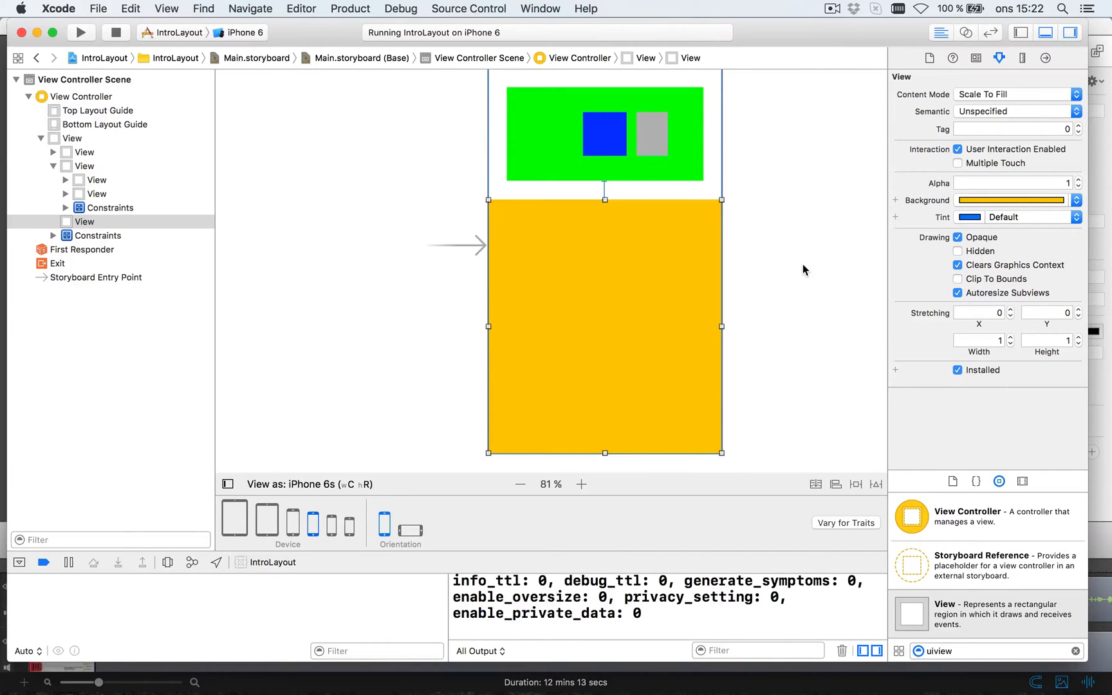
{"action": "left_click", "coordinate": [802, 276]}
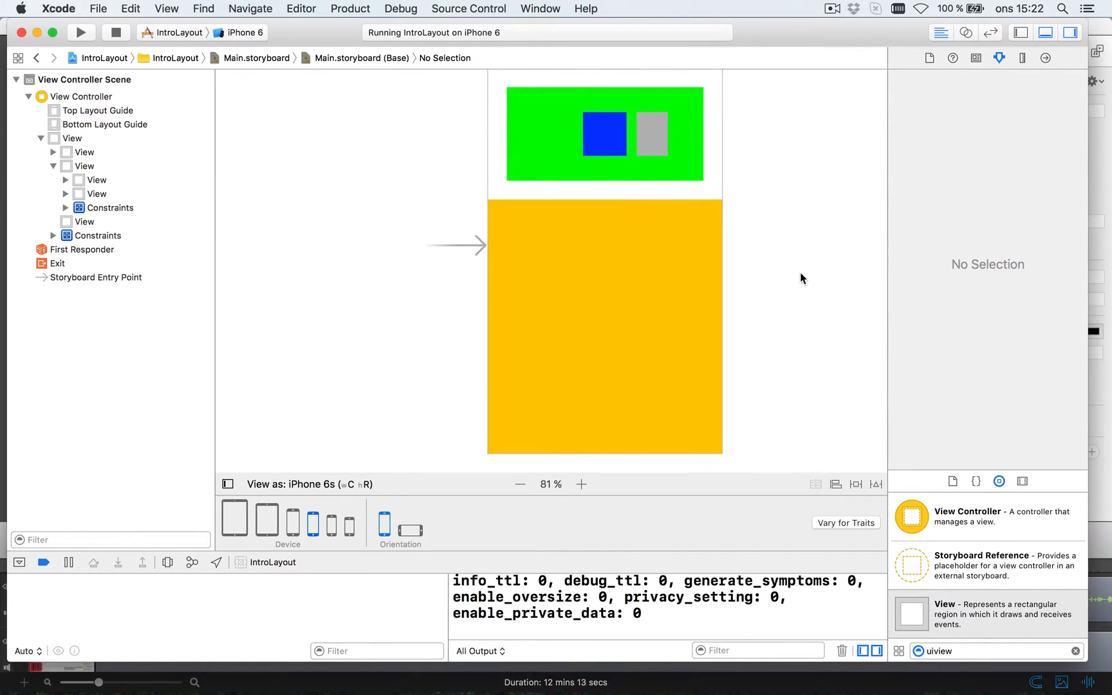
{"action": "left_click", "coordinate": [520, 484]}
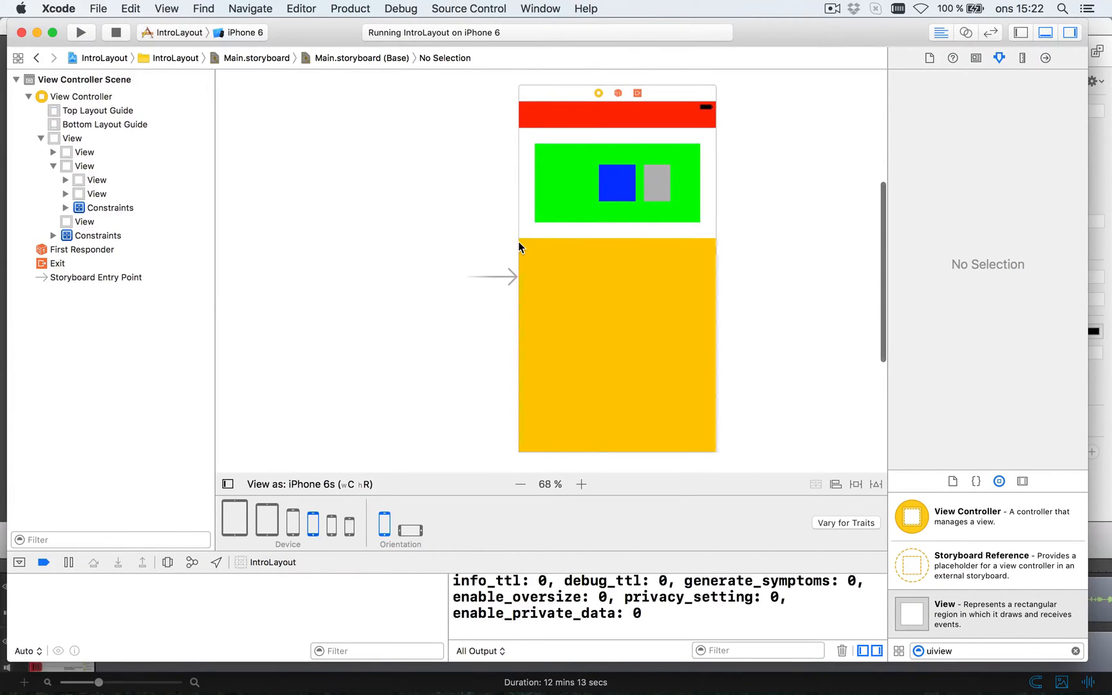
{"action": "mouse_move", "coordinate": [546, 239]}
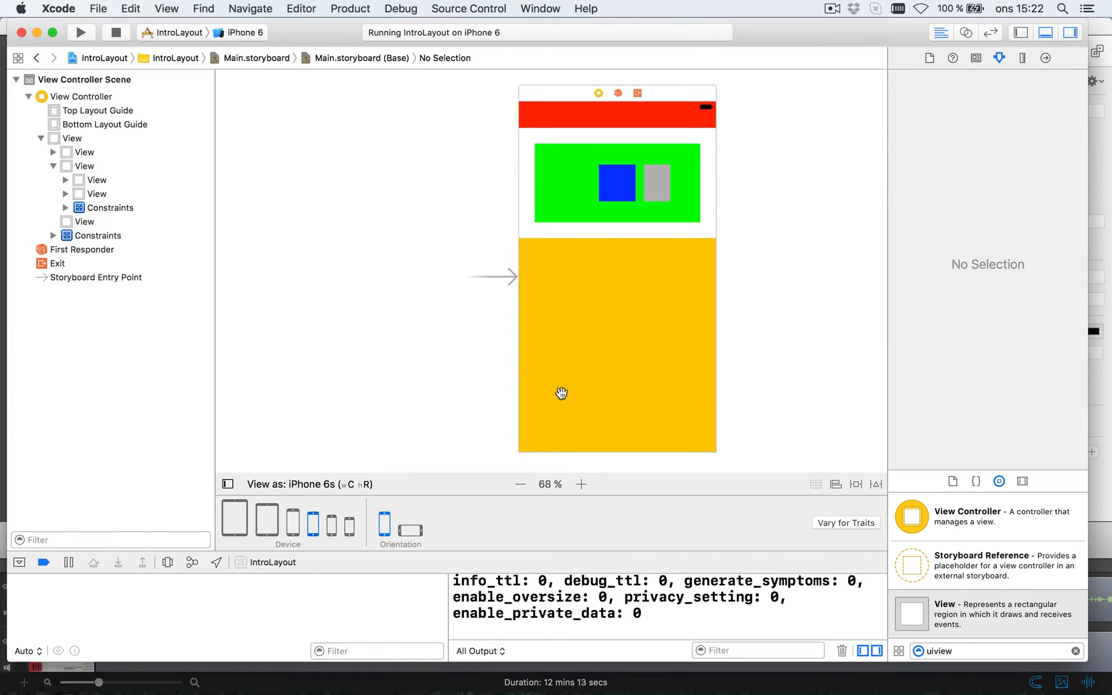
Step: Preview the finished layout on iPhone 4s, iPhone 6s Plus and iPad Pro, then back on iPhone 6s
{"action": "left_click", "coordinate": [349, 526]}
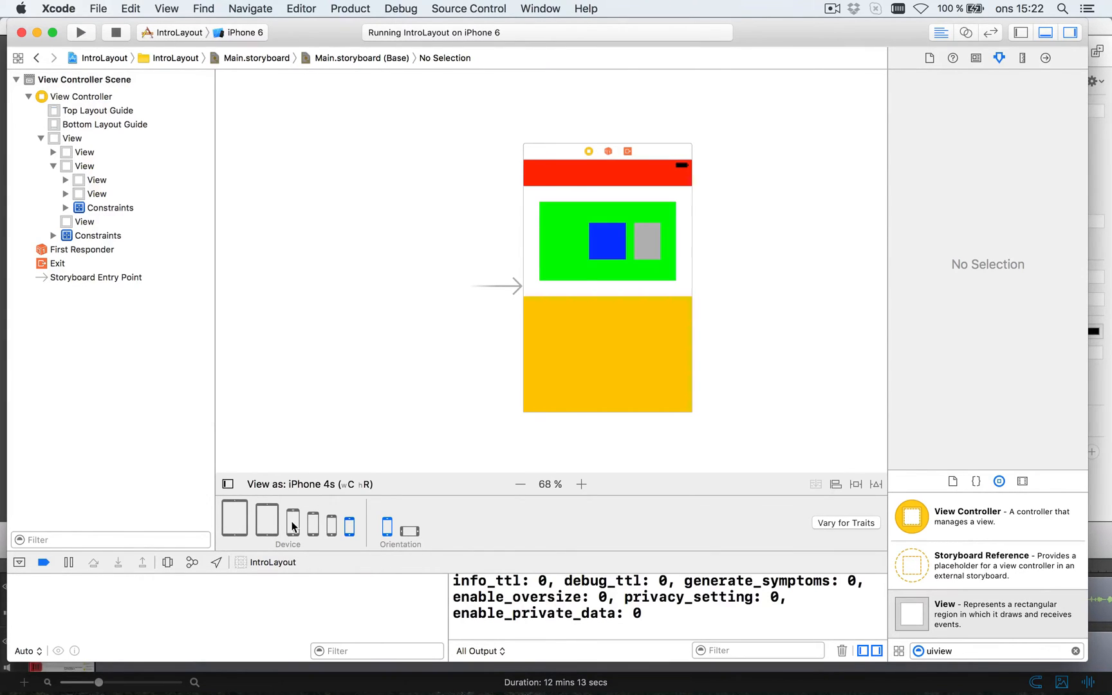
{"action": "left_click", "coordinate": [291, 523]}
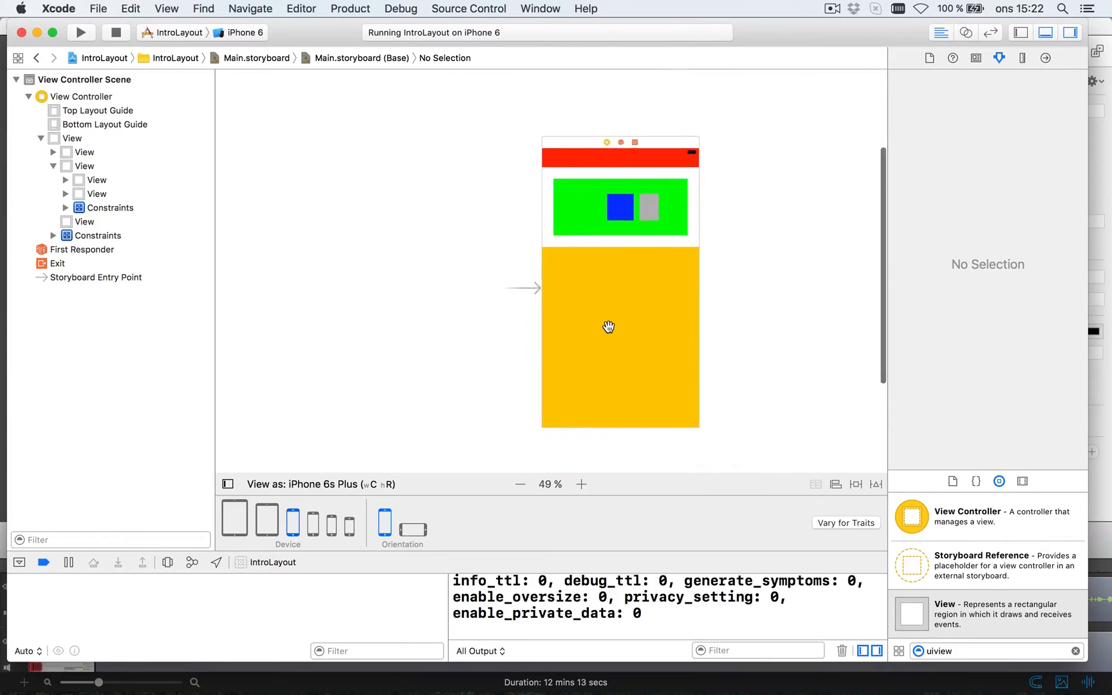
{"action": "left_click", "coordinate": [581, 484]}
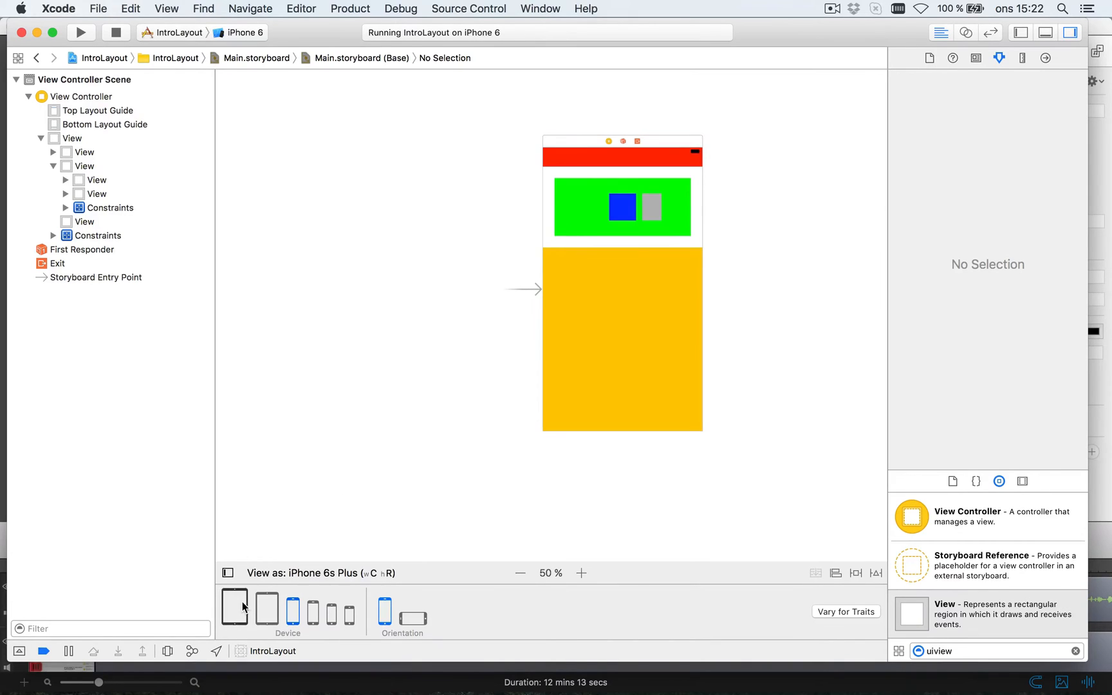
{"action": "left_click", "coordinate": [234, 608]}
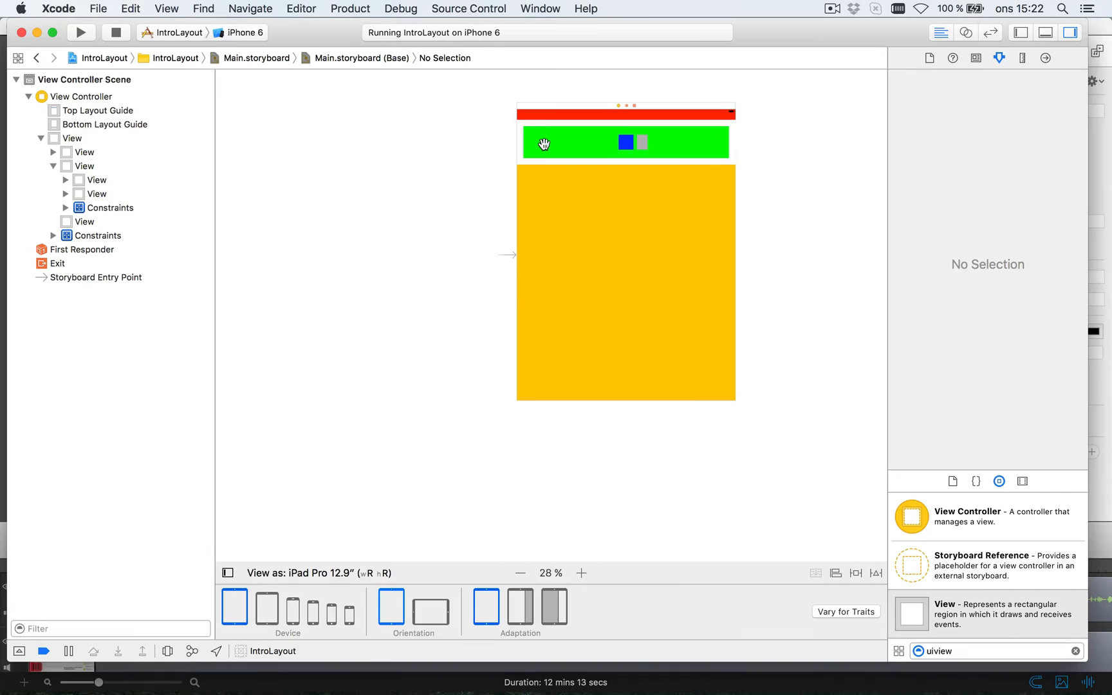
{"action": "mouse_move", "coordinate": [328, 530]}
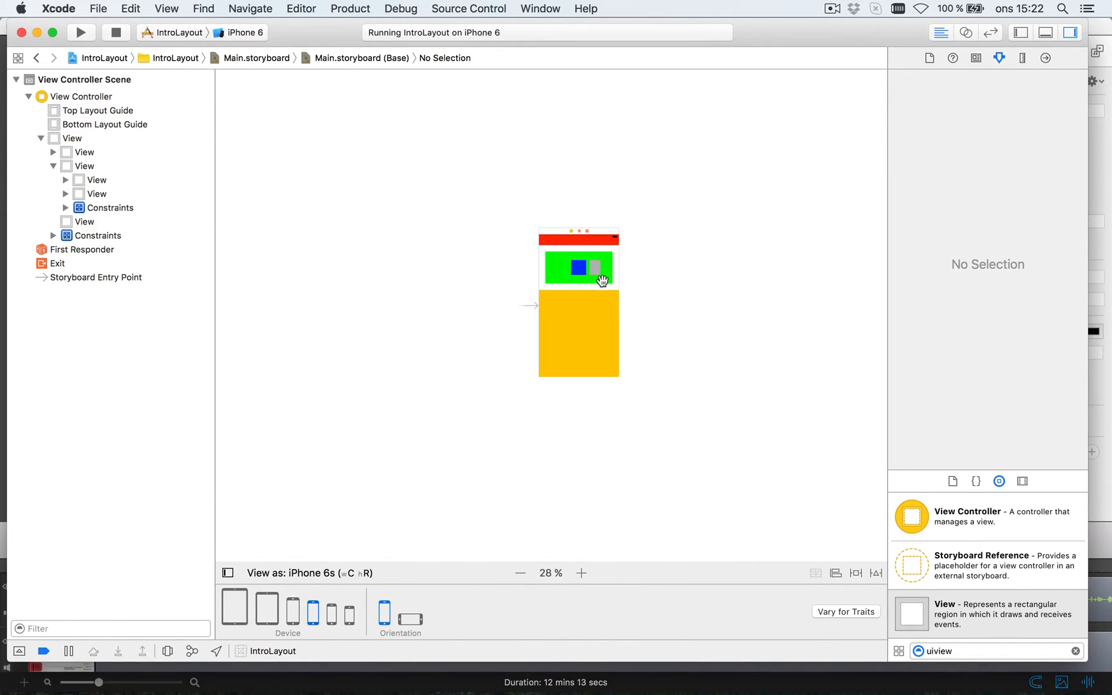
{"action": "left_click", "coordinate": [580, 572]}
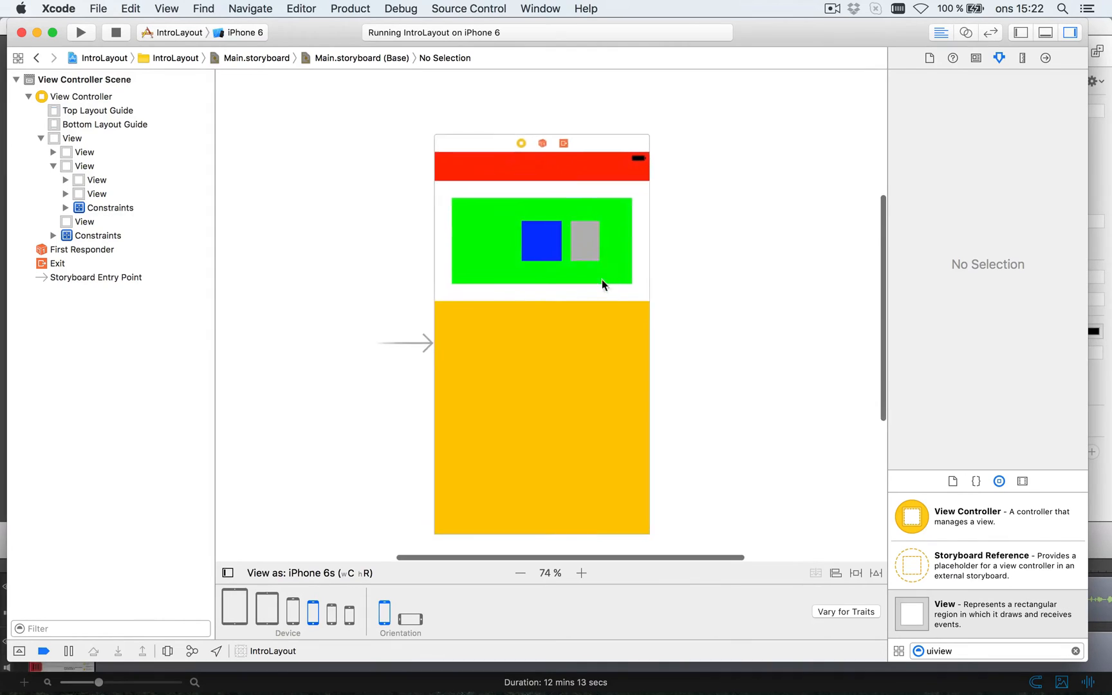